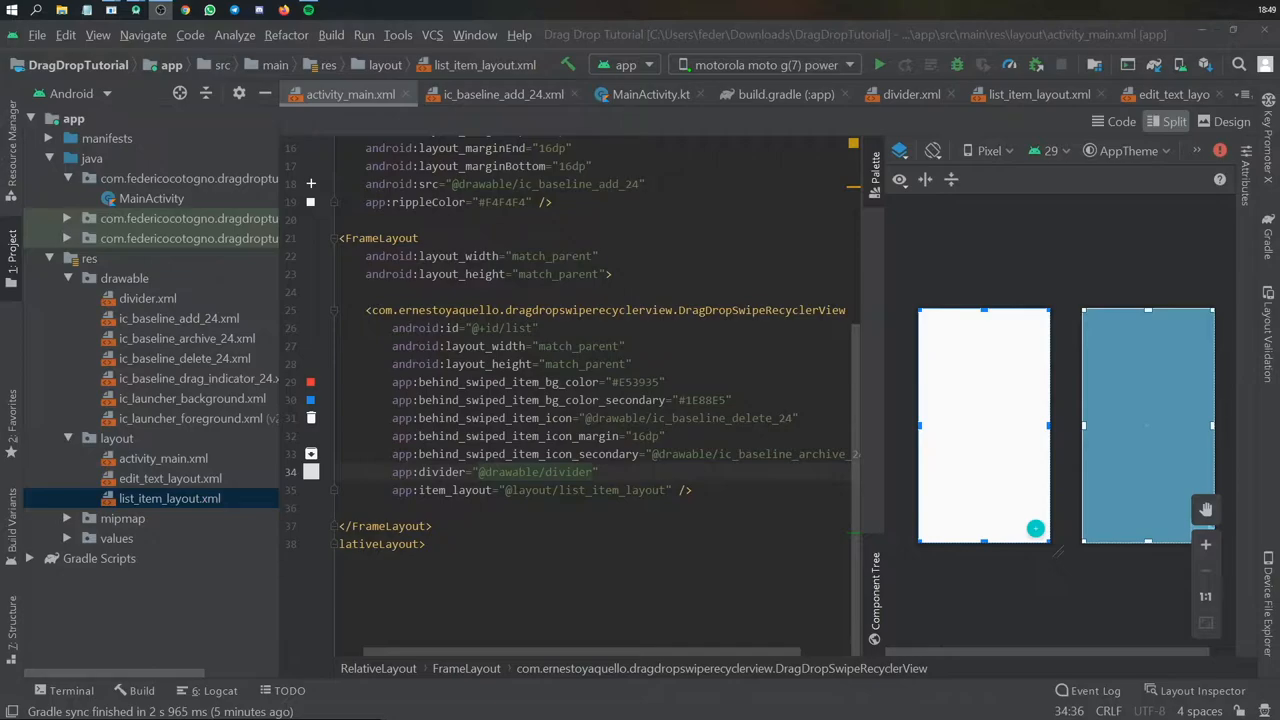
mouse_move(218, 194)
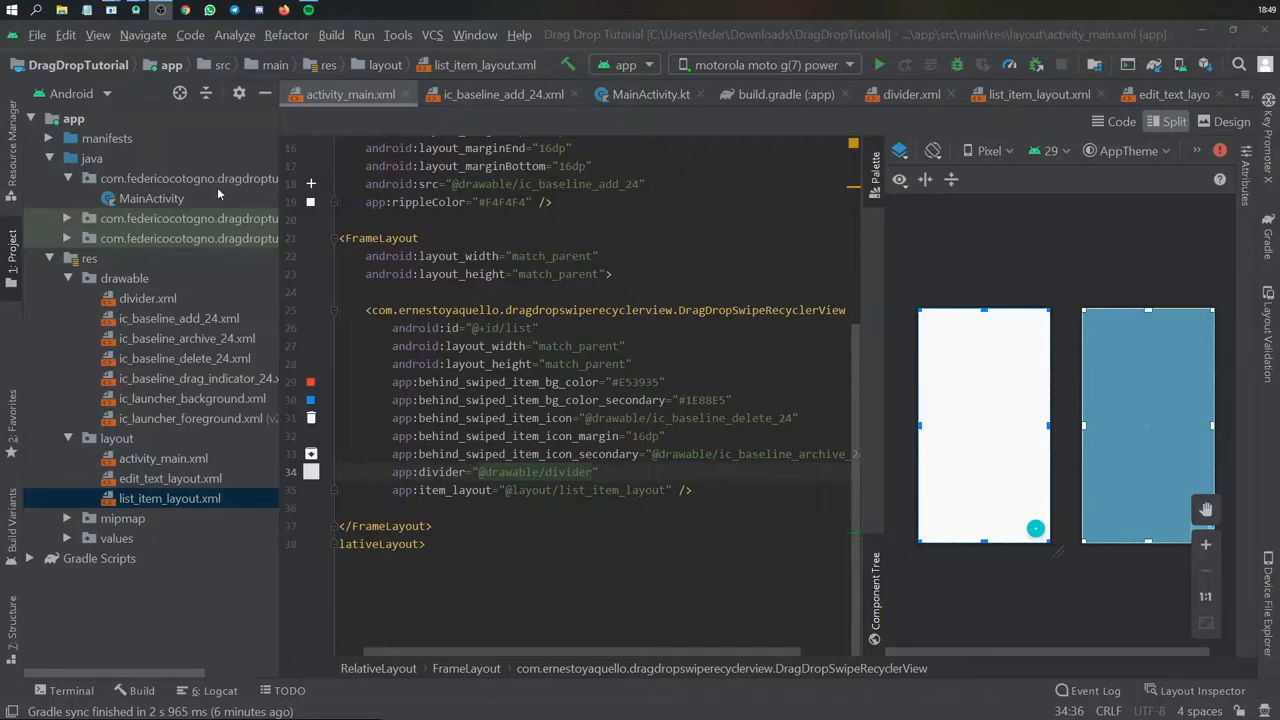
Create a new Kotlin class DragDropAdapter in the dragdroptutorial package
left_click(190, 178)
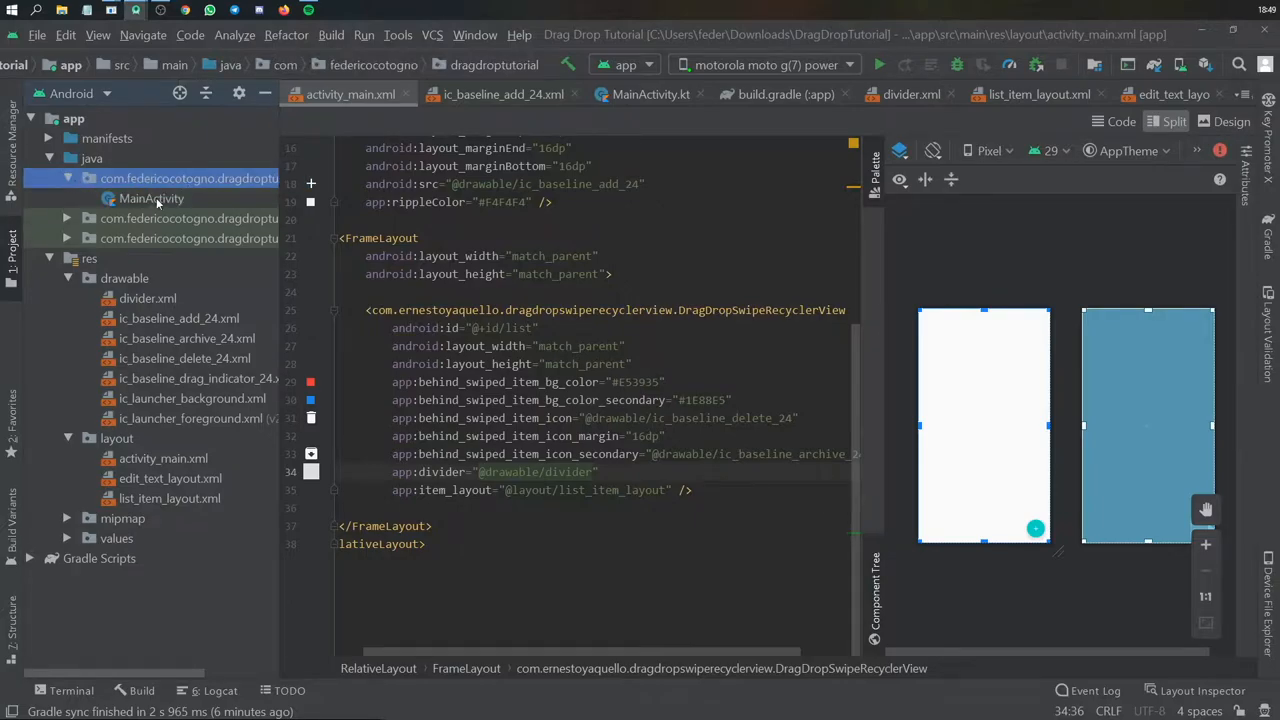
right_click(152, 198)
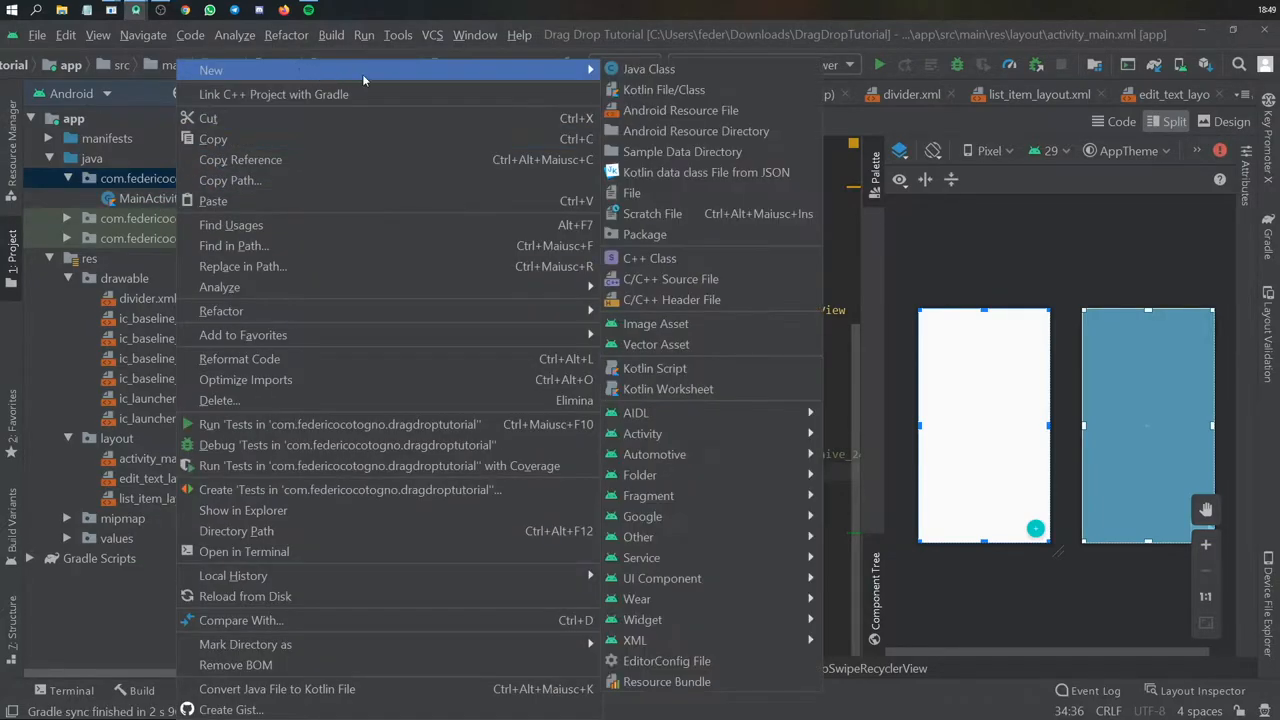
mouse_move(696, 132)
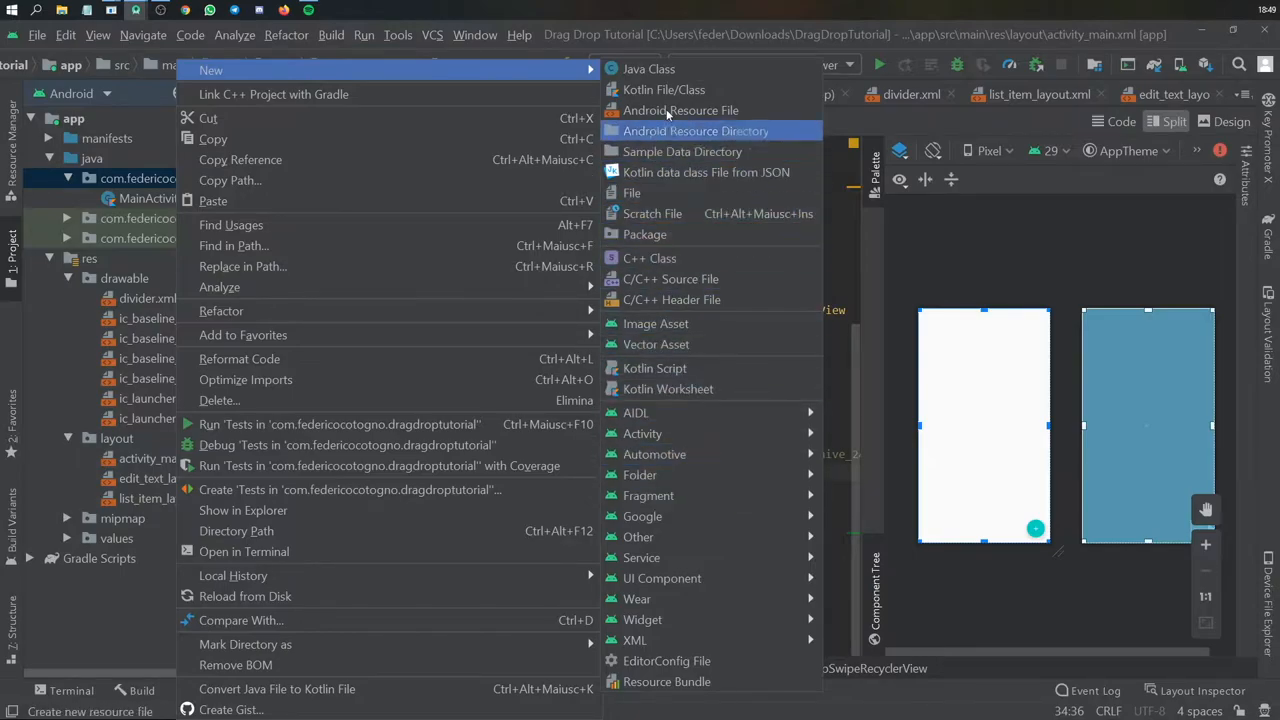
left_click(664, 88)
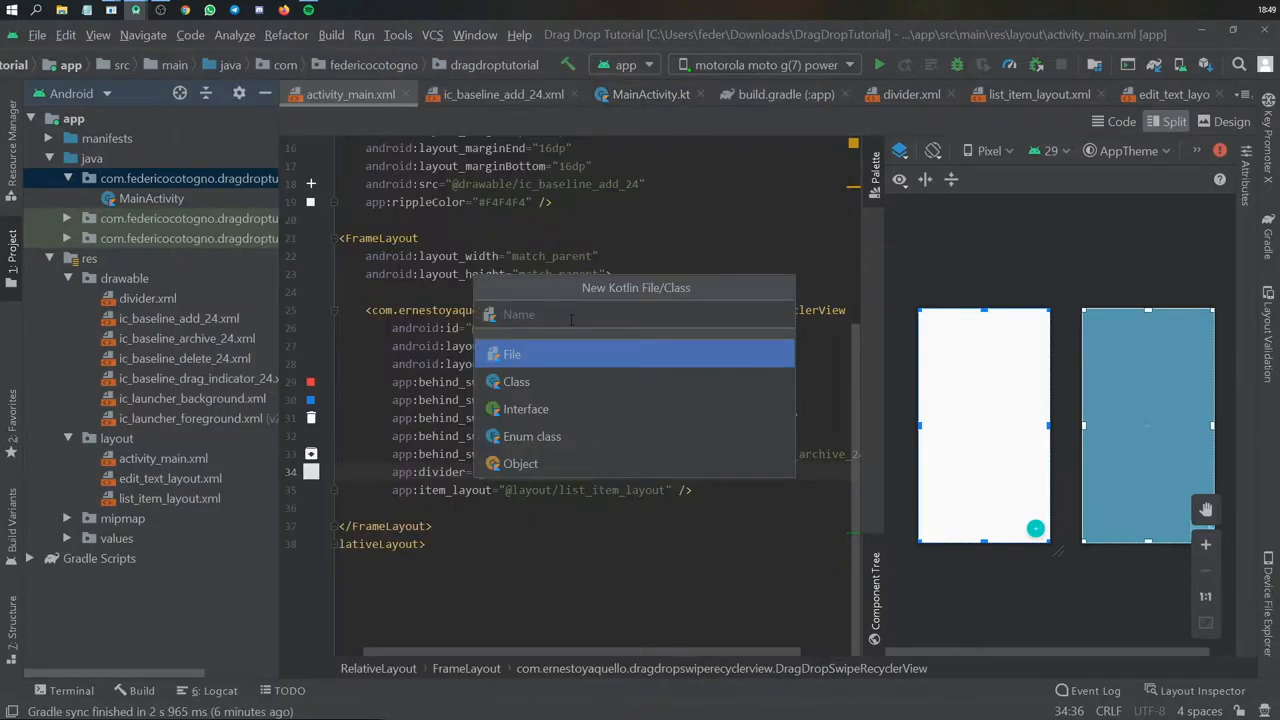
type("DragD")
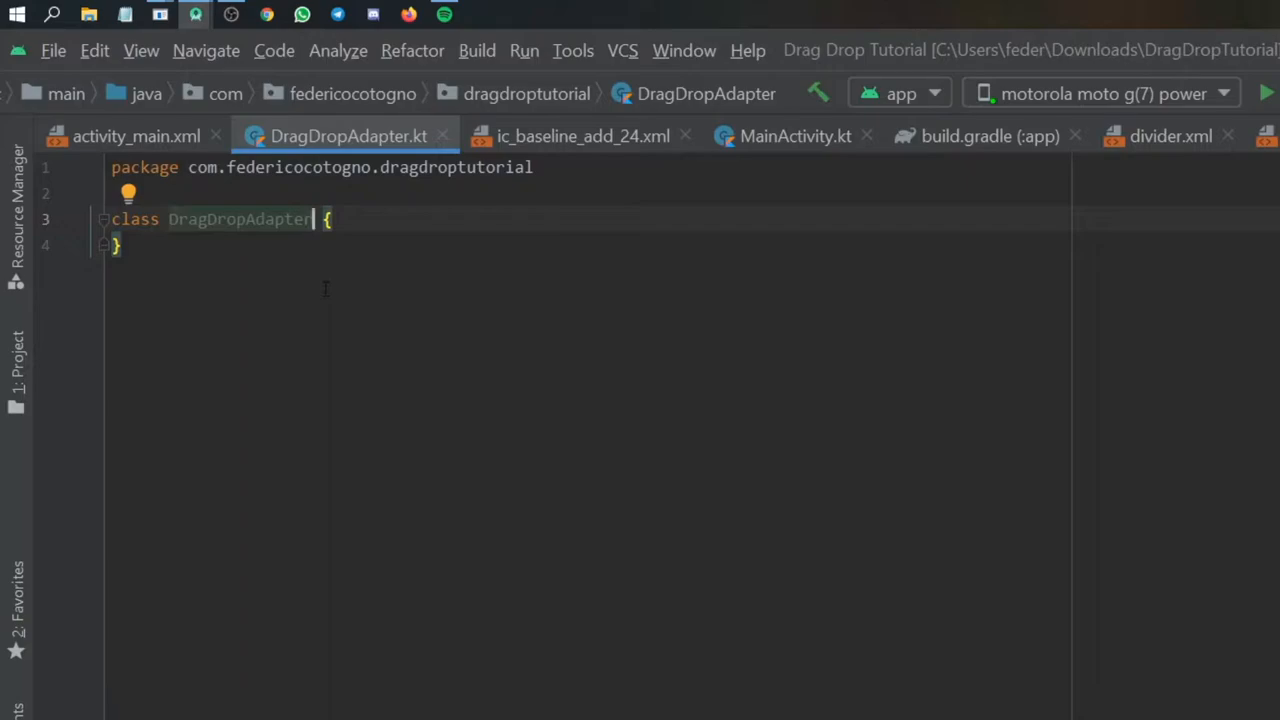
Give DragDropAdapter a constructor parameter dataSet: MutableList<String>
type("(dat")
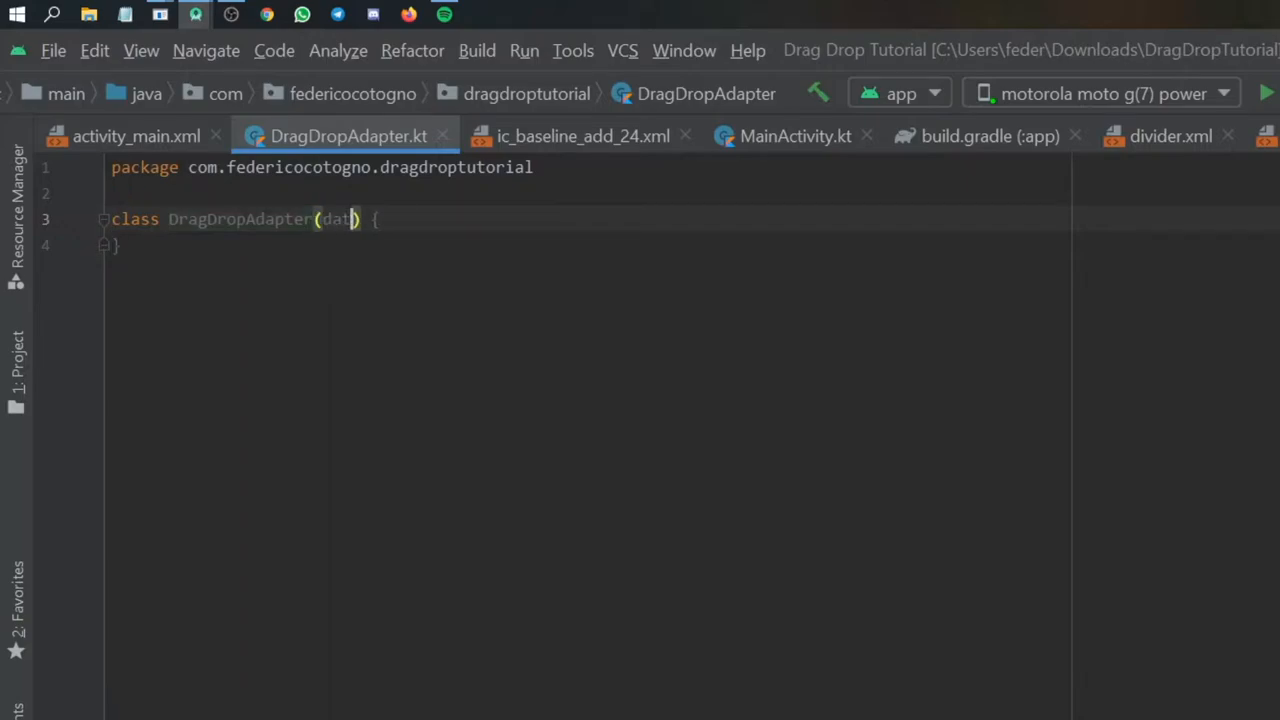
type("Set")
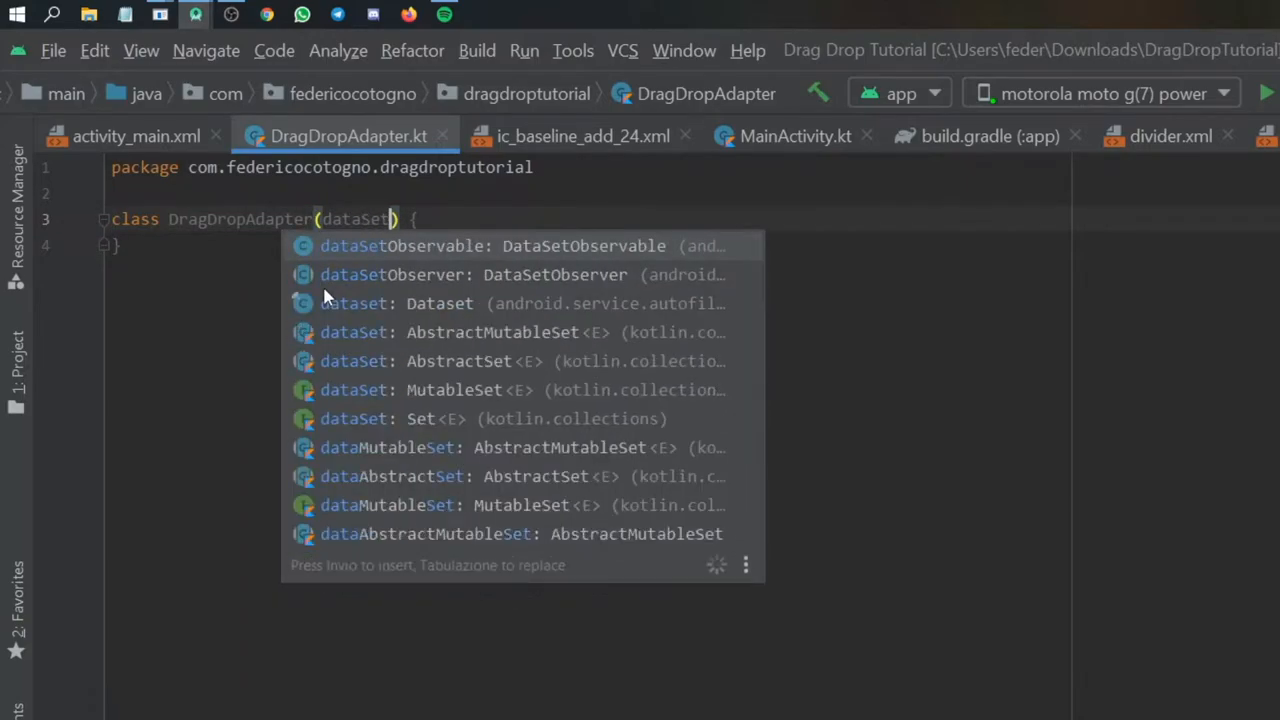
type(": Mute")
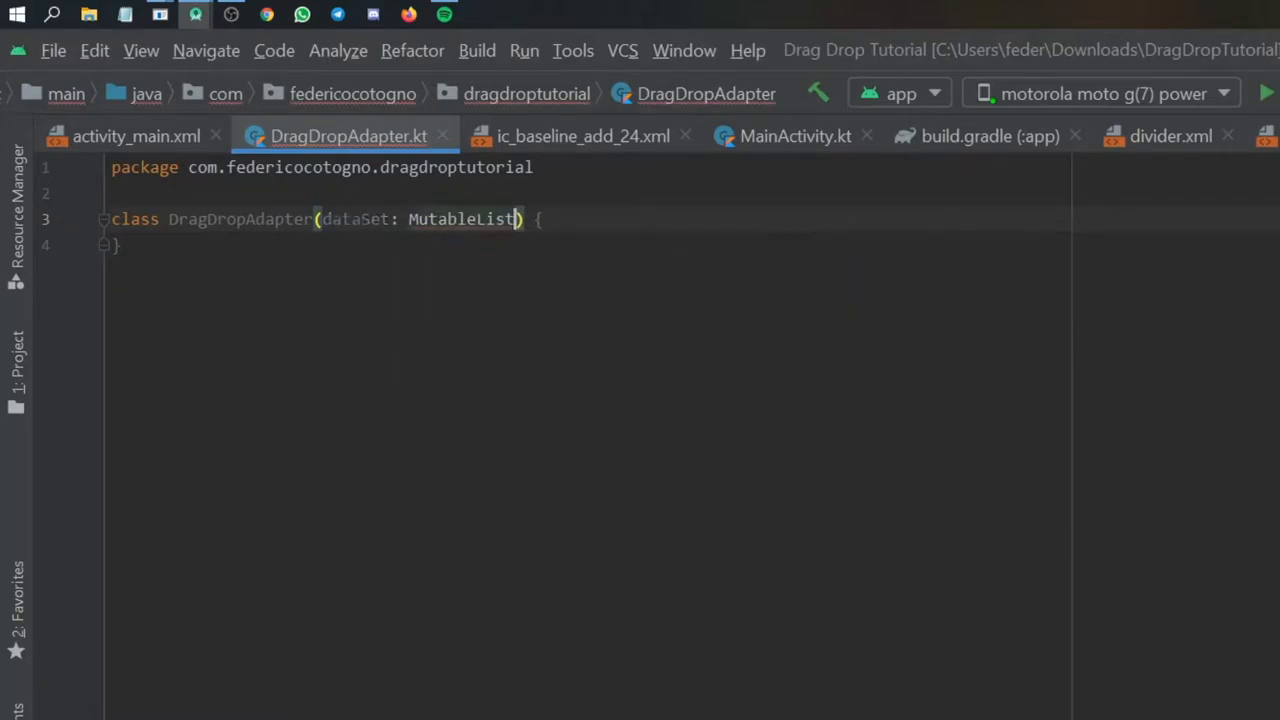
type("<String>")
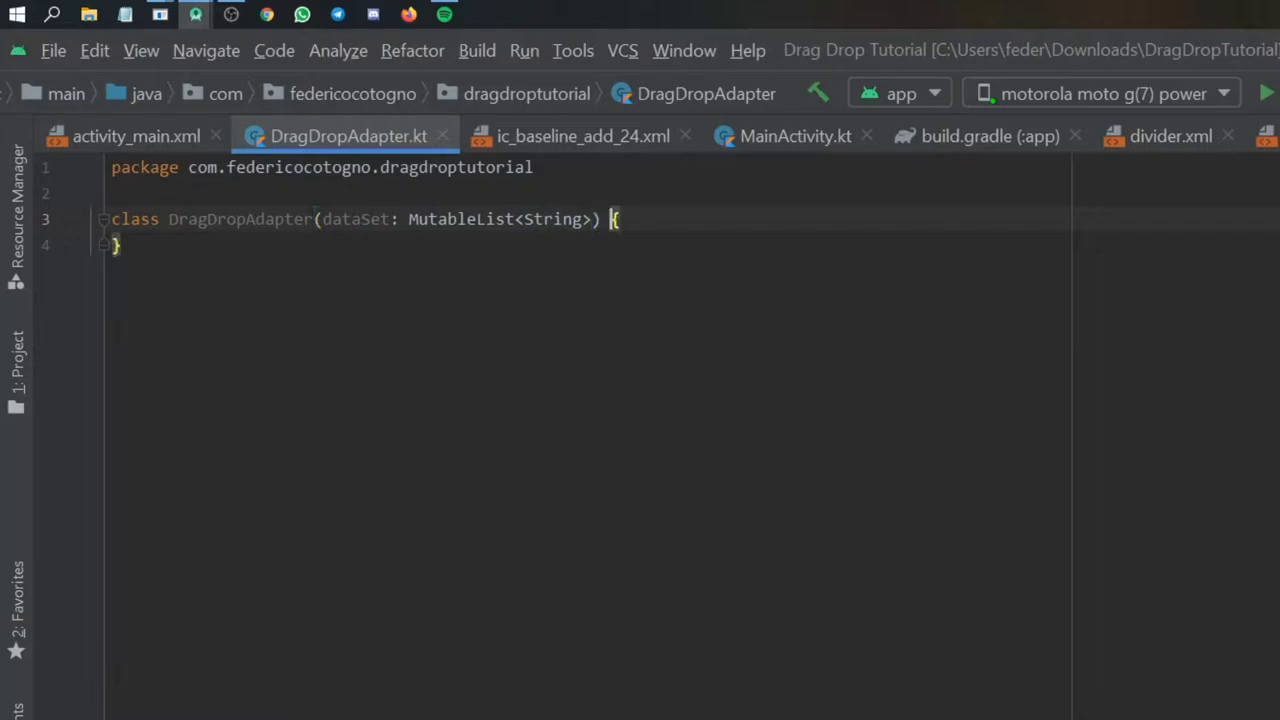
Extend DragDropSwipeAdapter<String, DragDropAdapter.ViewHolder>(dataSet), accepting its import
type(": Dr")
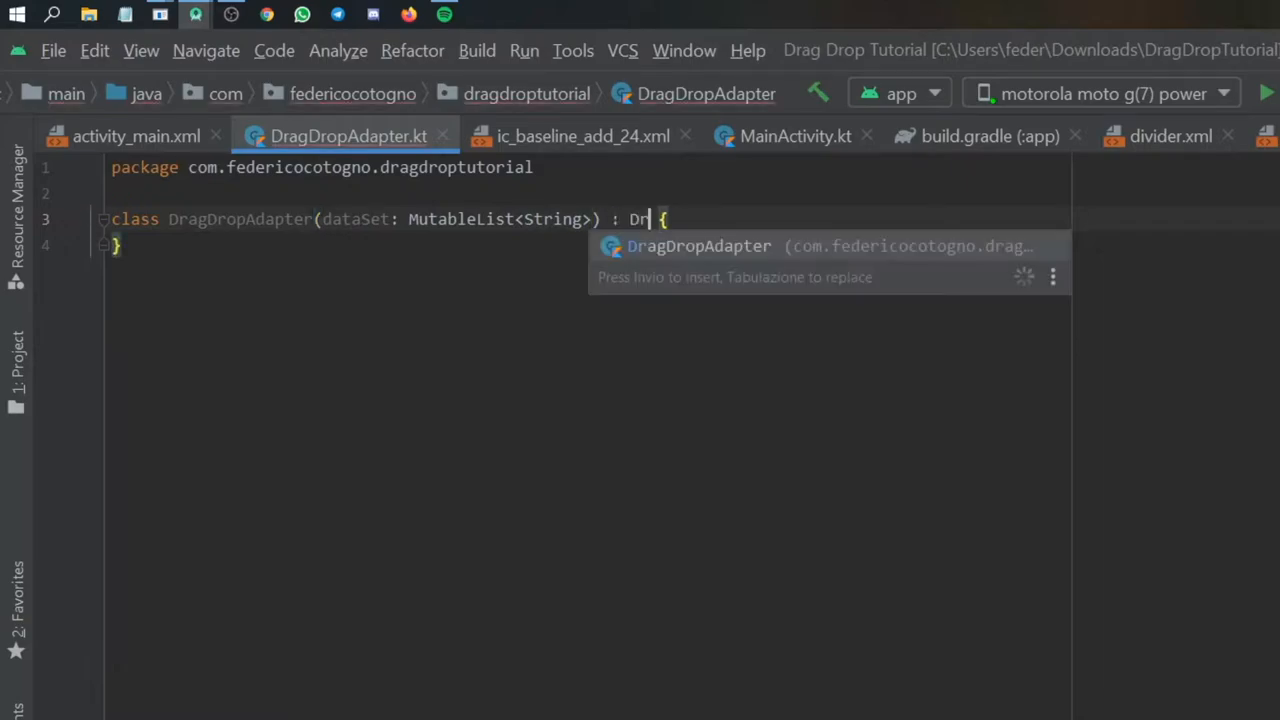
type("agDrop")
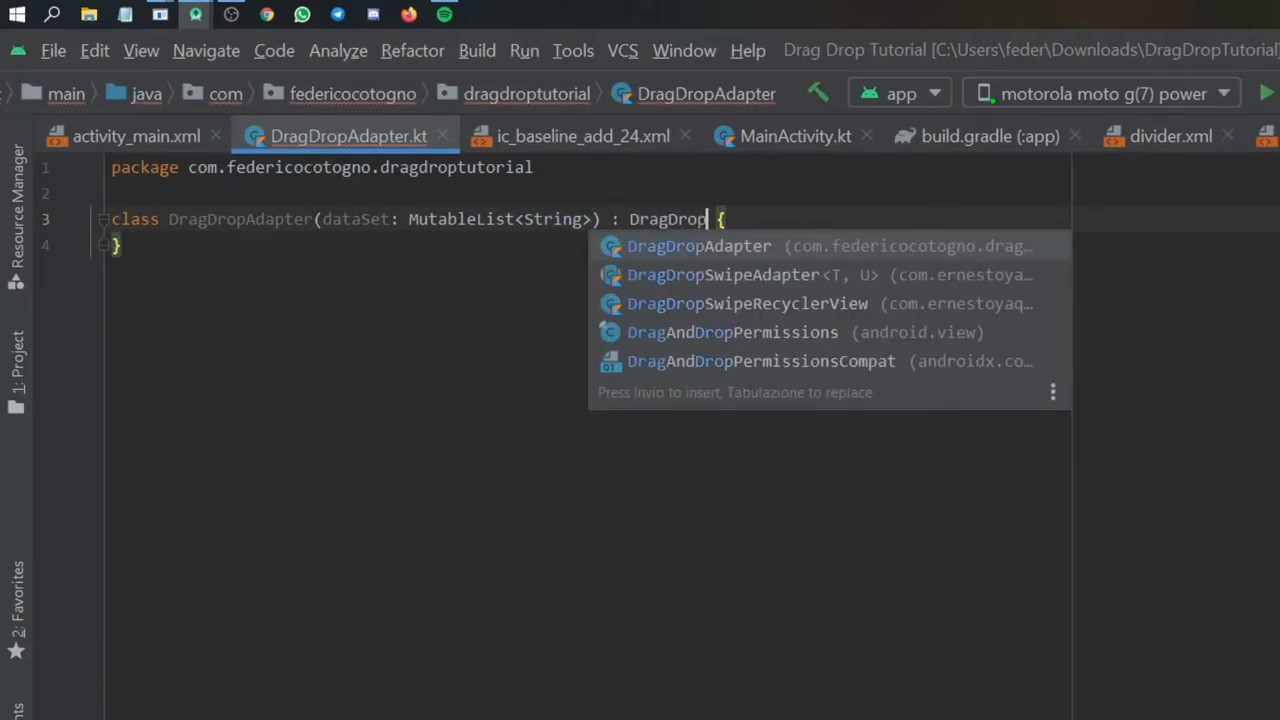
left_click(722, 274)
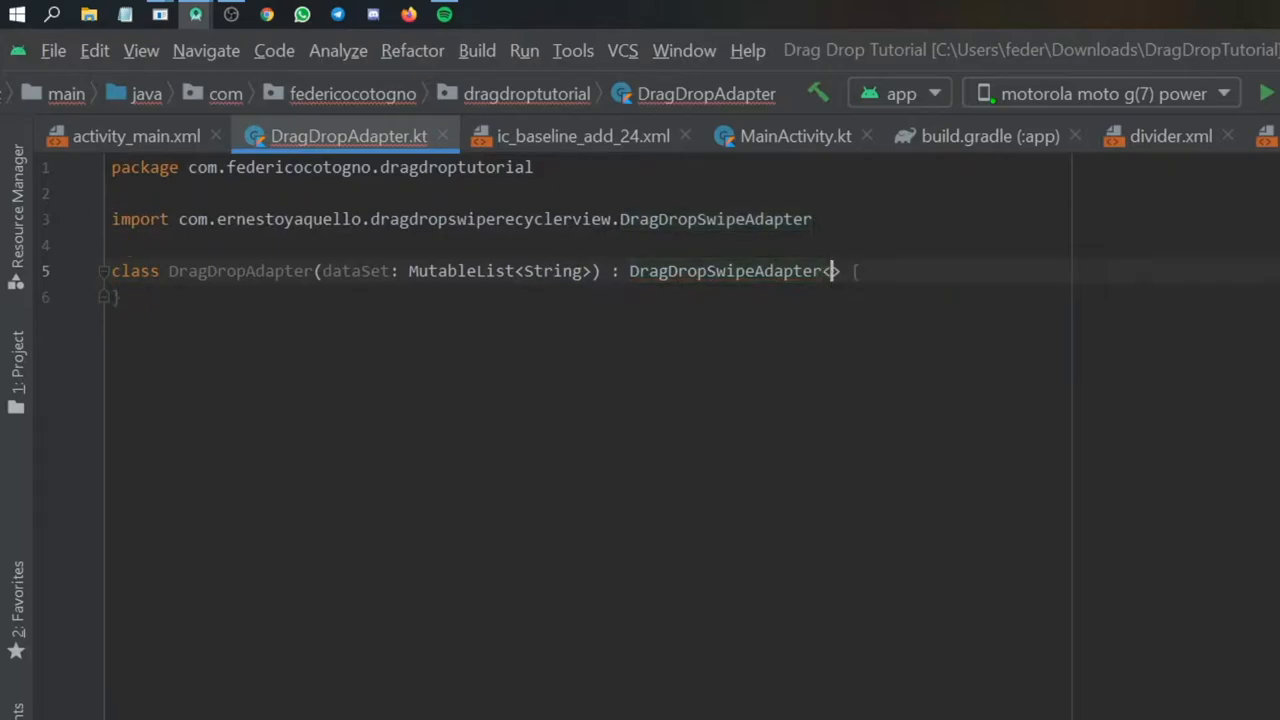
type("<String")
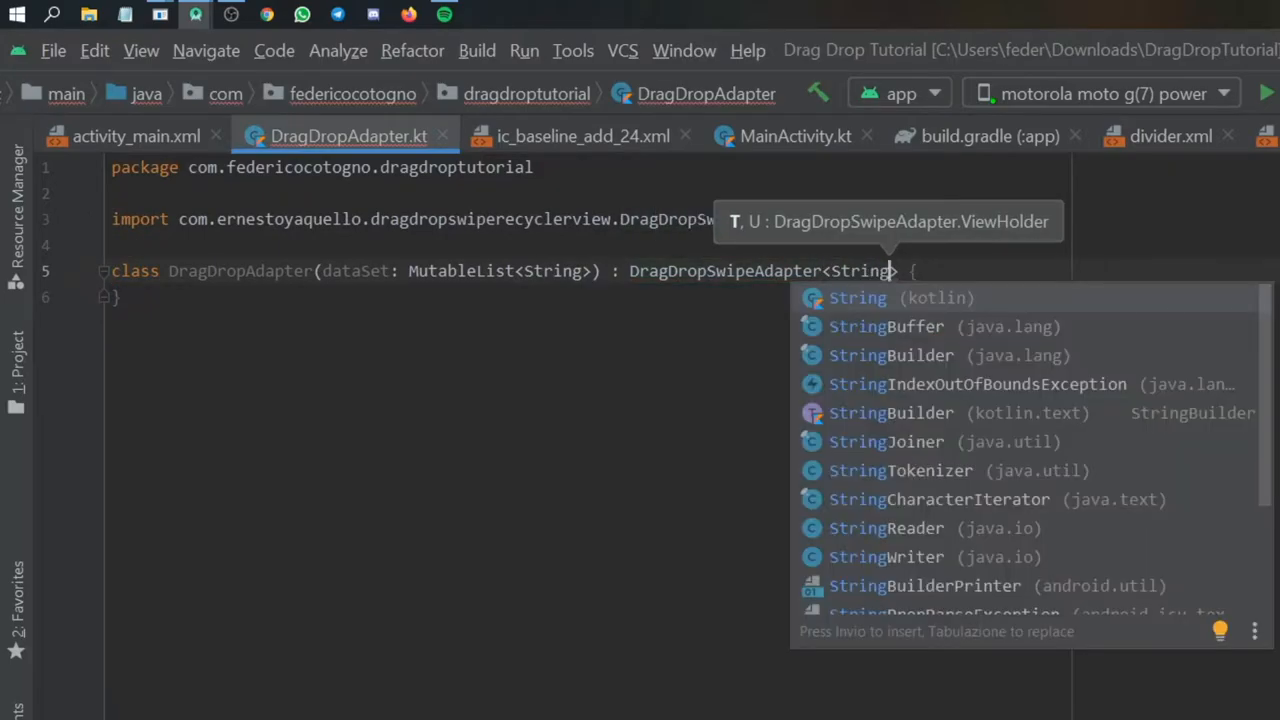
type(", DragDropAdapter.ViewHolder")
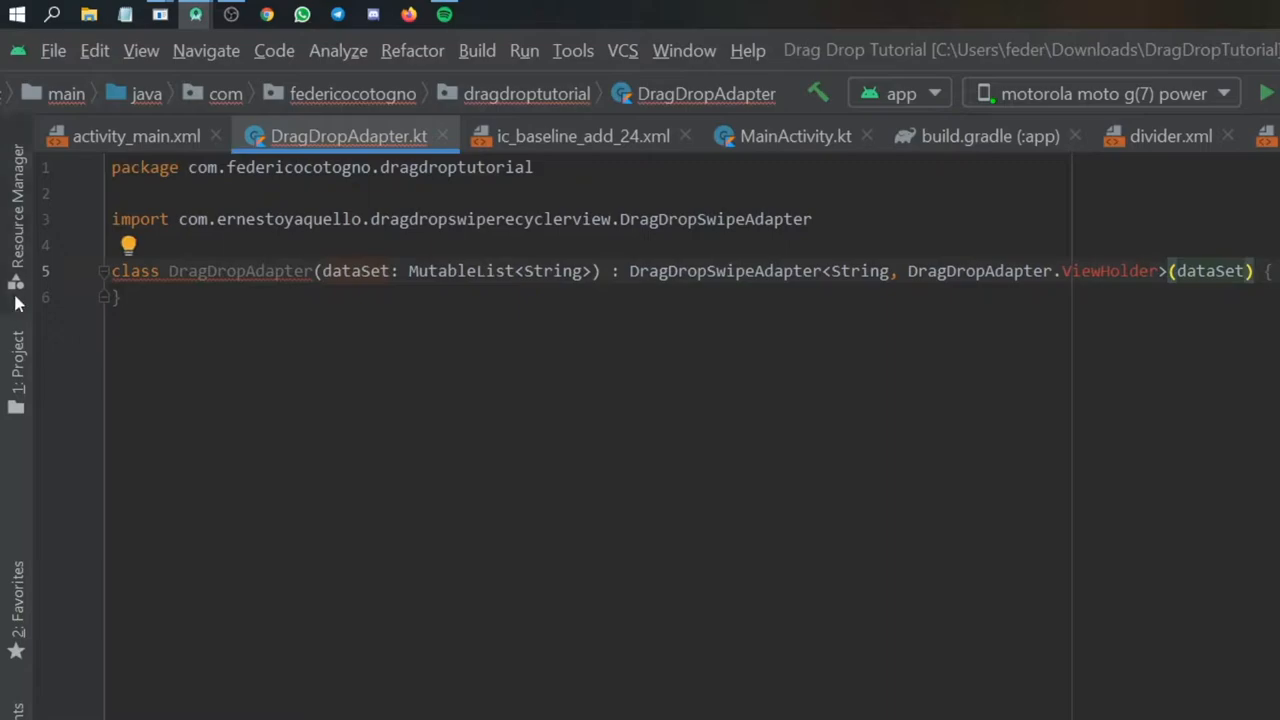
Generate stub overrides for getViewHolder, getViewToTouchToStartDraggingItem and onBindViewHolder via Implement members
left_click(128, 244)
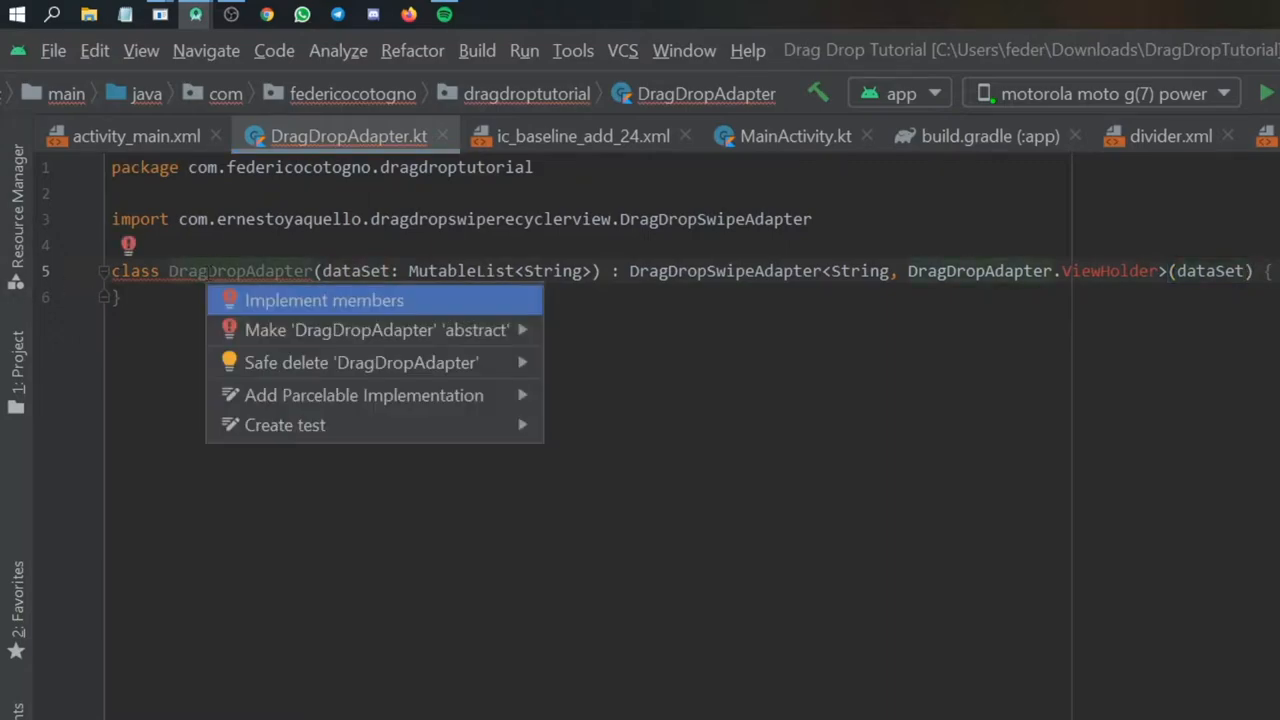
left_click(324, 300)
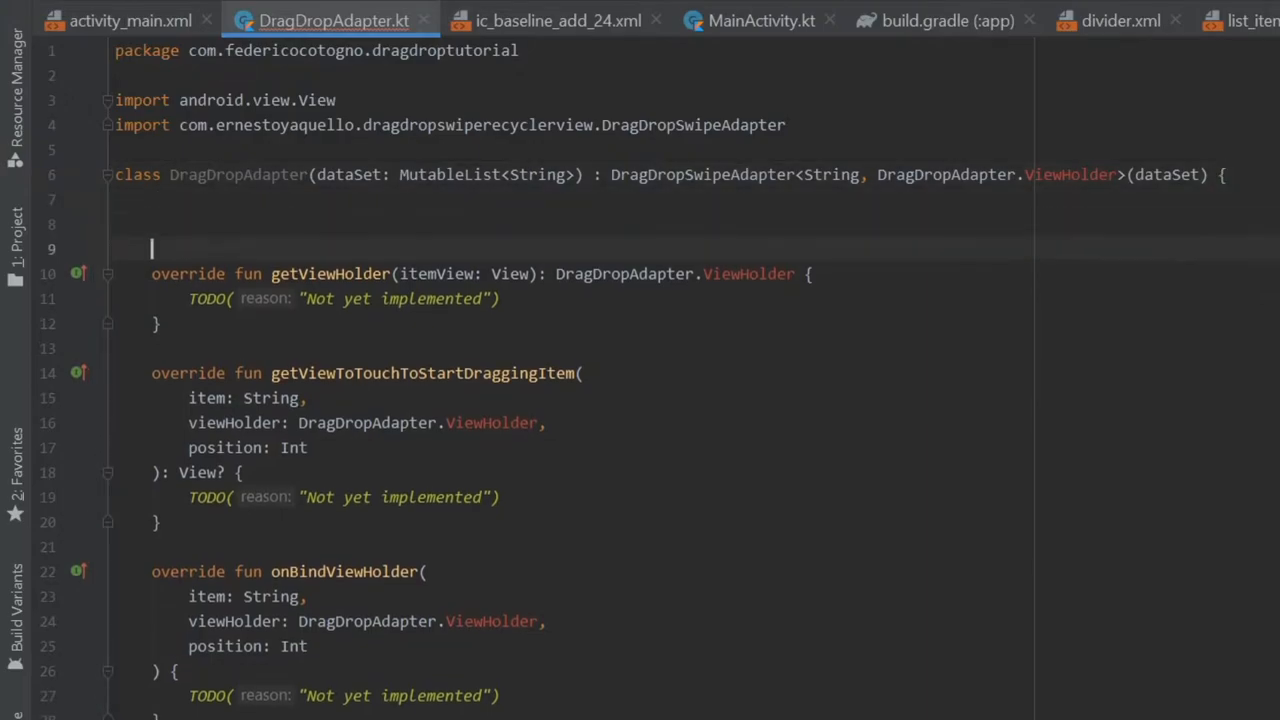
Declare private var list: MutableList<String> = this.dataSet as MutableList<String> and begin an inner class
type("pri")
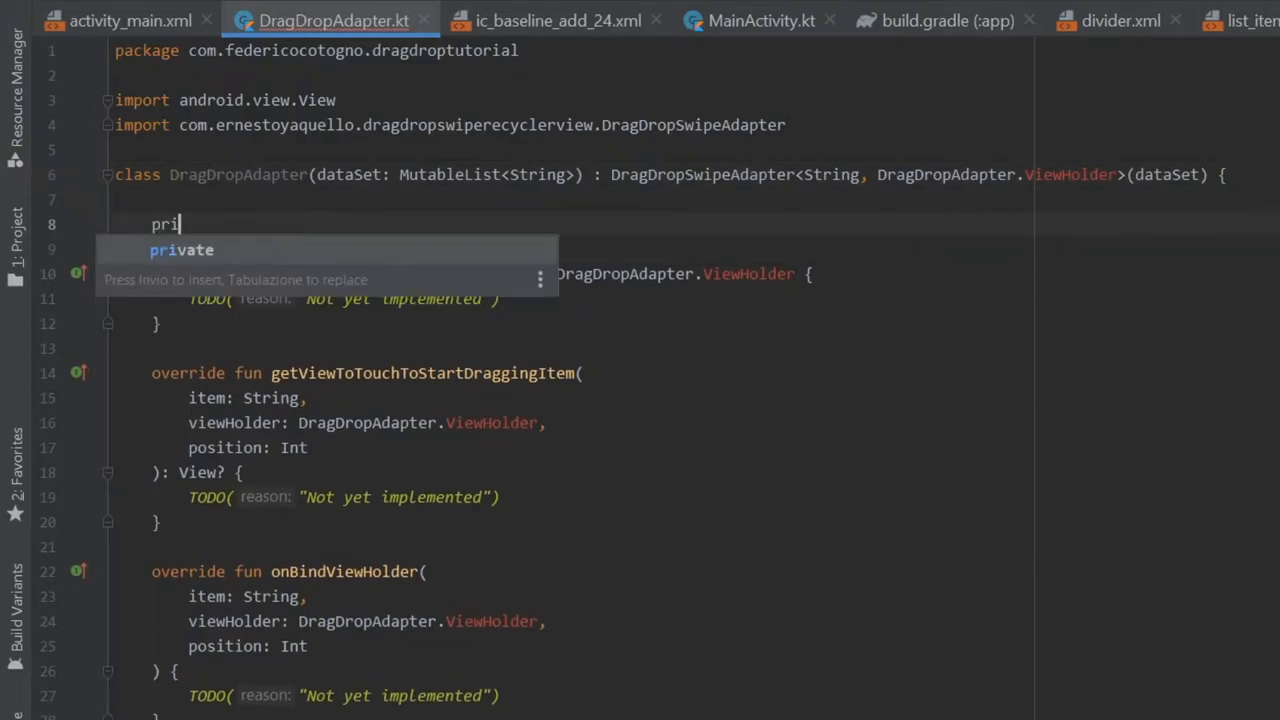
type("vate var list")
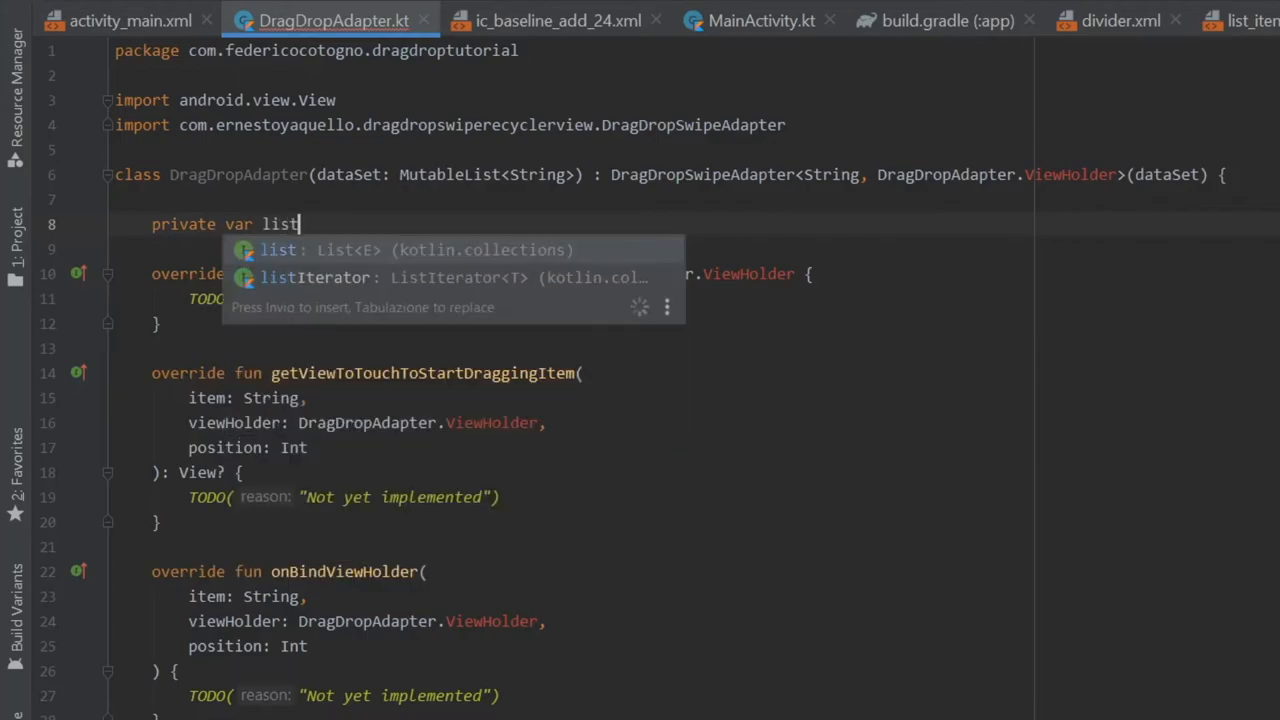
type(":")
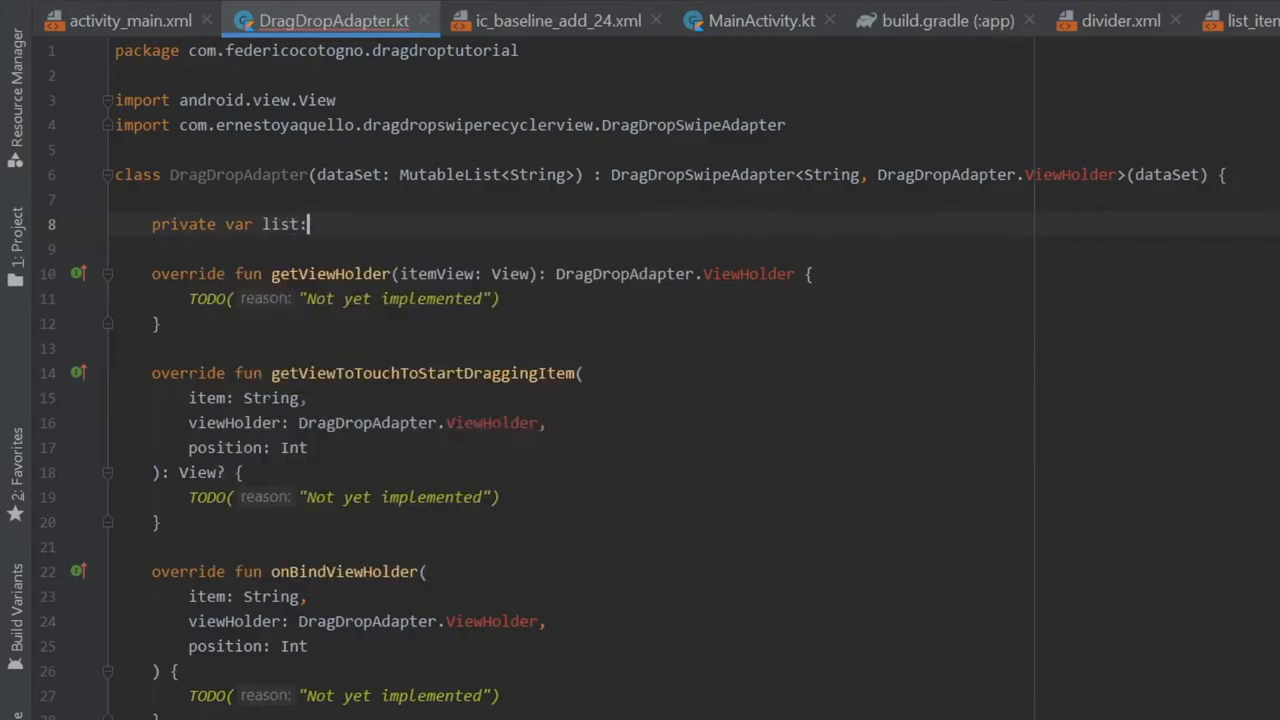
type("Mute")
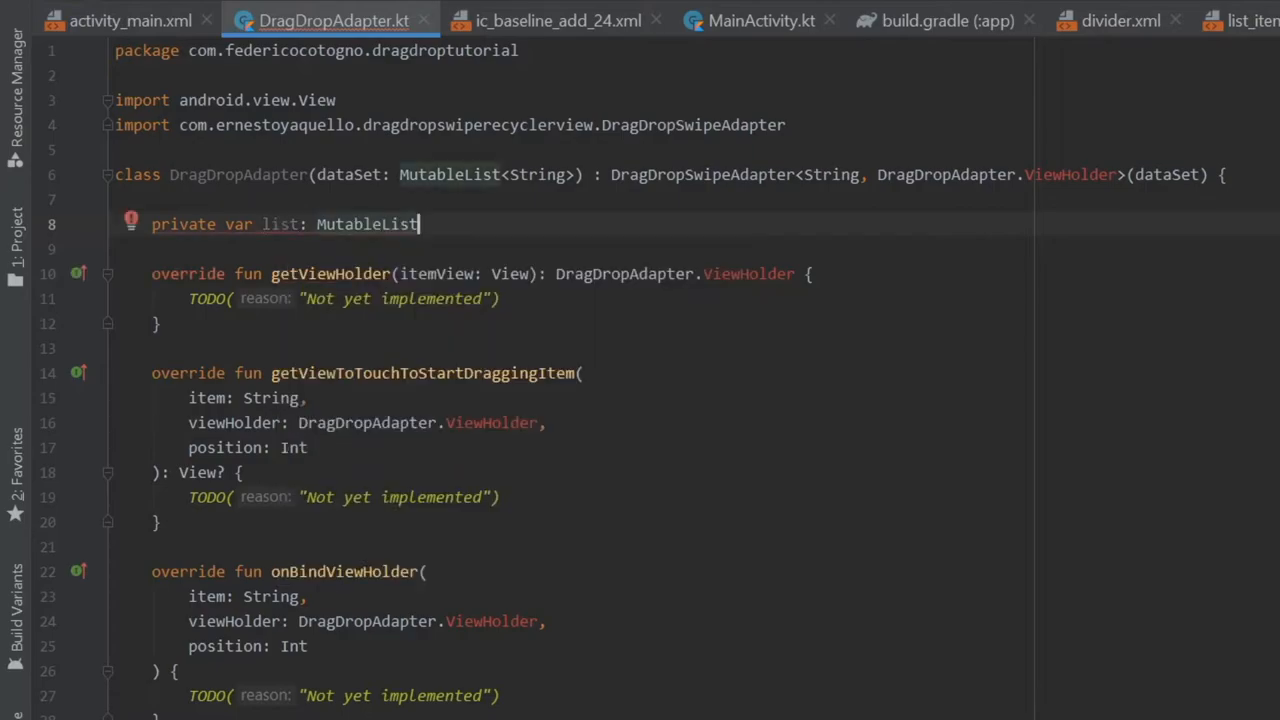
type("<String> = t")
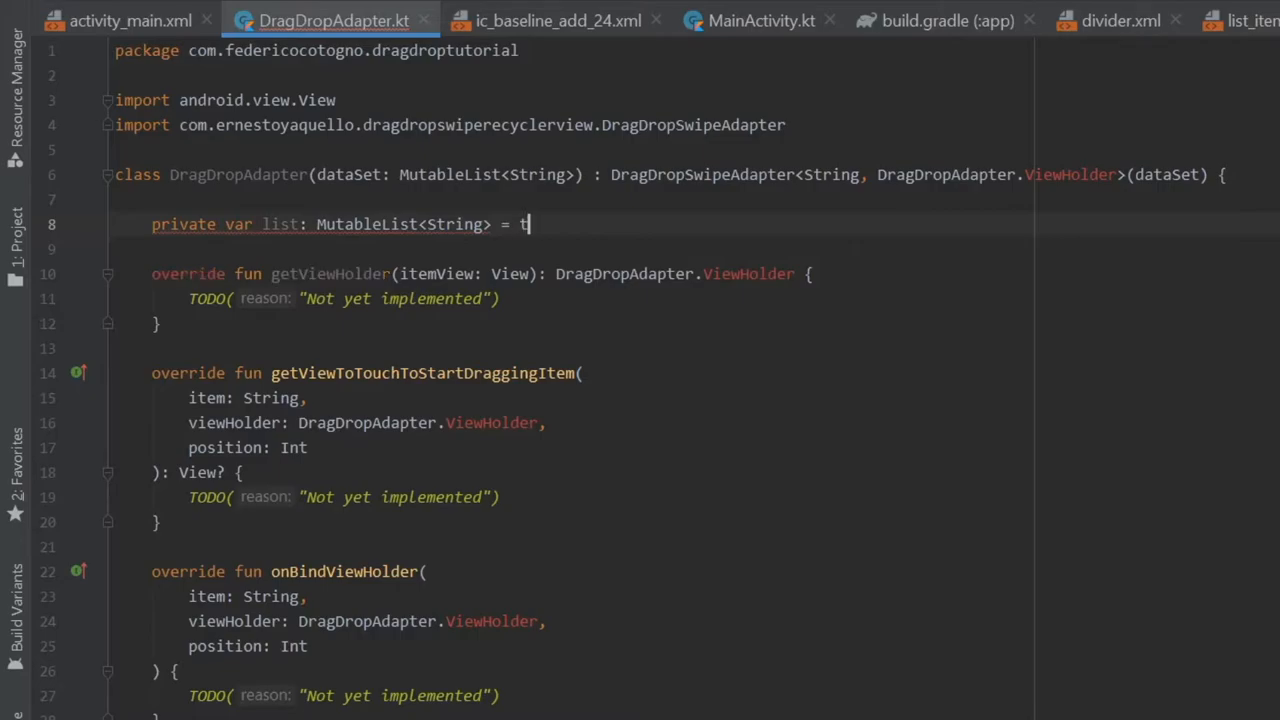
type("his.date")
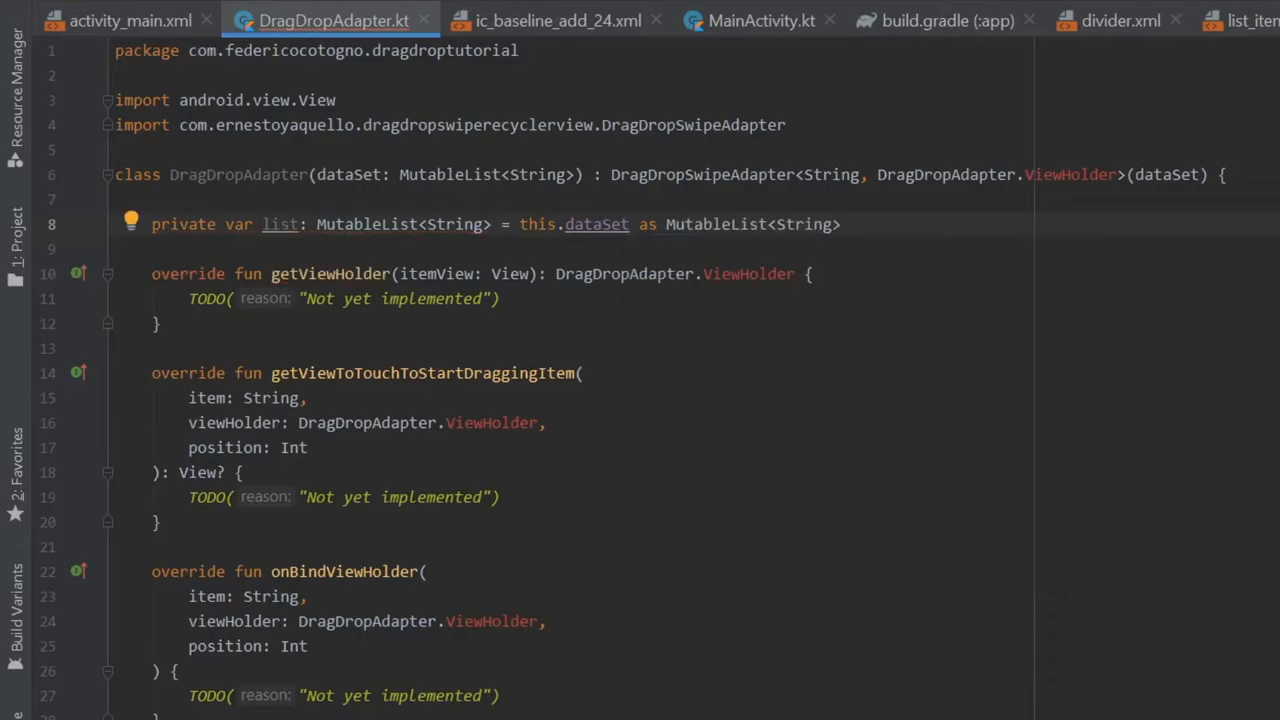
type("inner class  ViewHolder(i")
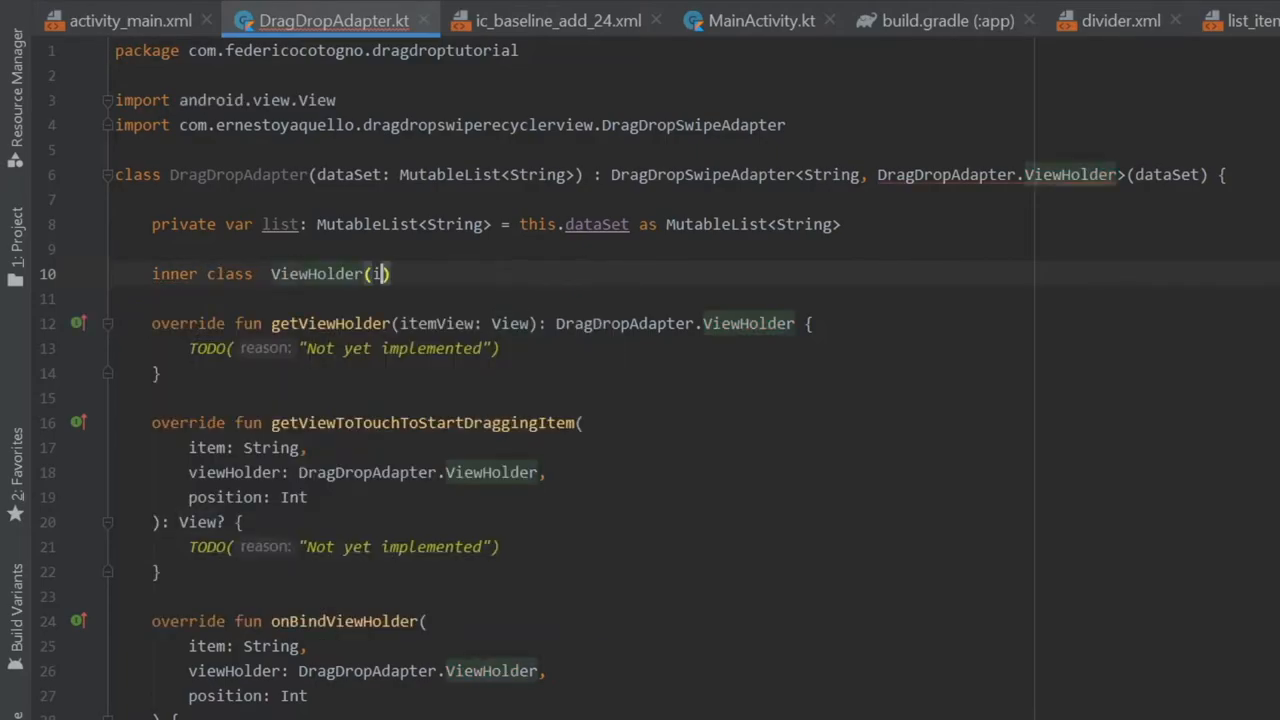
Declare inner ViewHolder(itemView: View) extending DragDropSwipeAdapter.ViewHolder(itemView)
type("tem")
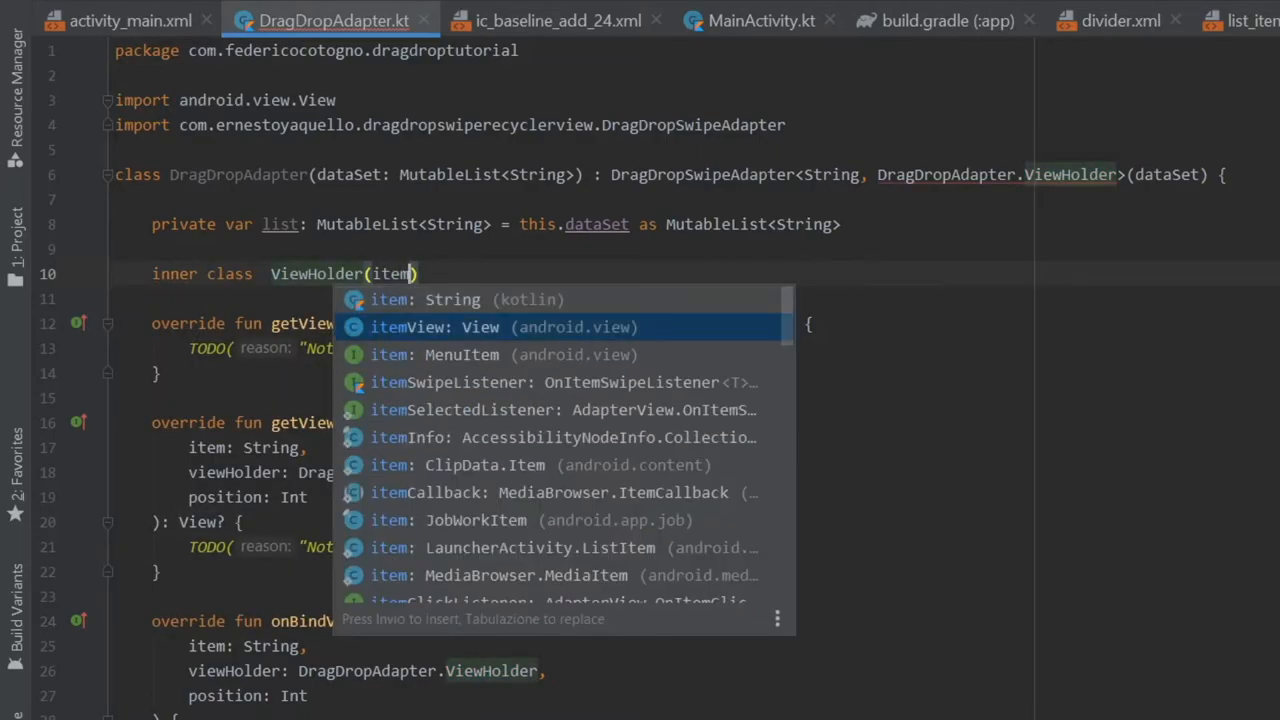
left_click(434, 328)
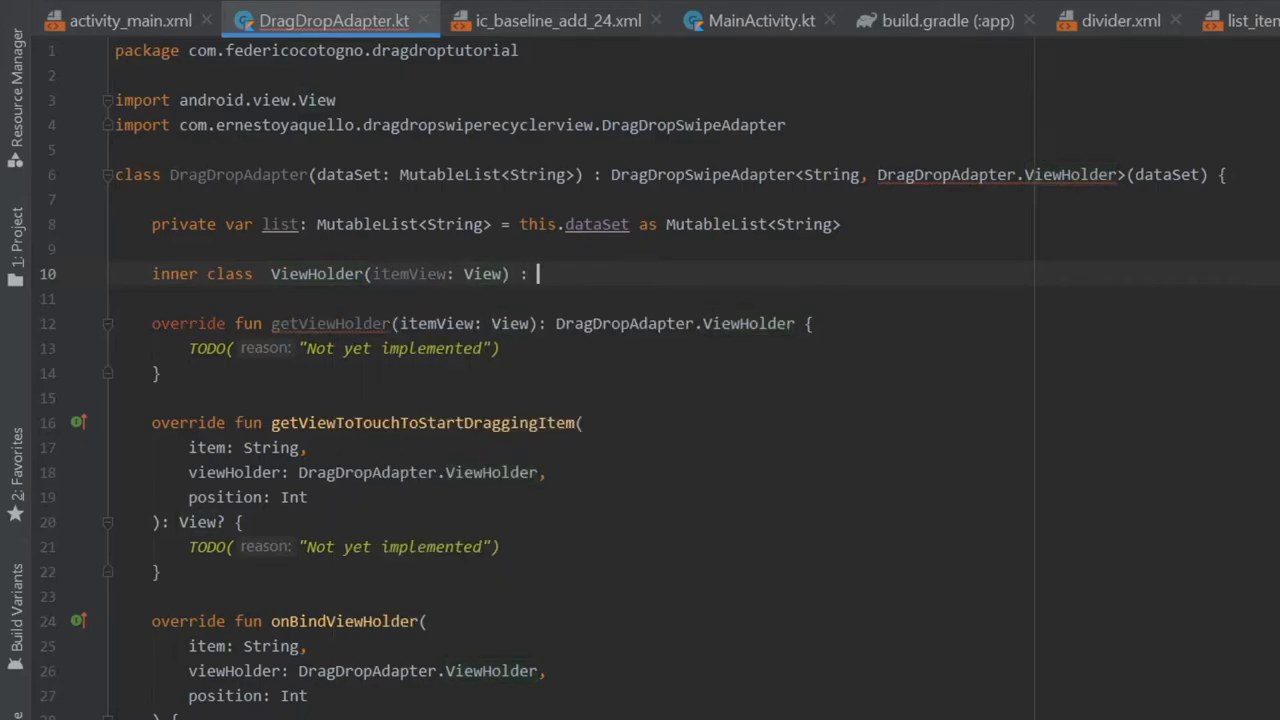
type("Drag")
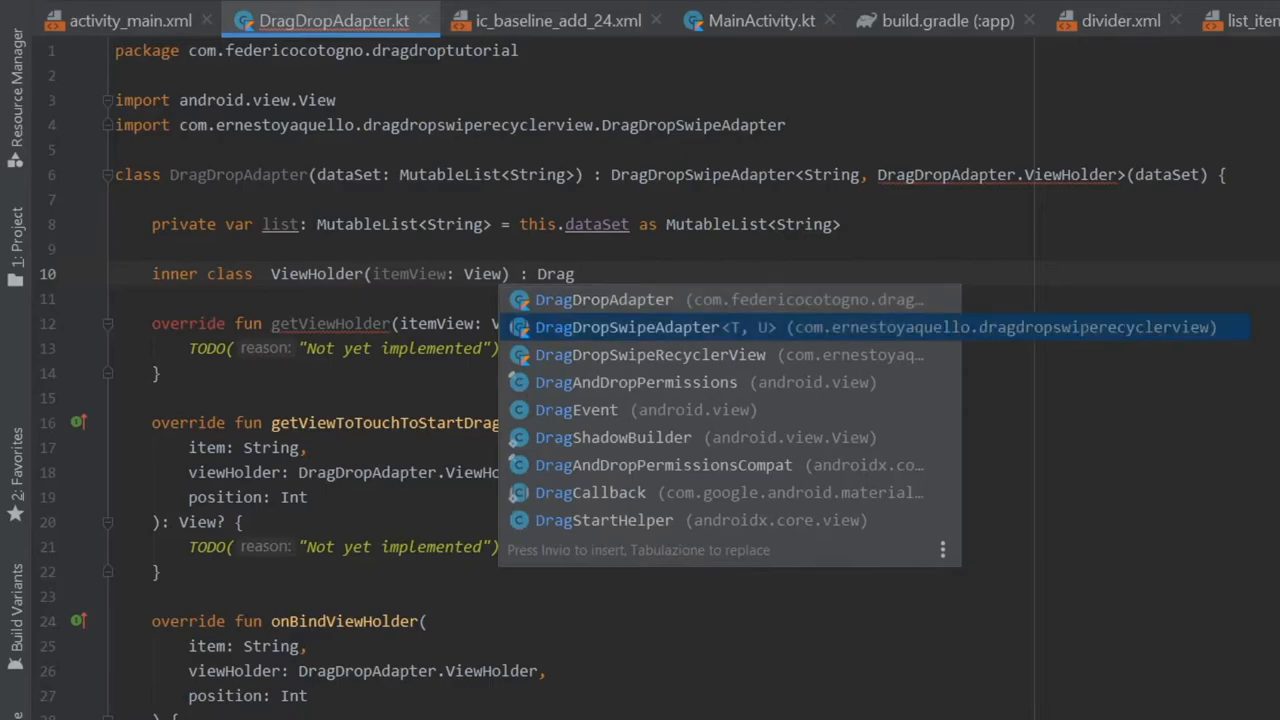
key("Enter")
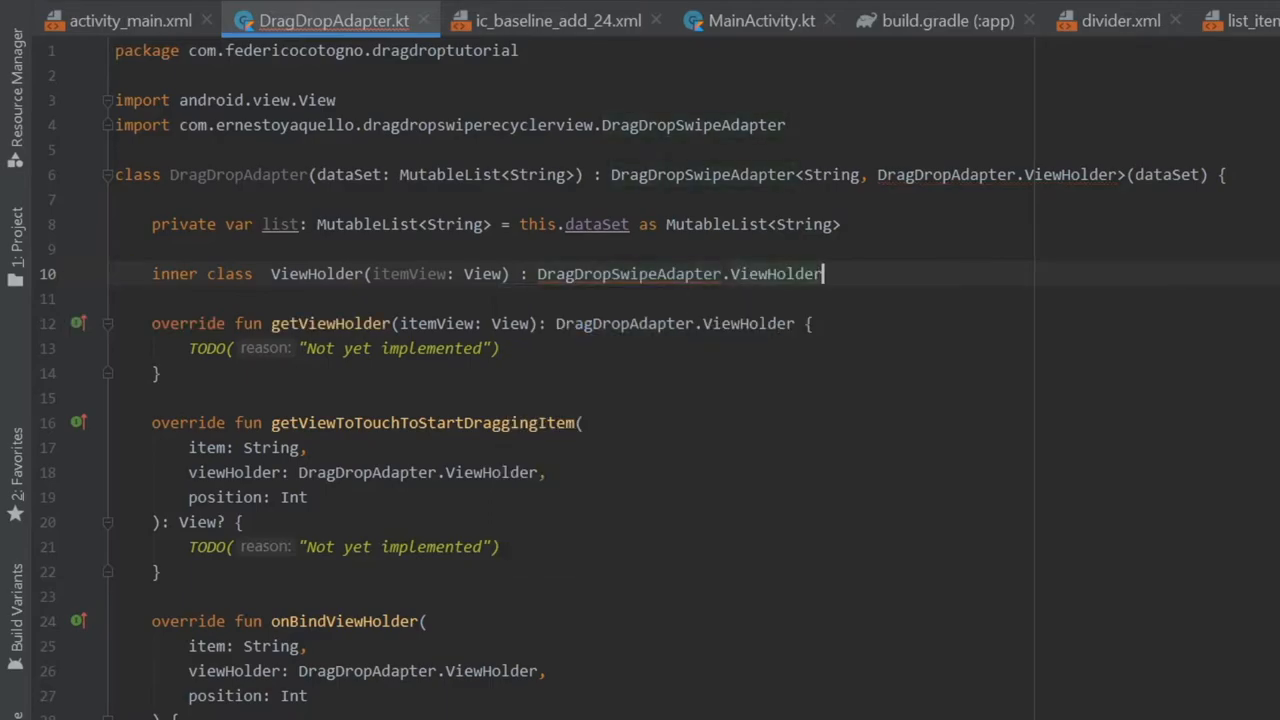
type("()")
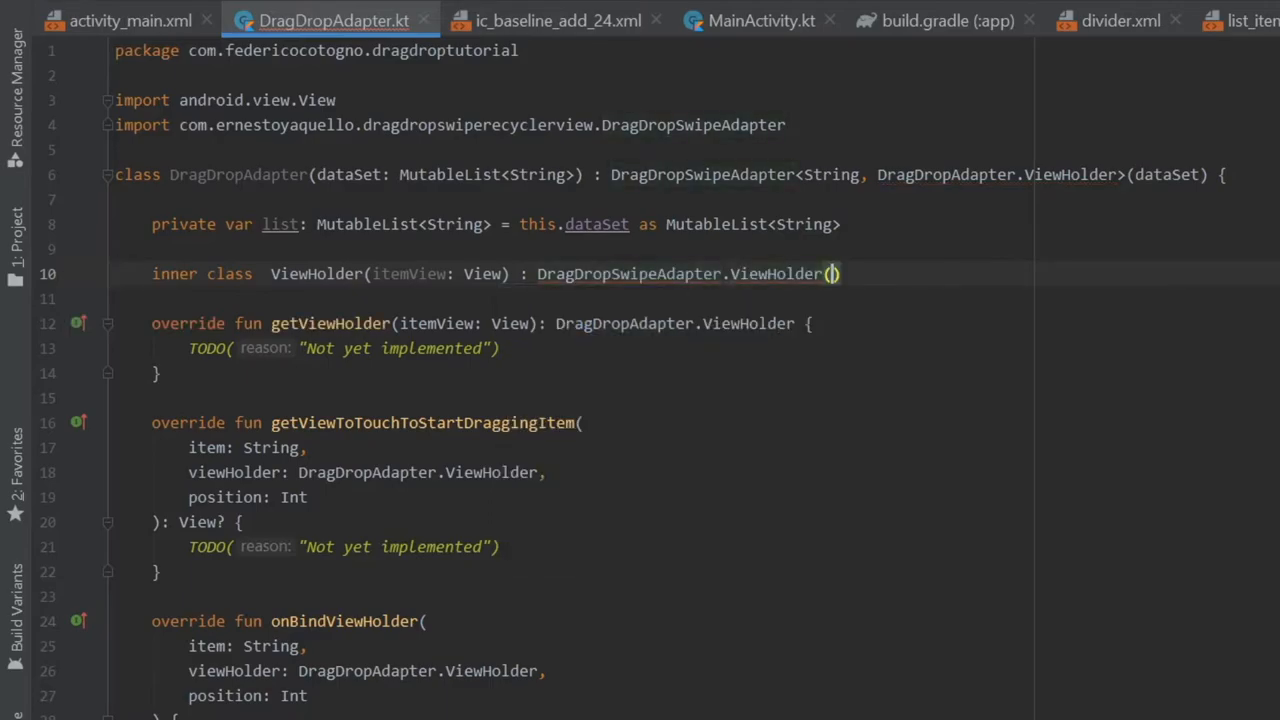
type("itemView")
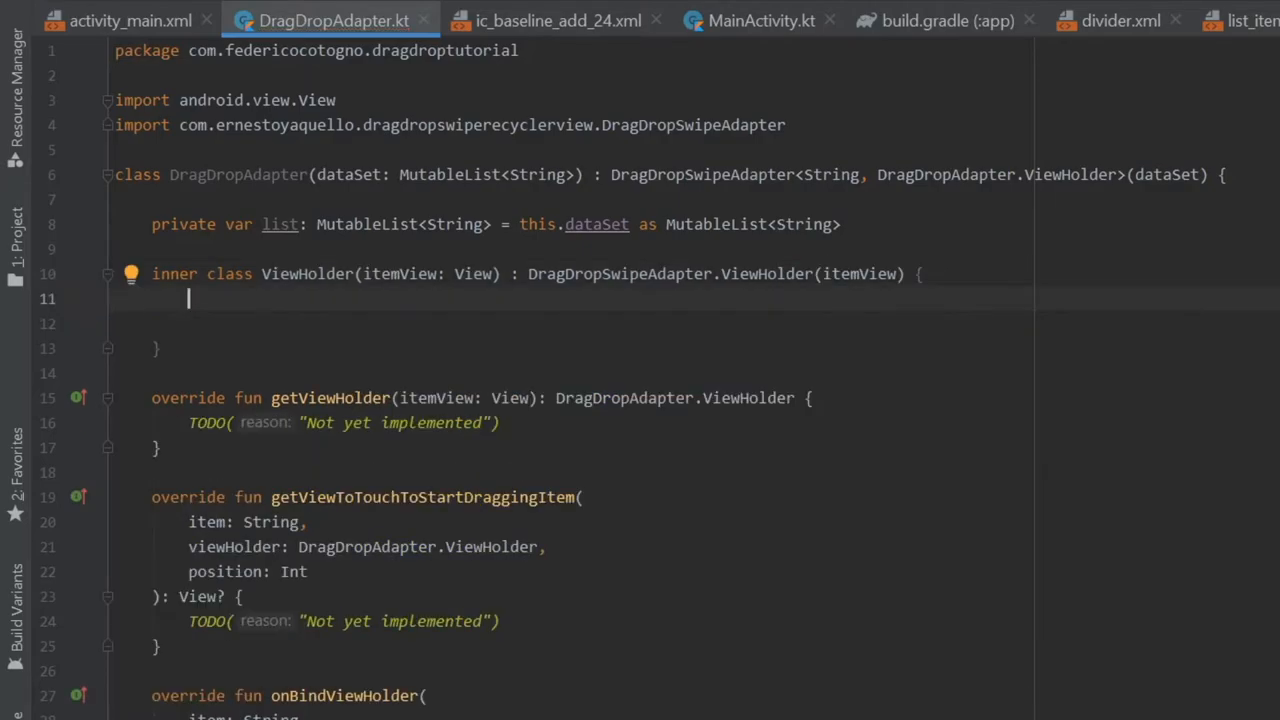
Add itemText TextView and dragIcon ImageView vals via findViewById with R.id.item_text and R.id.drag_icon
type("val")
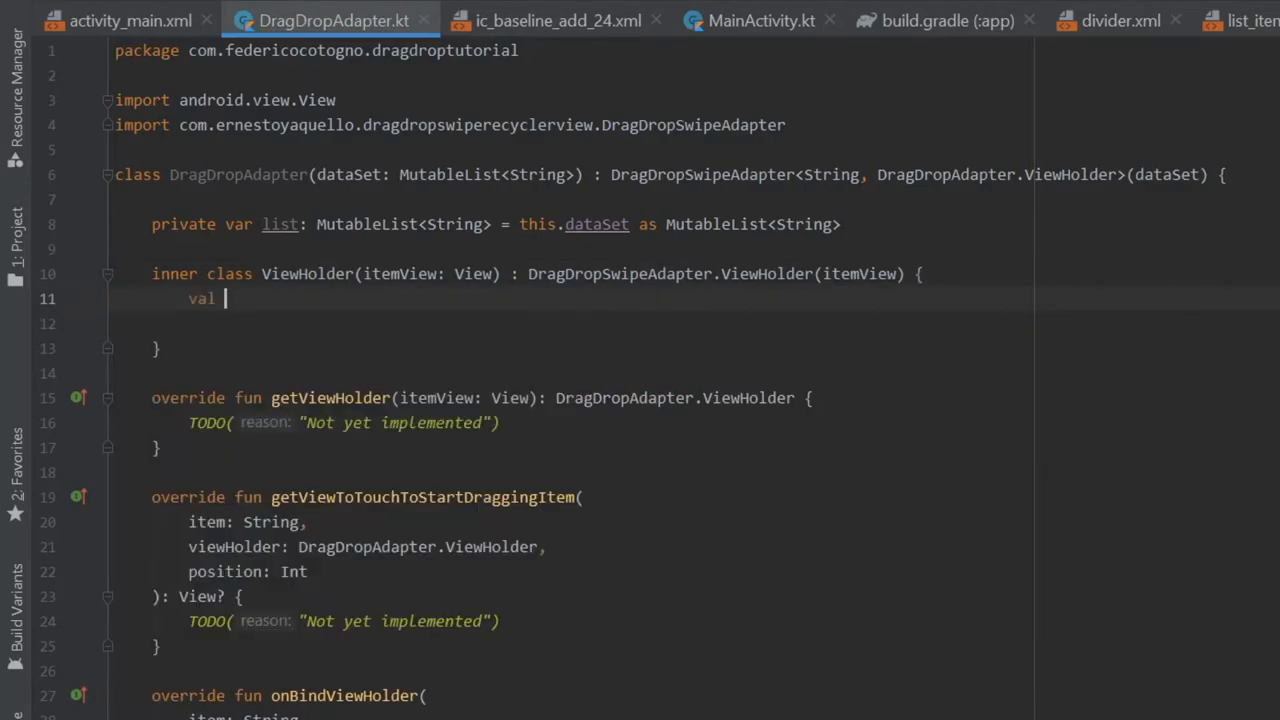
type("itemText:")
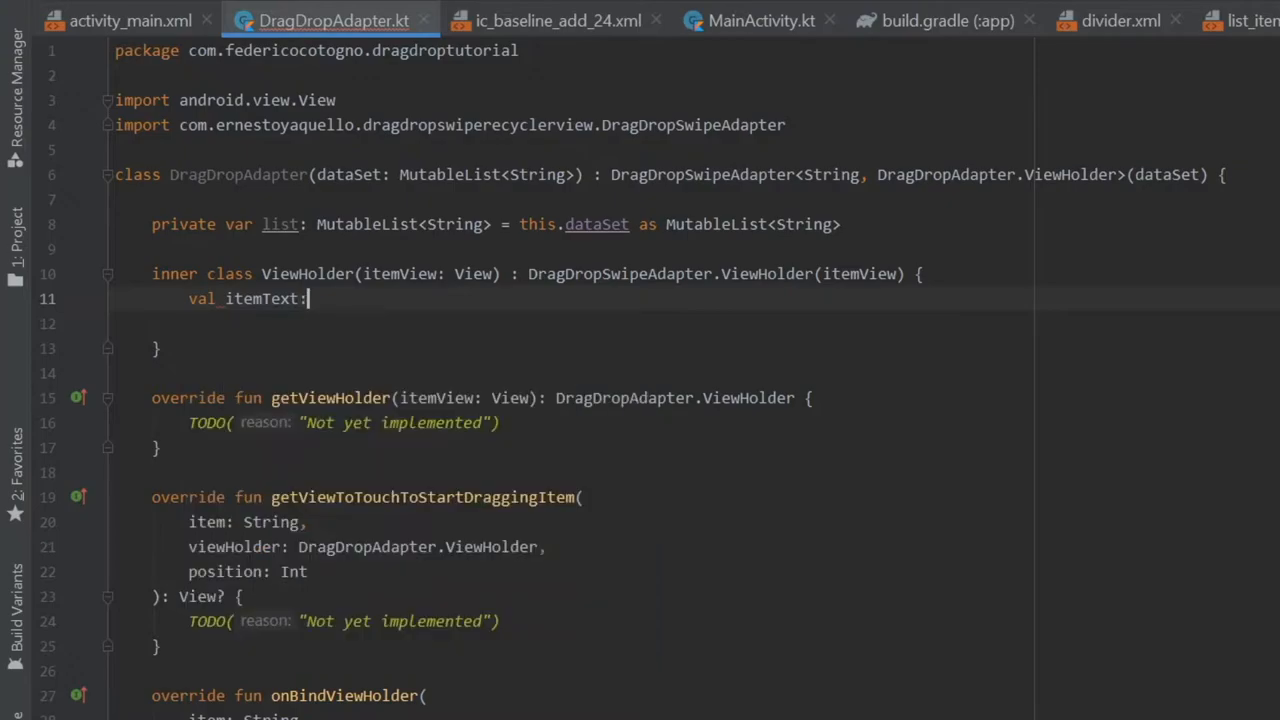
type("TextView")
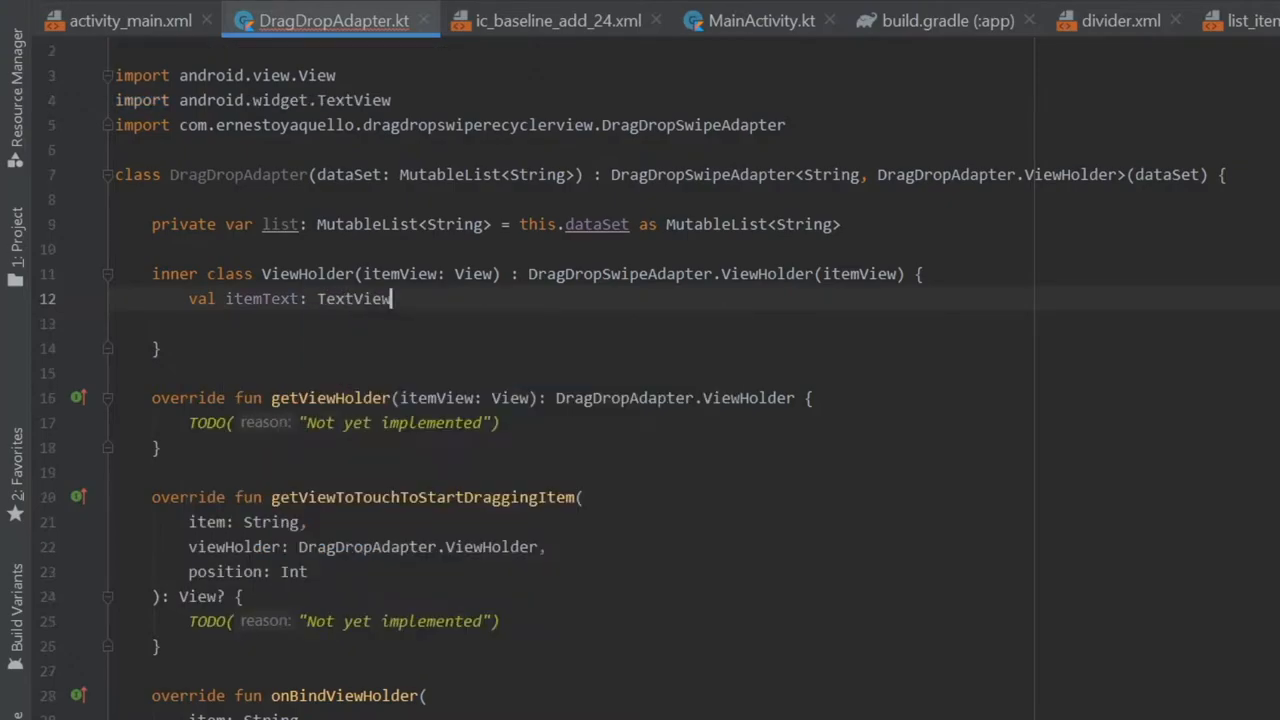
type("= itemView.findViewById(")
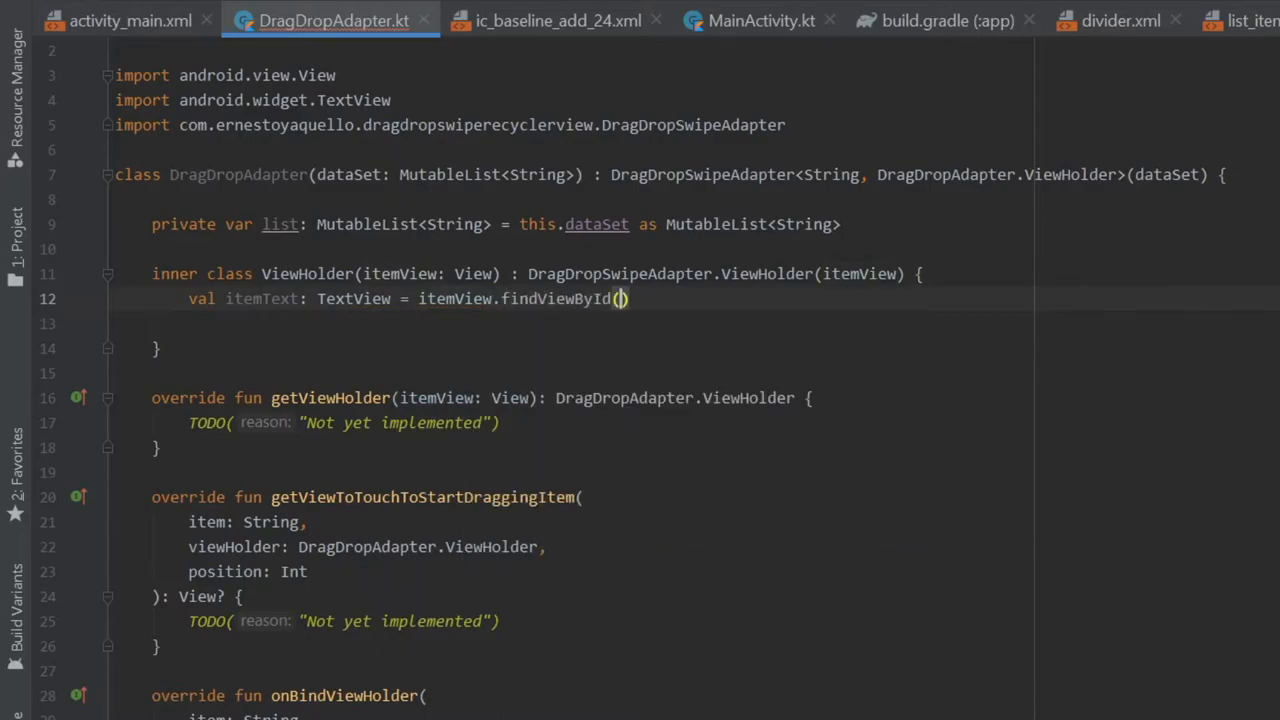
type("R.id.item_text")
type("val")
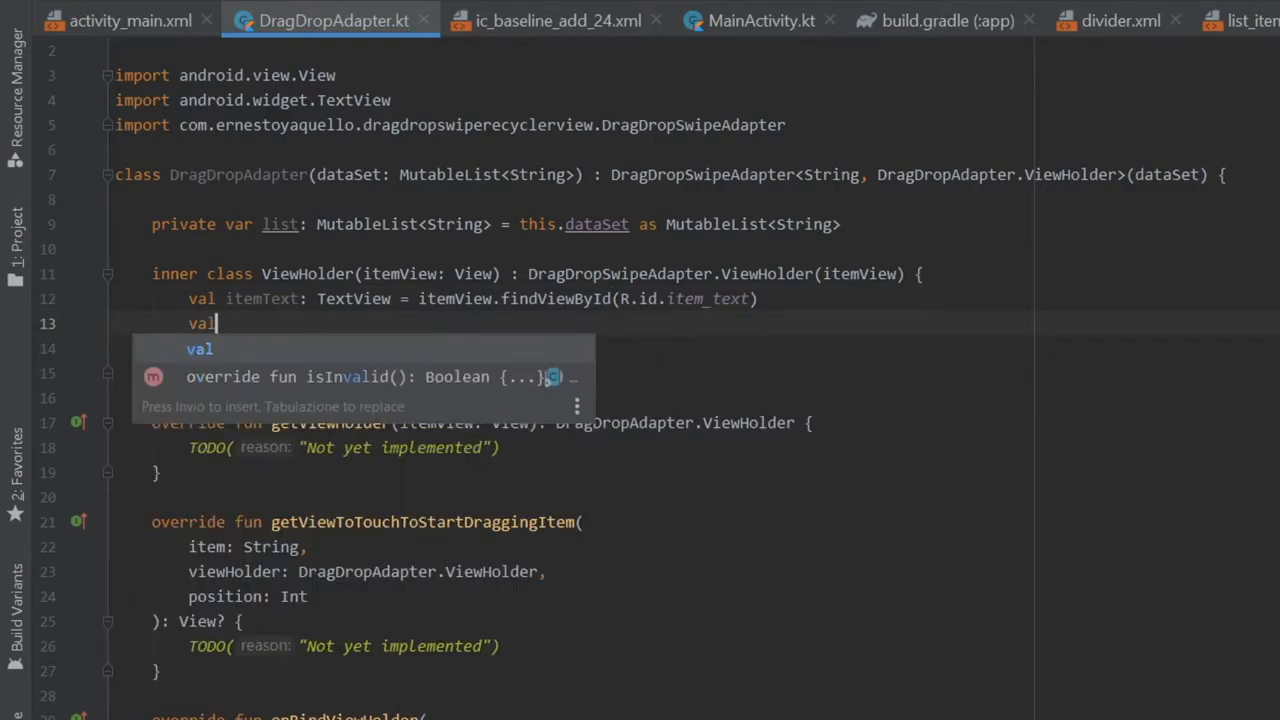
type("dragIcon:")
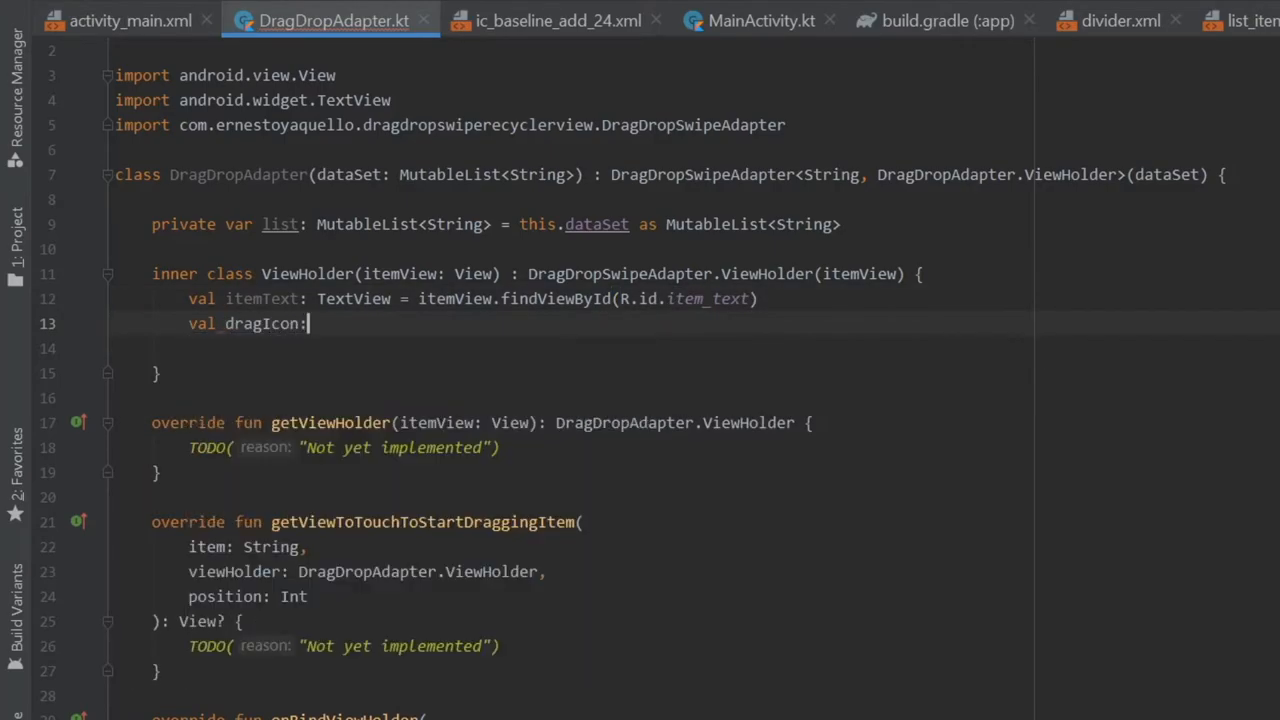
type("ImageView = itemView.findViewById(R.id.drag_icon")
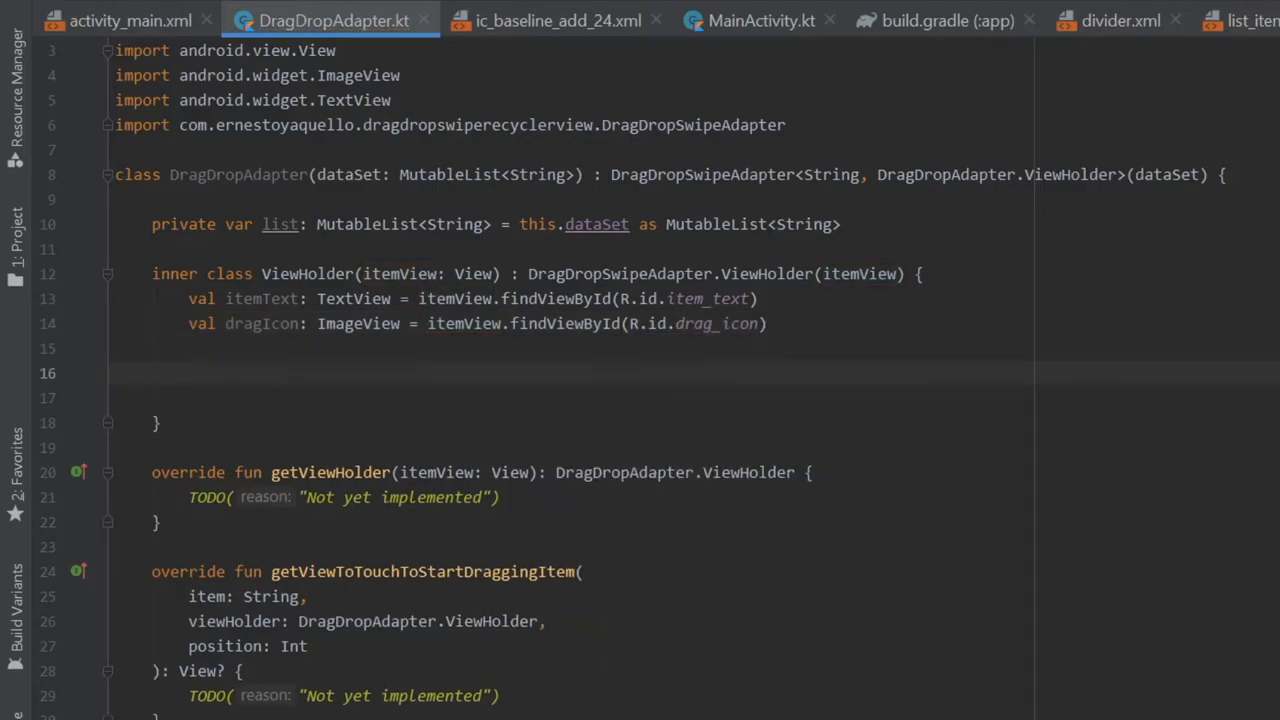
type("ini")
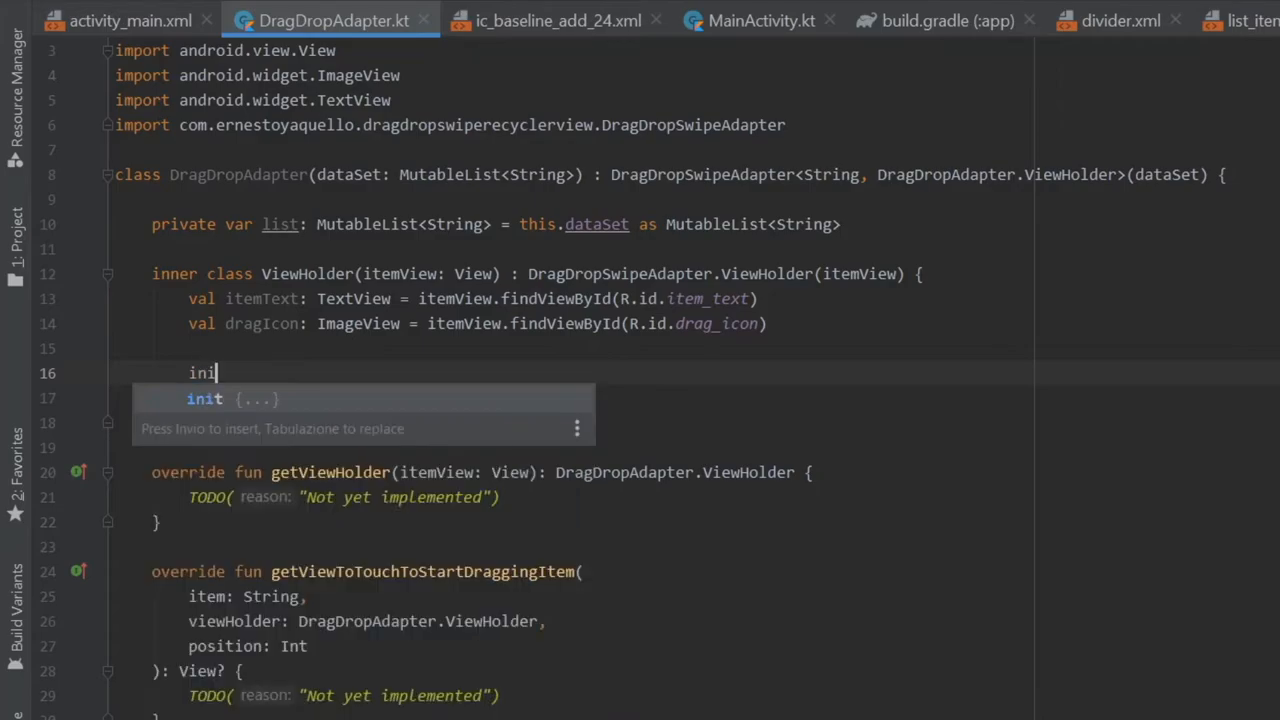
In an init block, set an itemView click listener that logs list[position]
key("Enter")
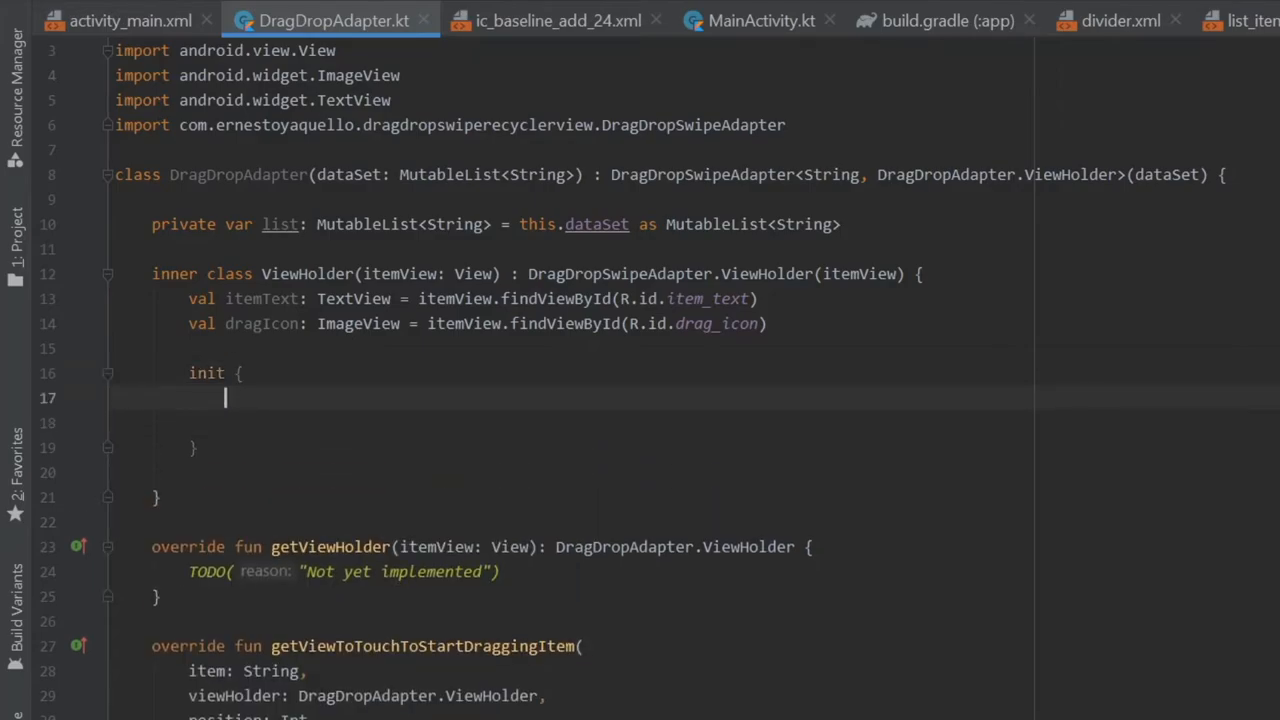
type("itemView")
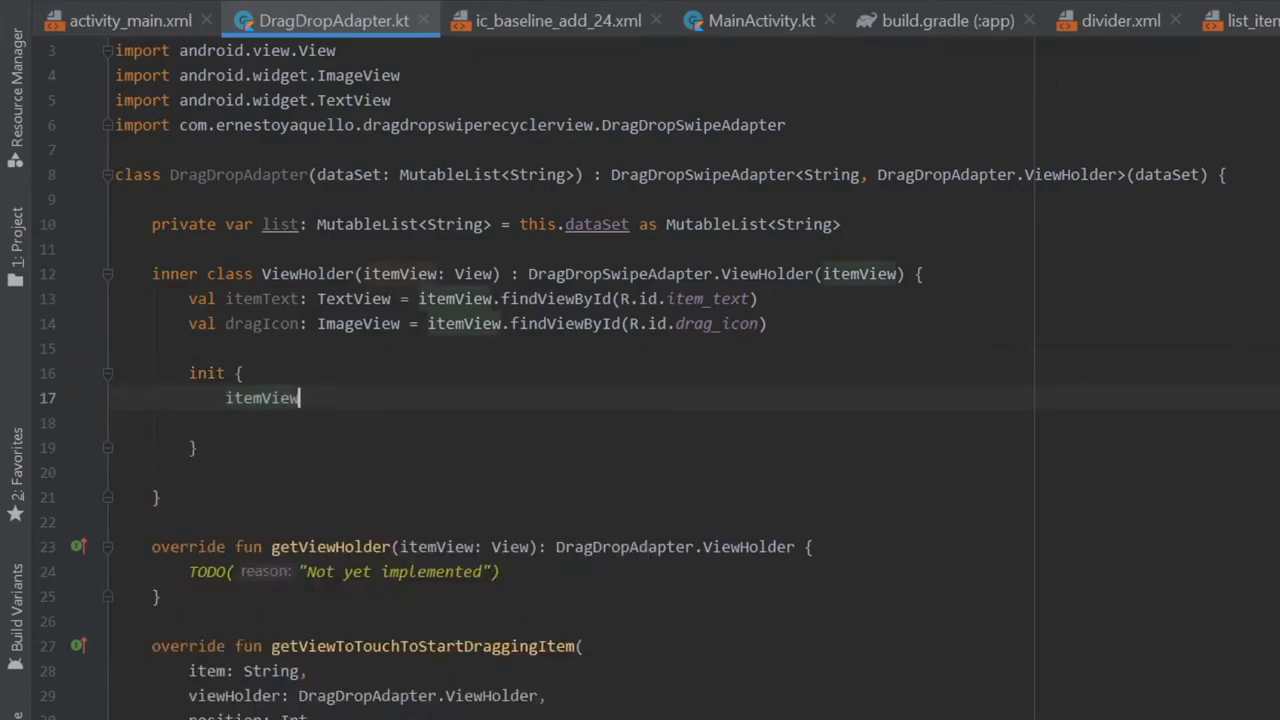
type(".setOn")
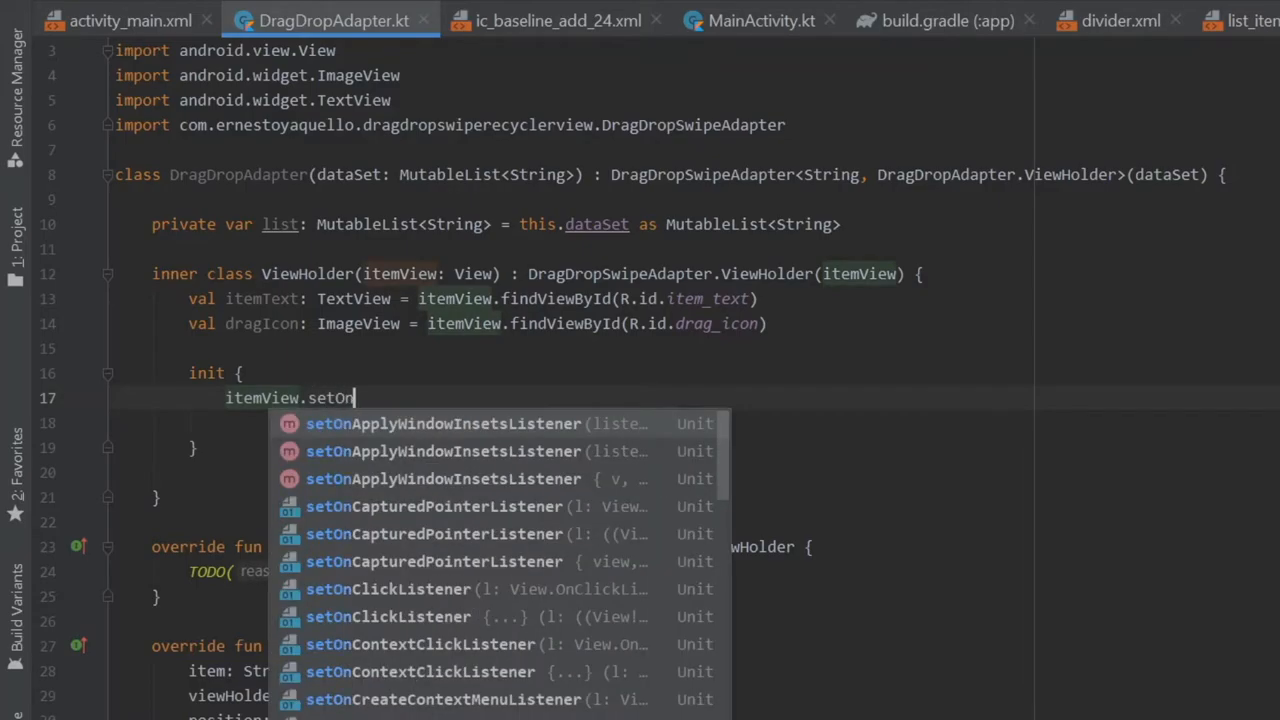
left_click(388, 616)
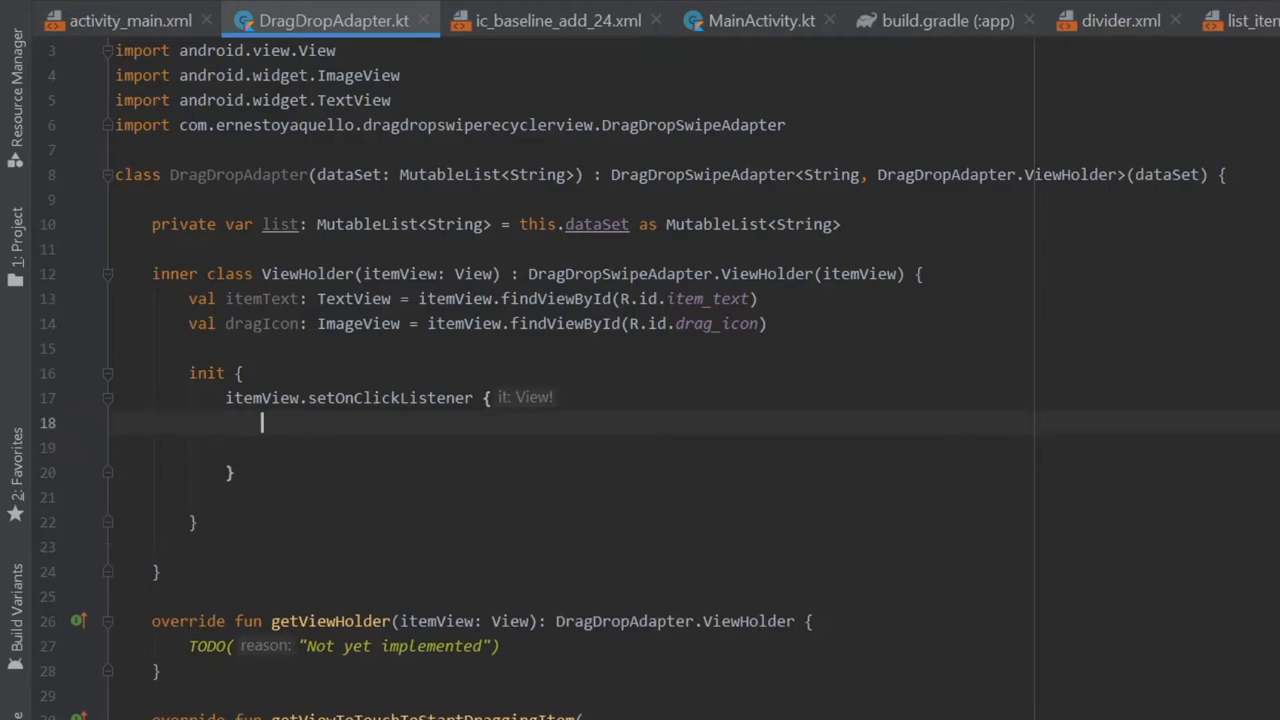
type("val position: Int = adapterPosition")
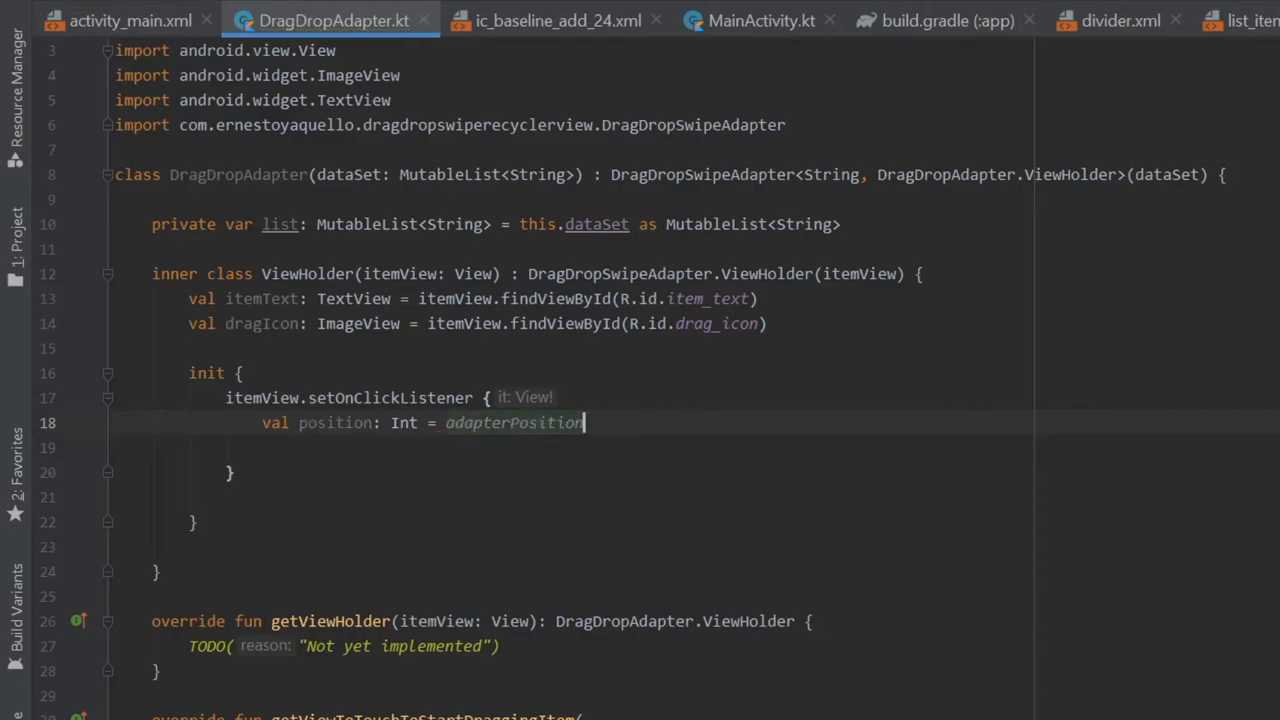
type("Log.d(\"DragDropDapater")
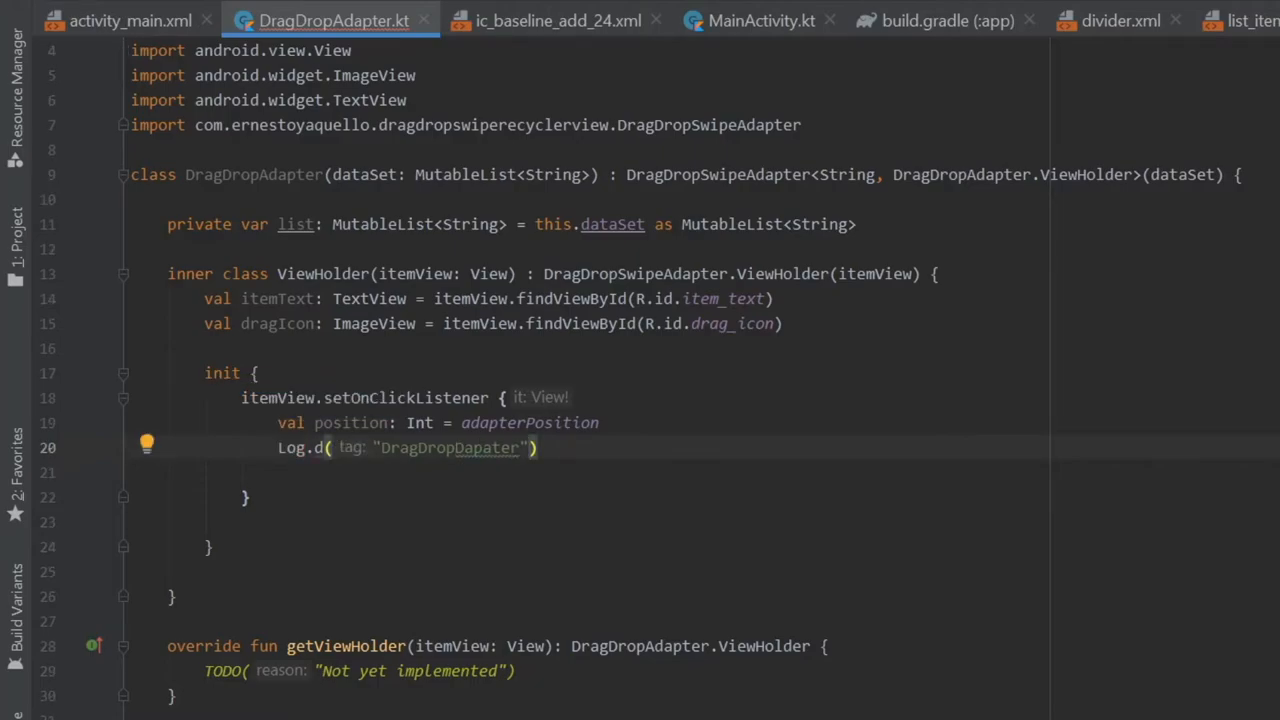
type(", list")
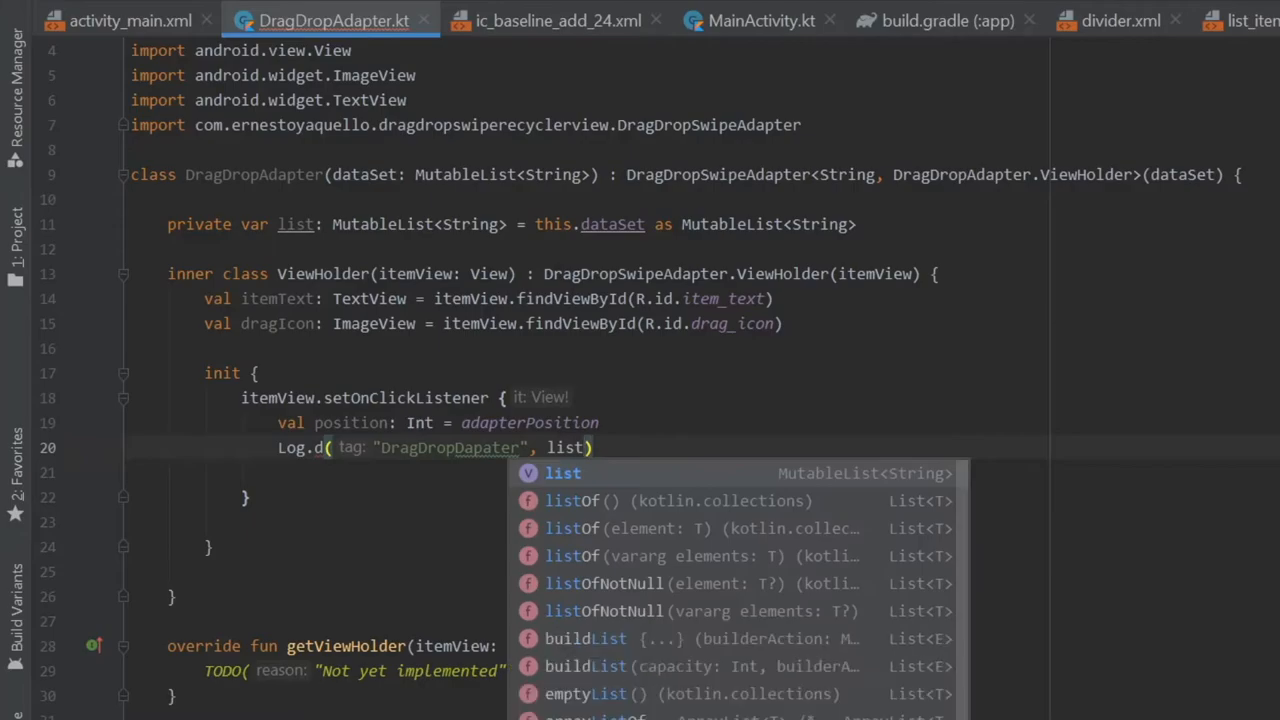
type("[pos")
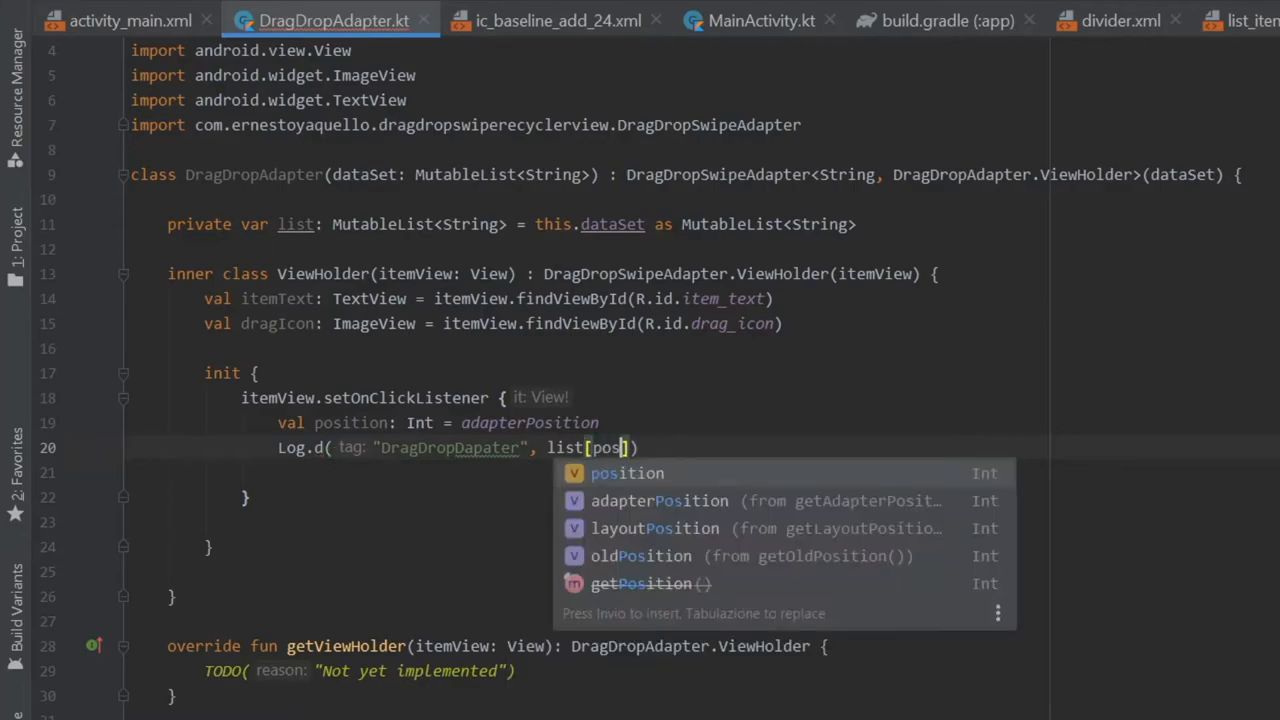
key("Enter")
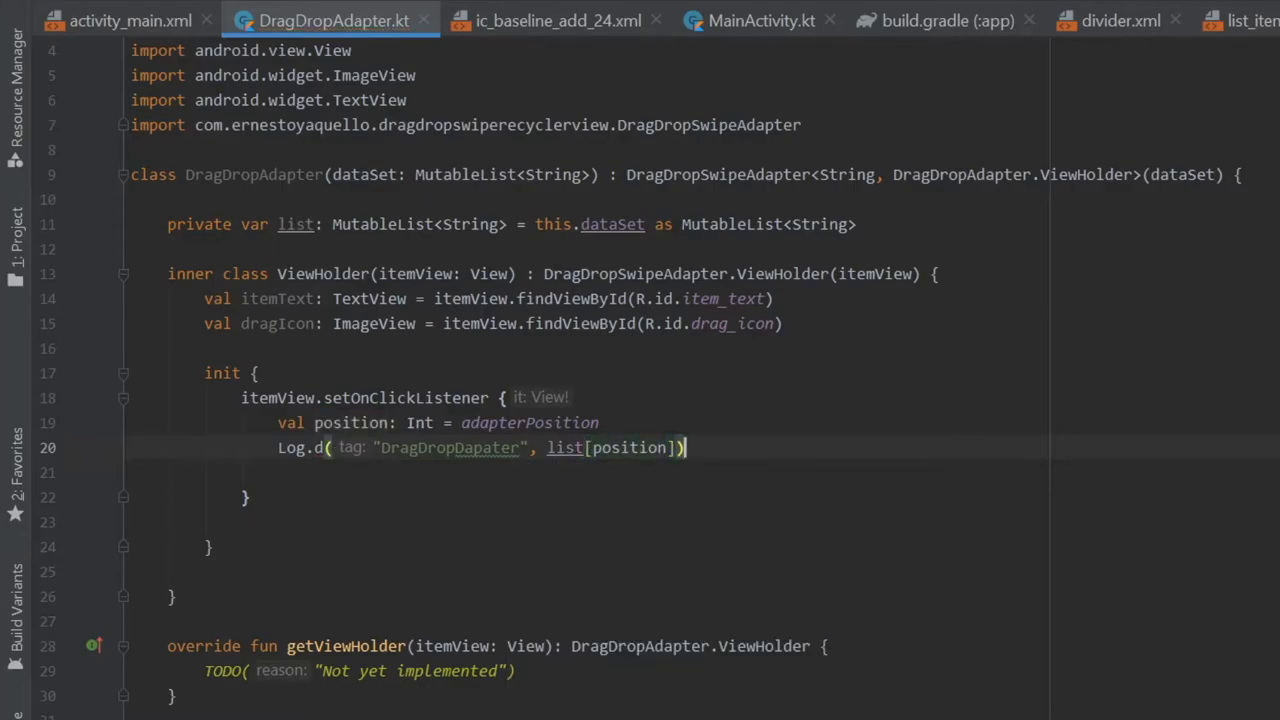
Show a short Toast of dataSet[position] using itemView.context in the click listener
type("toast.makeText(, \"\", Toast.LENGTH_SHORT).show(")
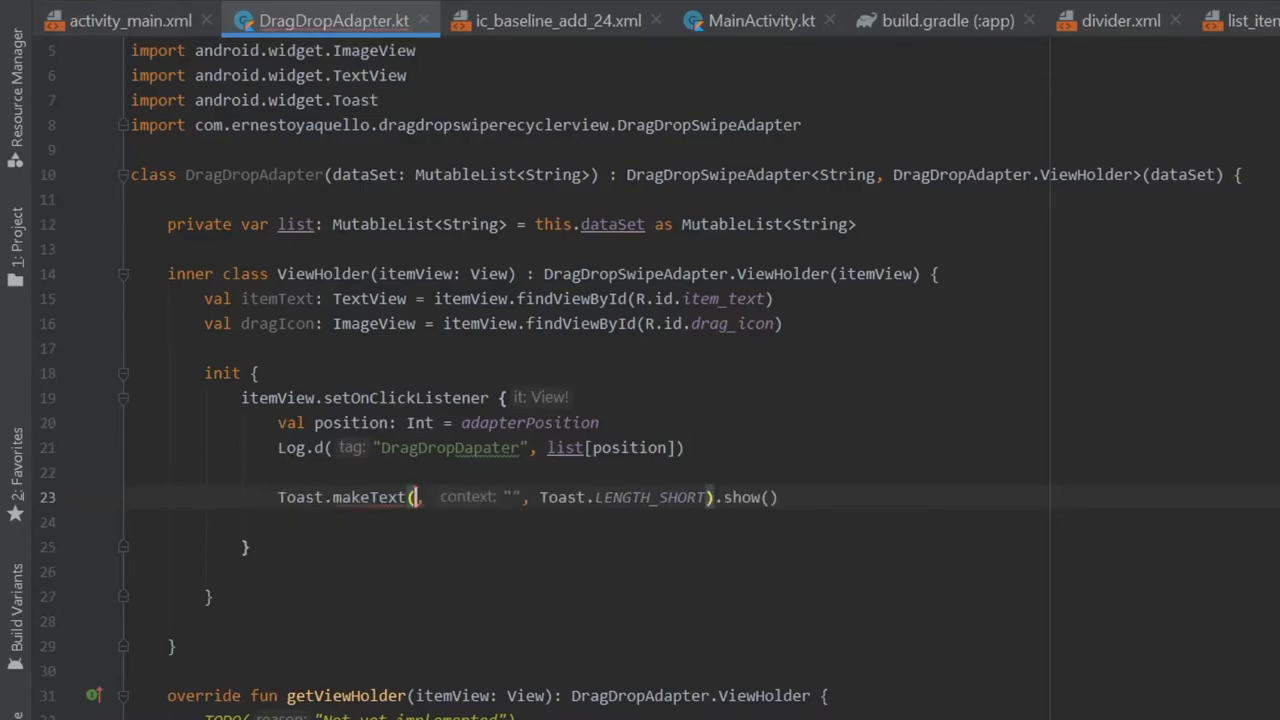
type("itemView.c")
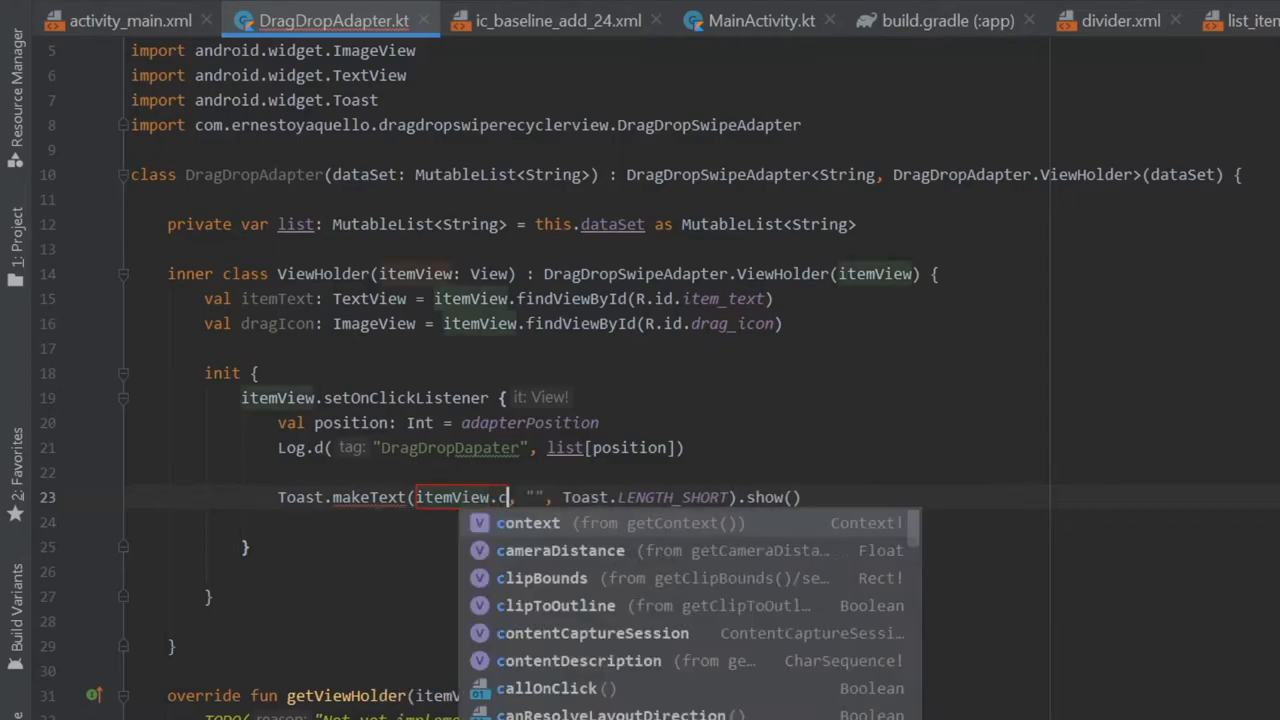
left_click(528, 522)
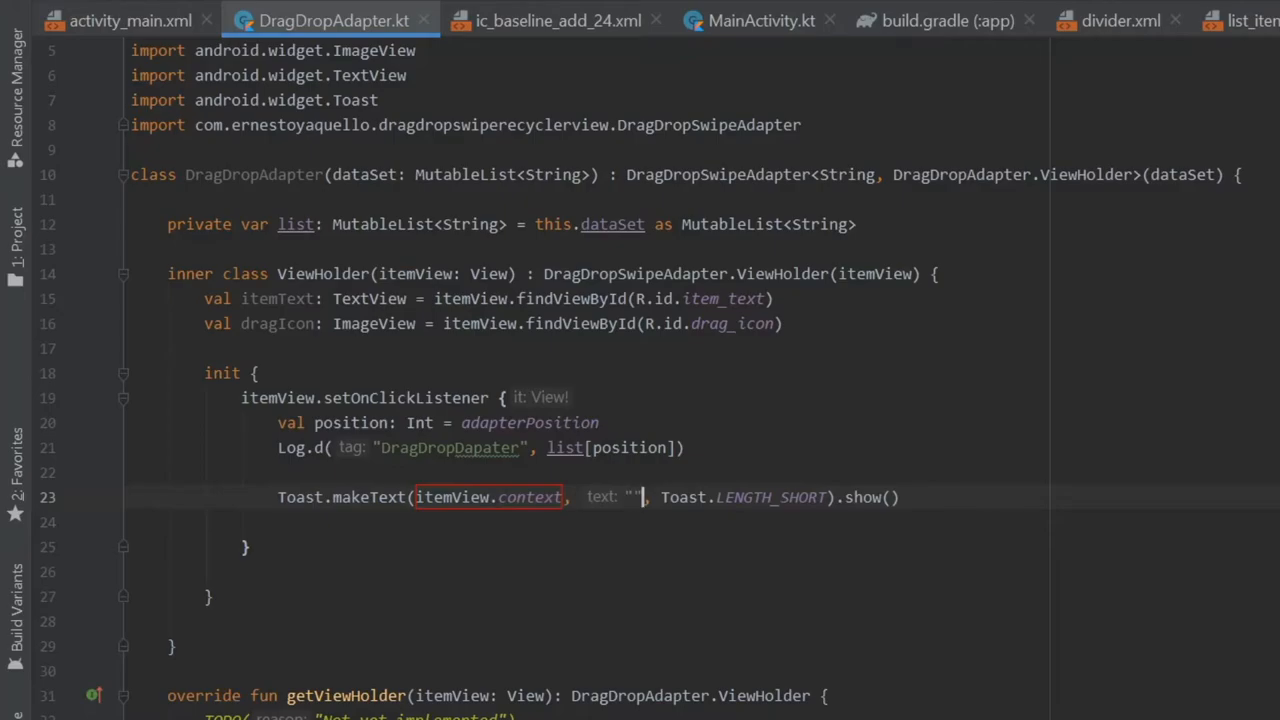
type("dataSet[")
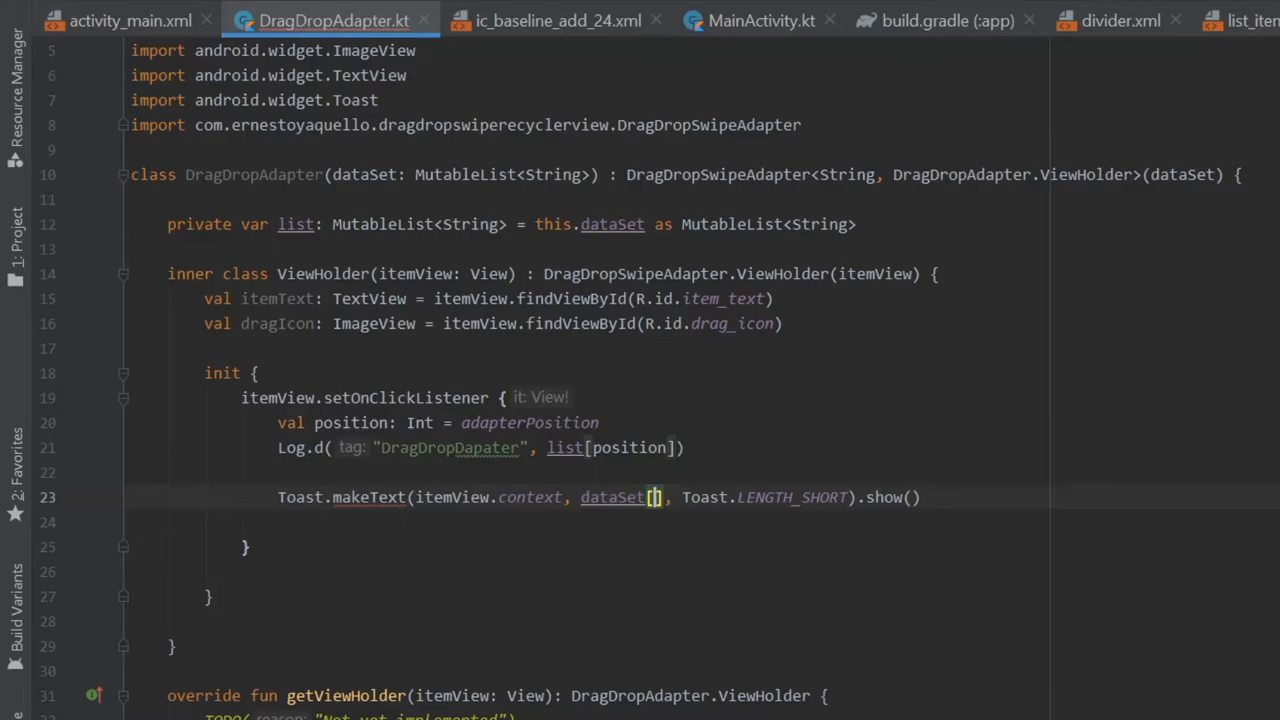
type("position")
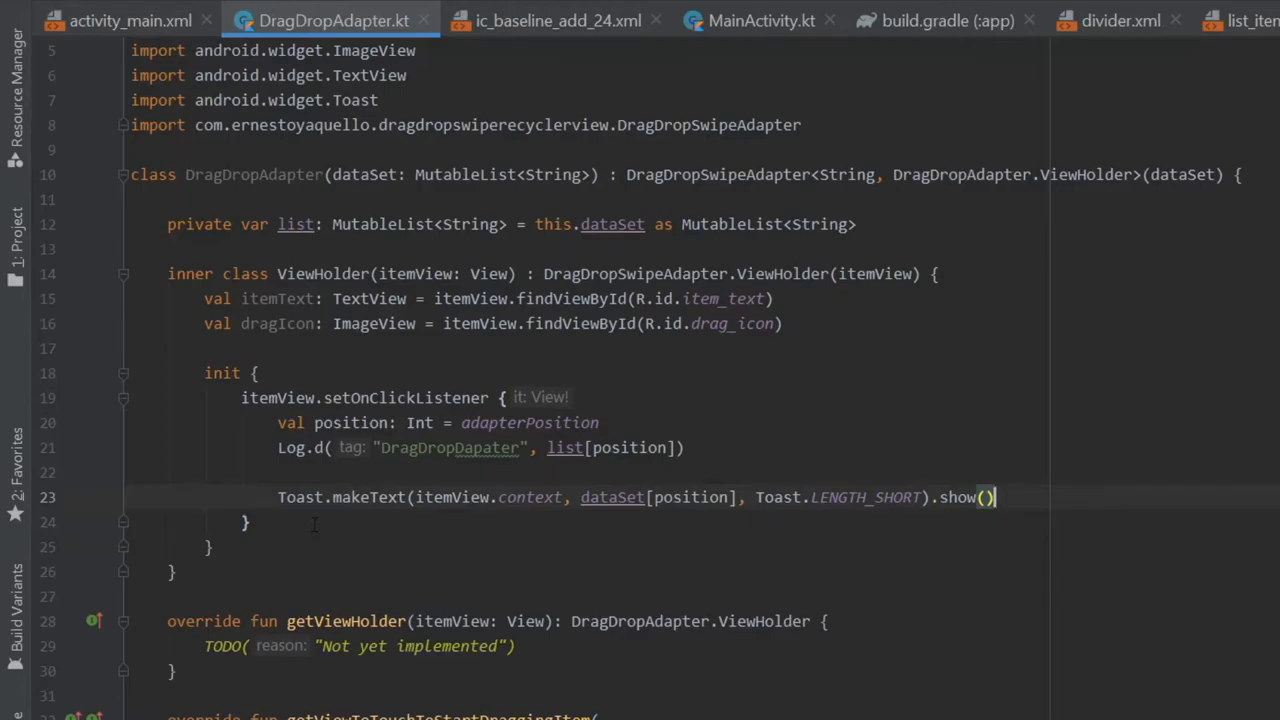
Return viewHolder.dragIcon as the drag handle in getViewToTouchToStartDraggingItem
scroll("down", 3)
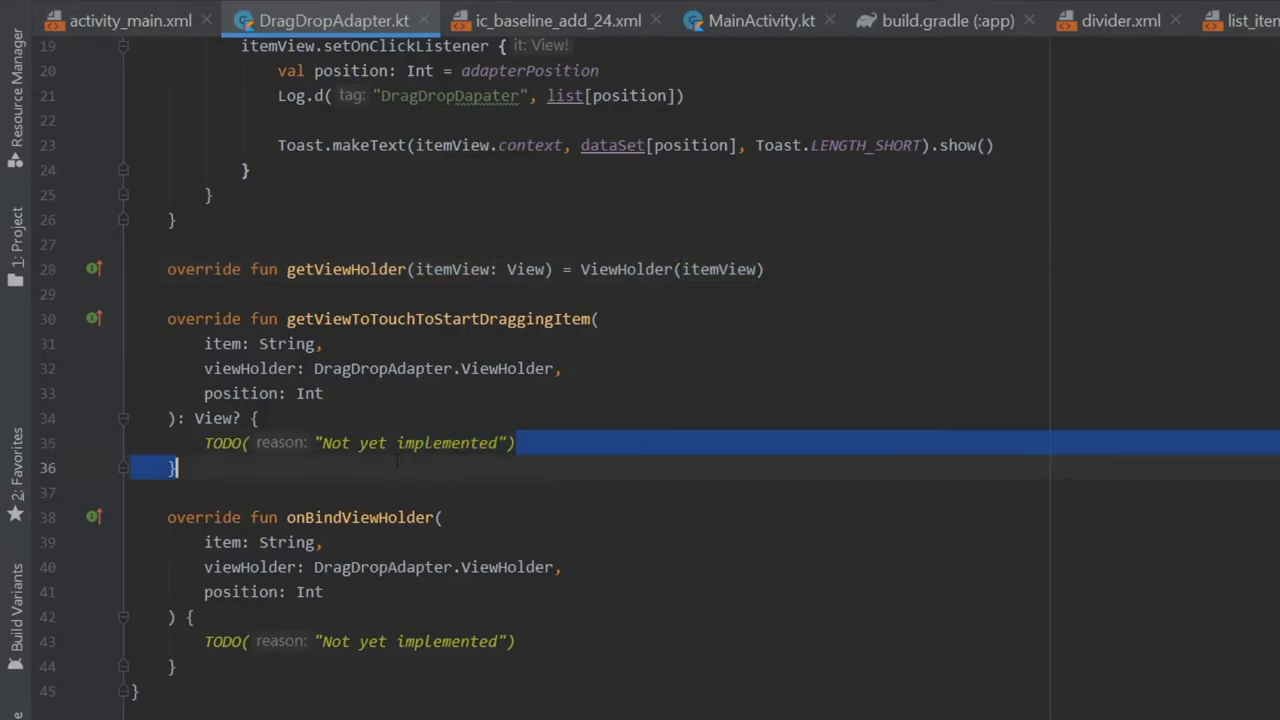
type("r")
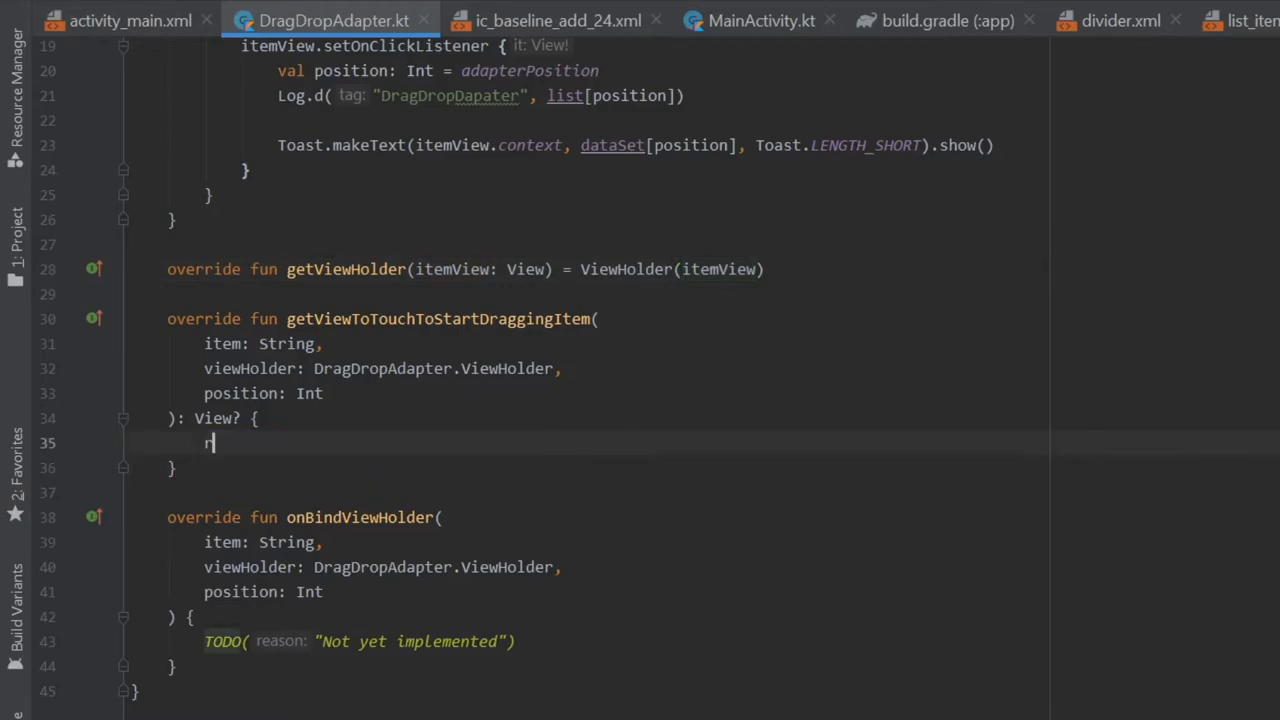
type("return viewHolder.dragIcon")
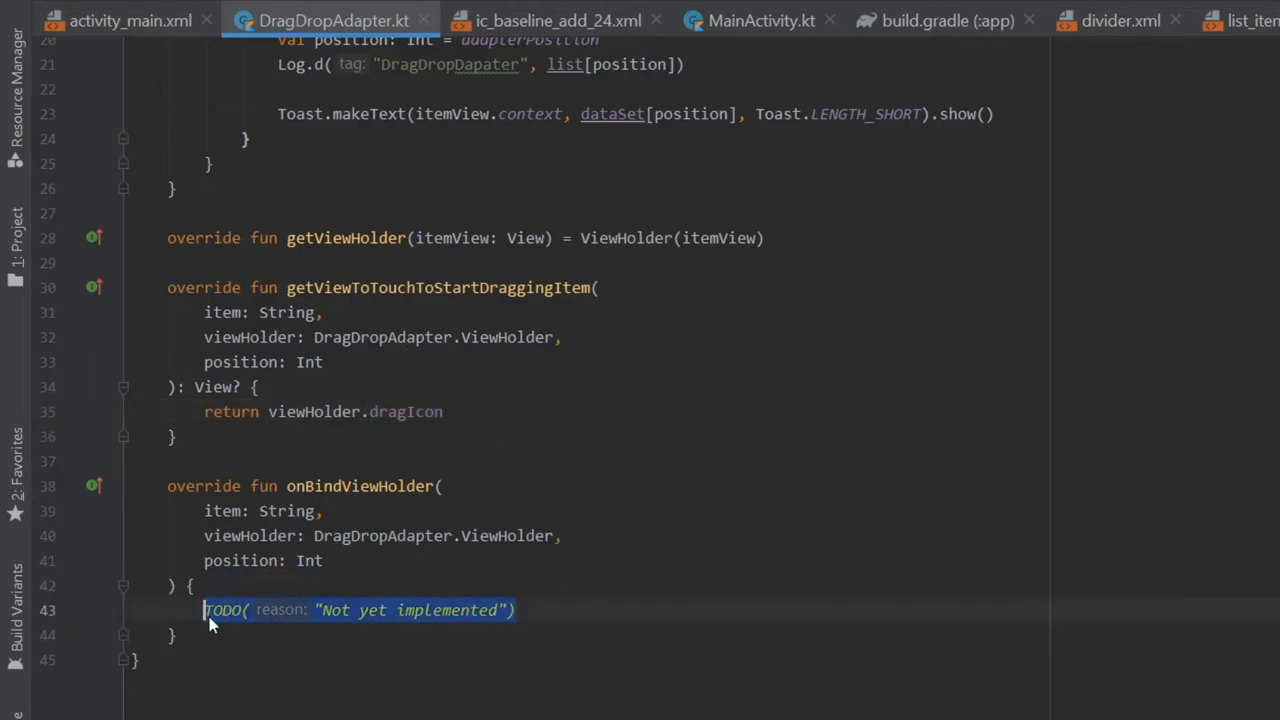
In onBindViewHolder set viewHolder.itemText.text = dataSet[position]
type("viewHolder")
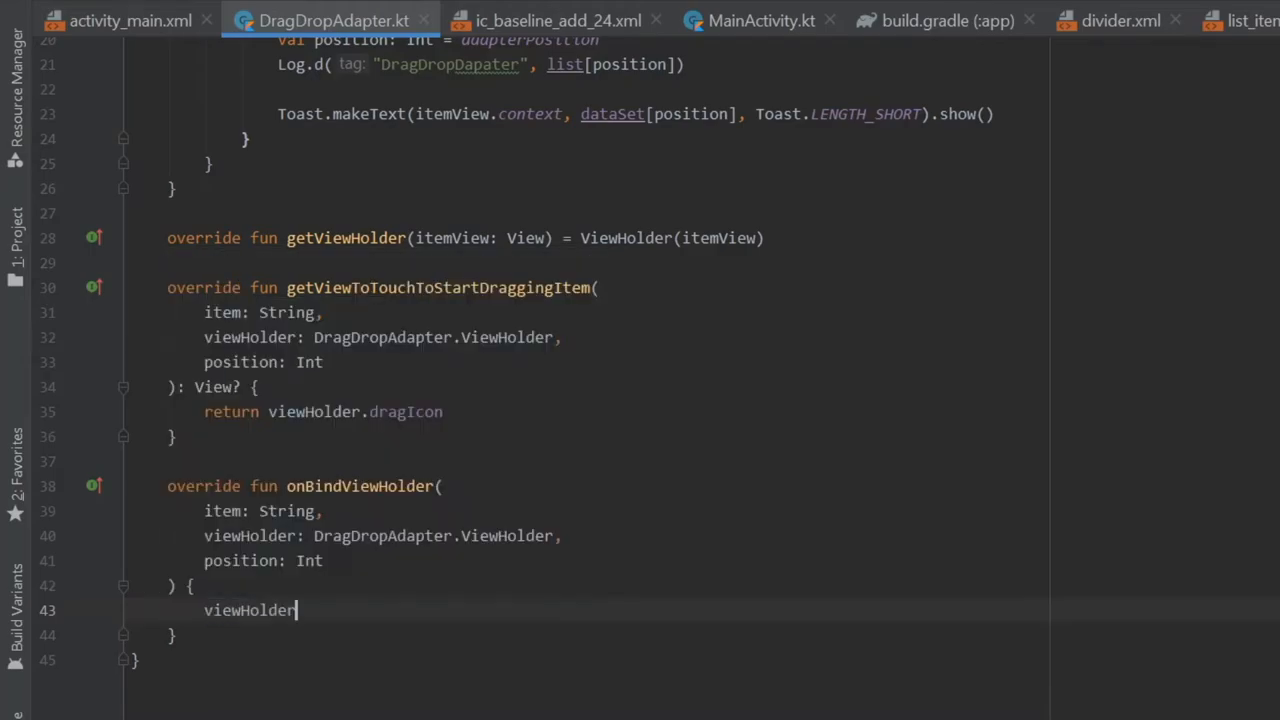
type(".itemText")
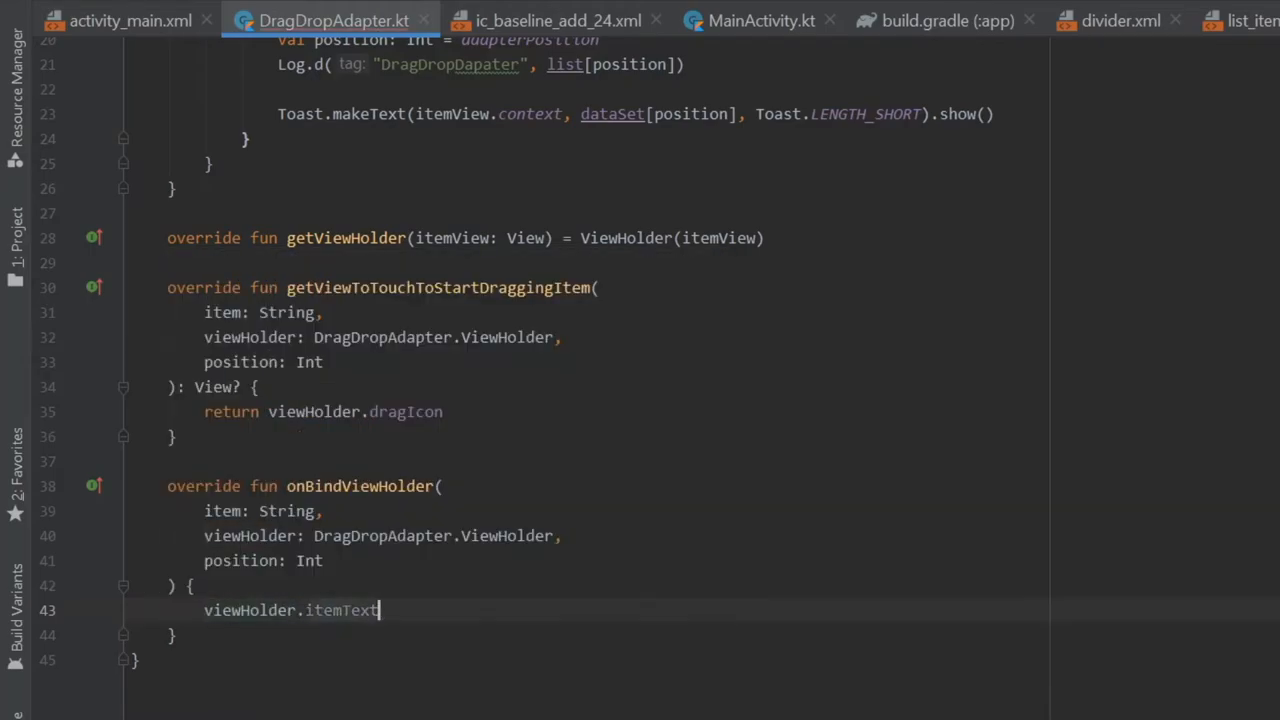
type(".text =")
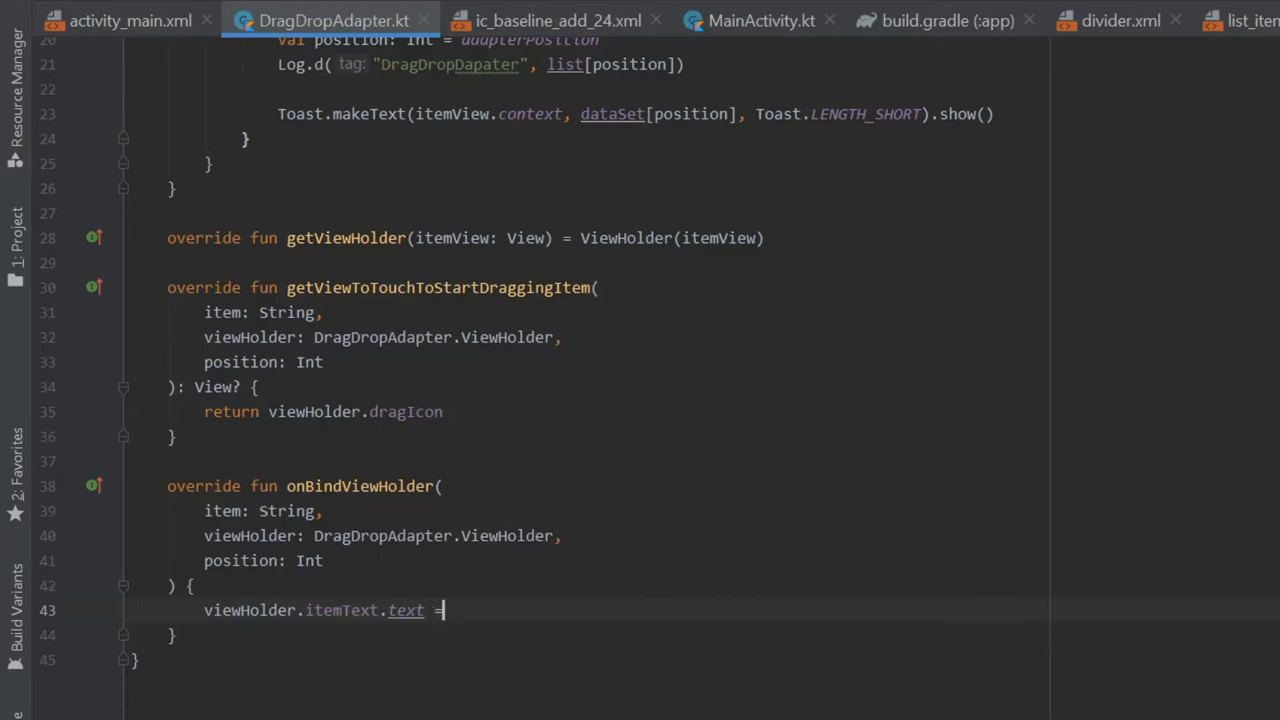
type("dataSet[po")
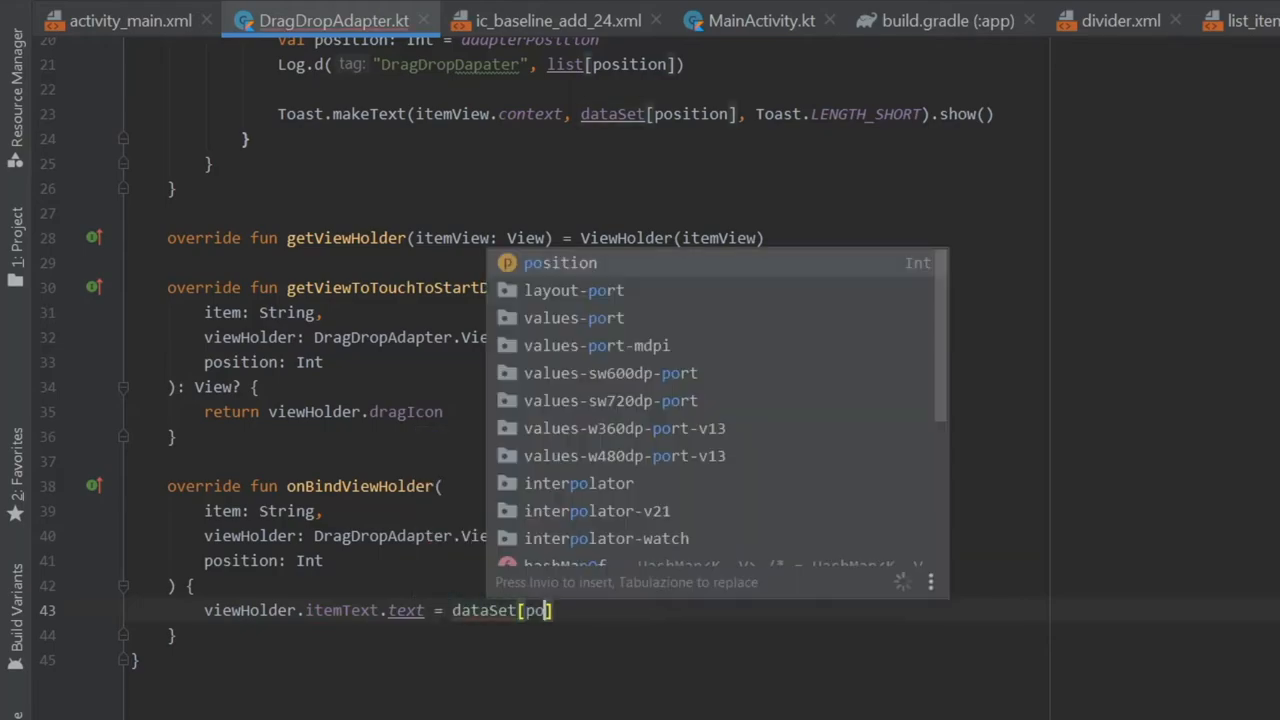
key("enter")
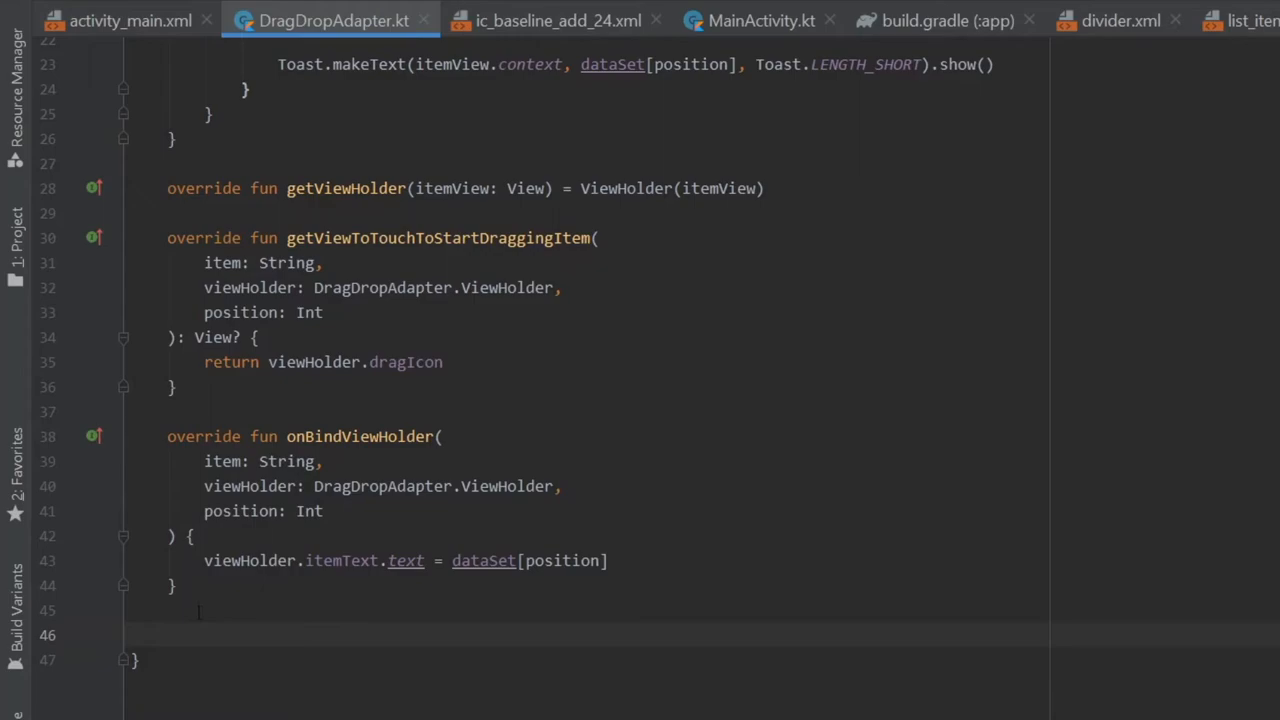
Override onDragFinished and add a Log.d call under the DragDropAdapter tag
type("onDrag")
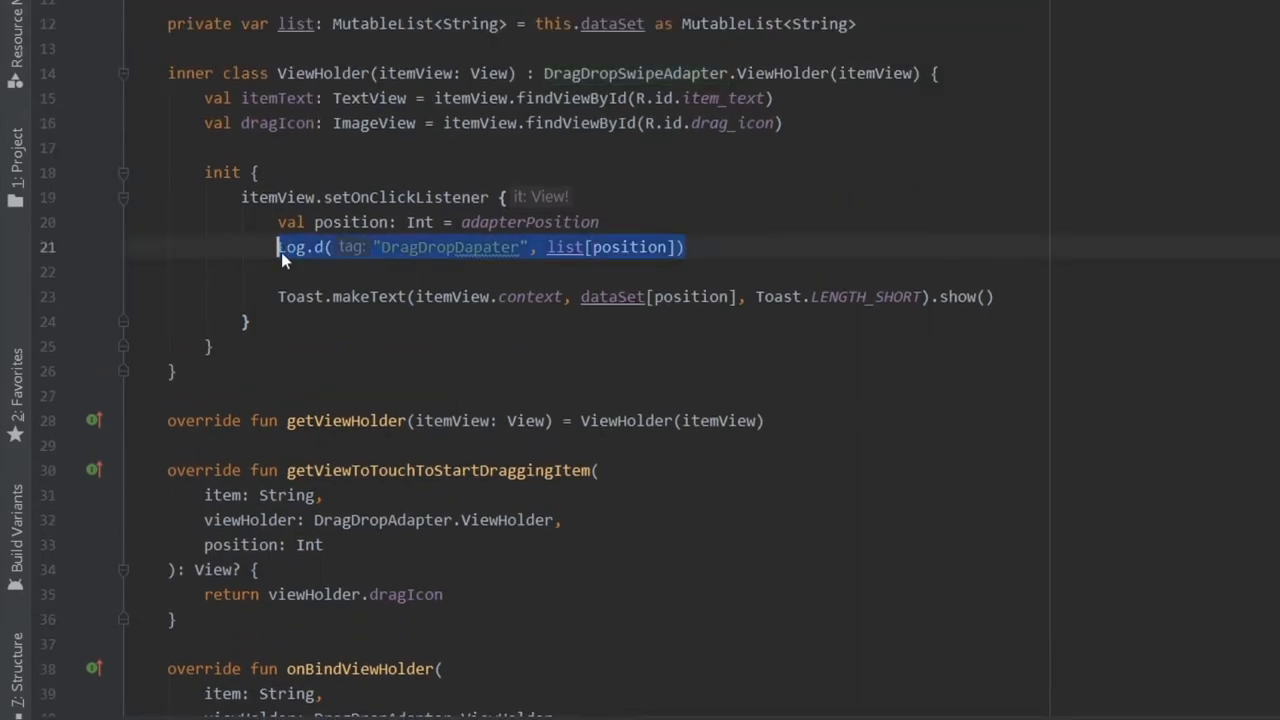
scroll("down", 3)
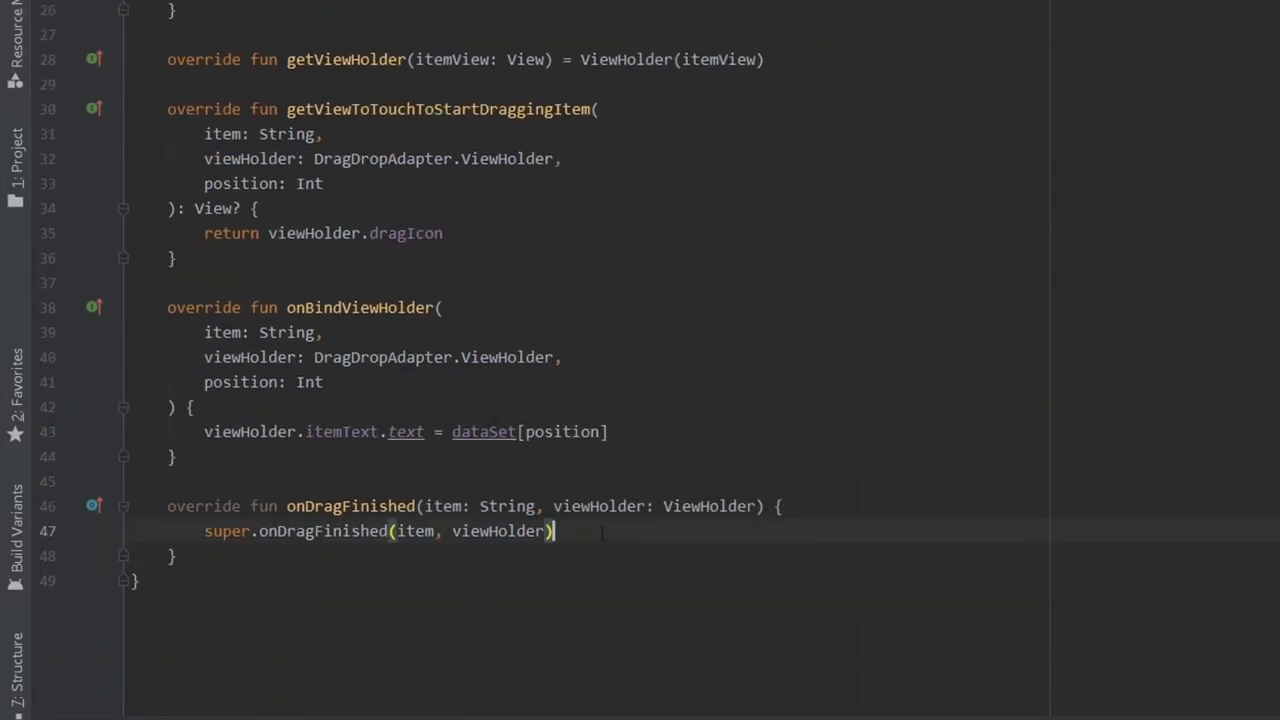
type("Log.d(tag: \"DragDropDapater\", list[position])")
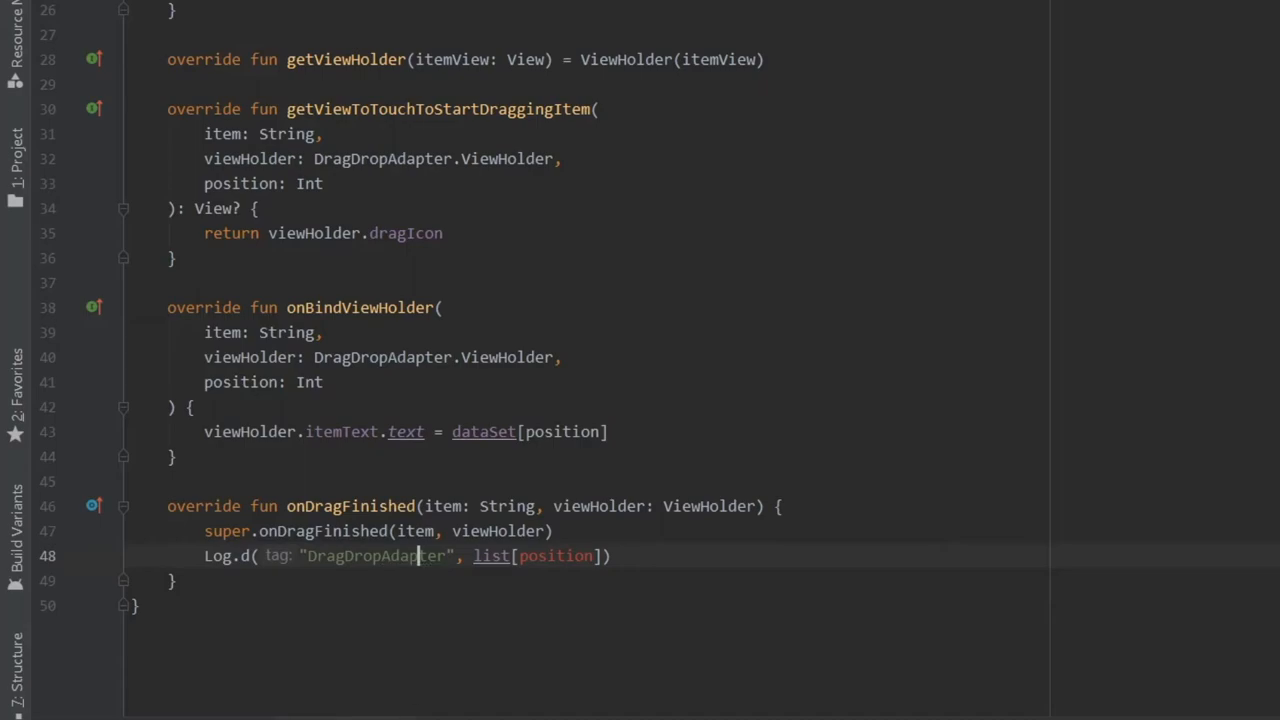
Correct the tag to DragDropAdapter and change the log message to "$dataSet"
double_click(376, 556)
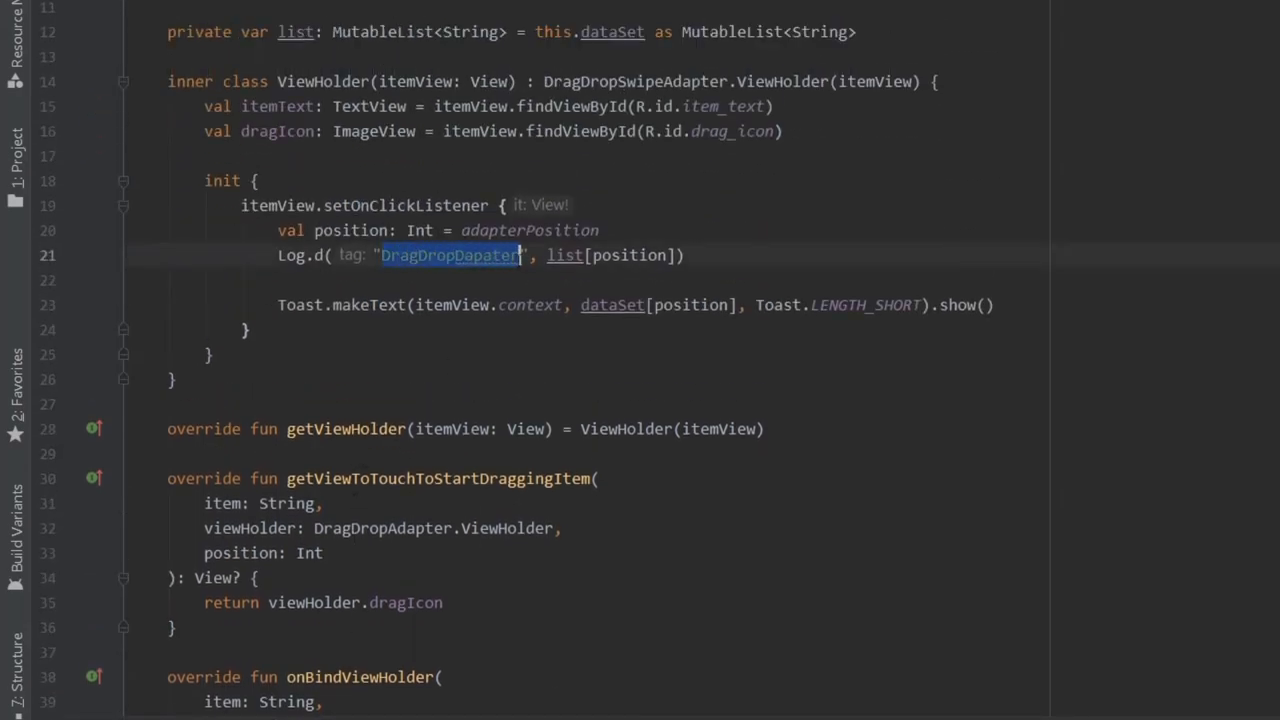
scroll("down", 3)
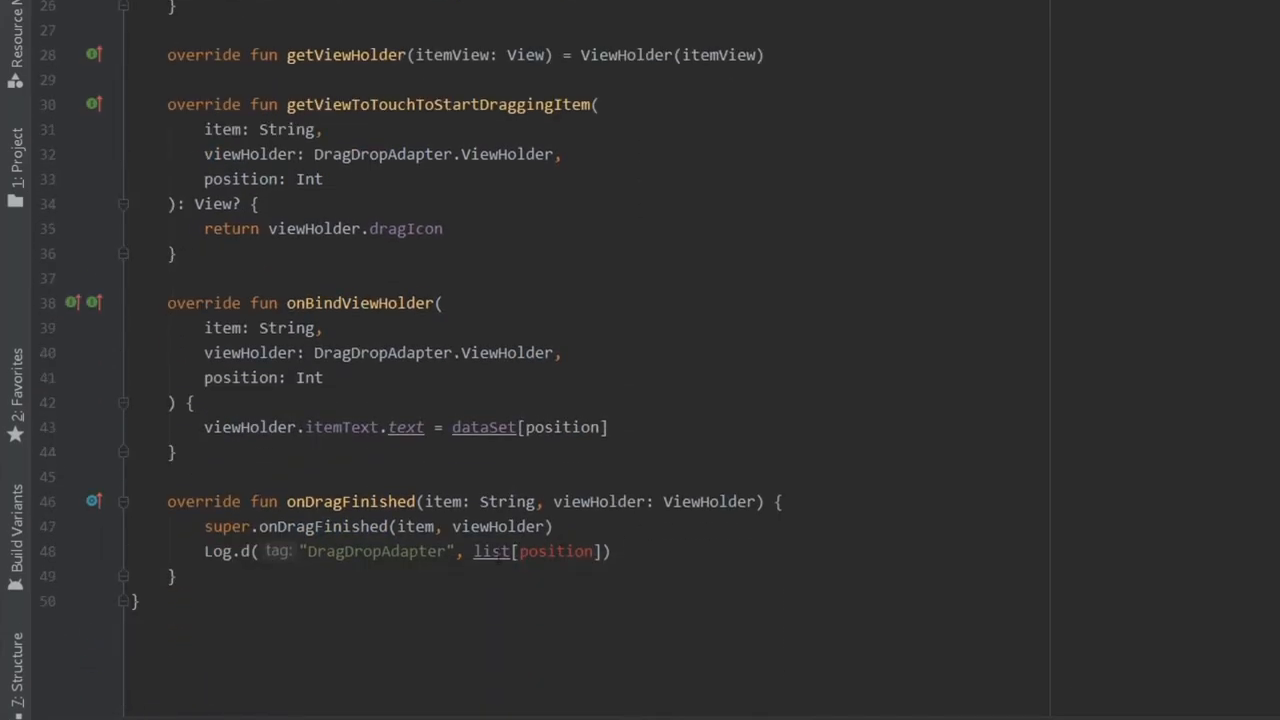
double_click(544, 552)
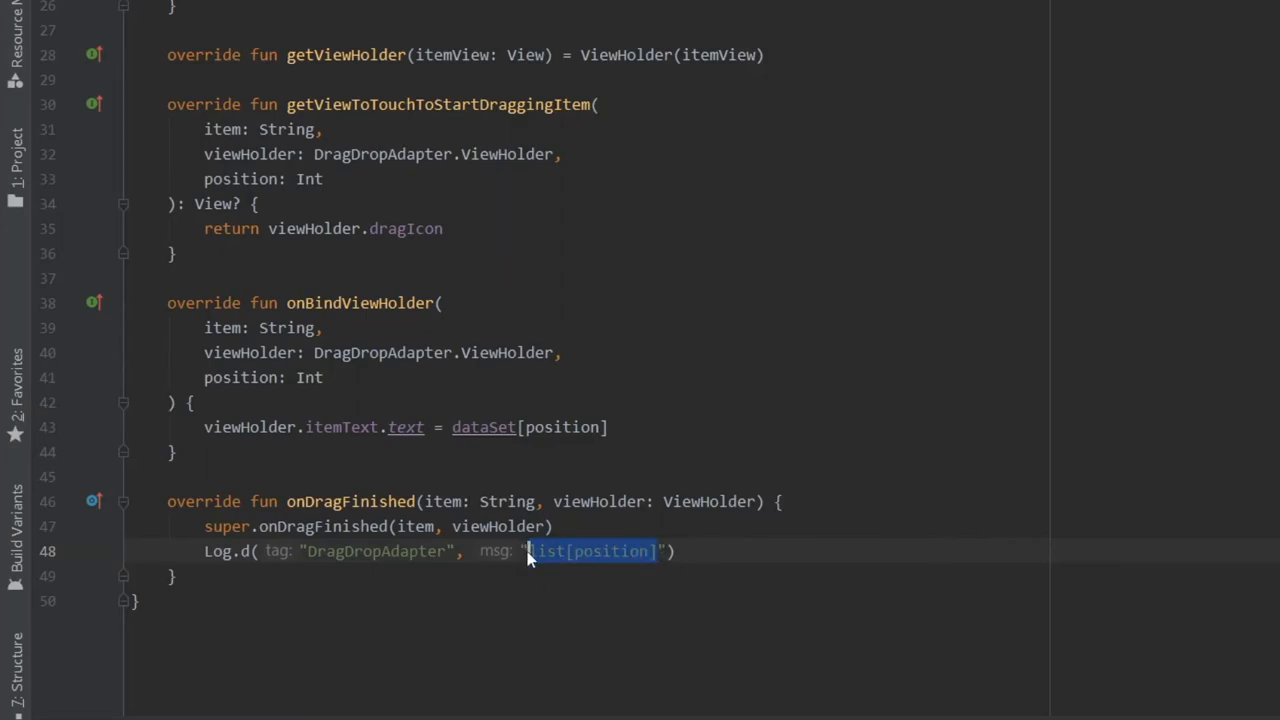
type("$")
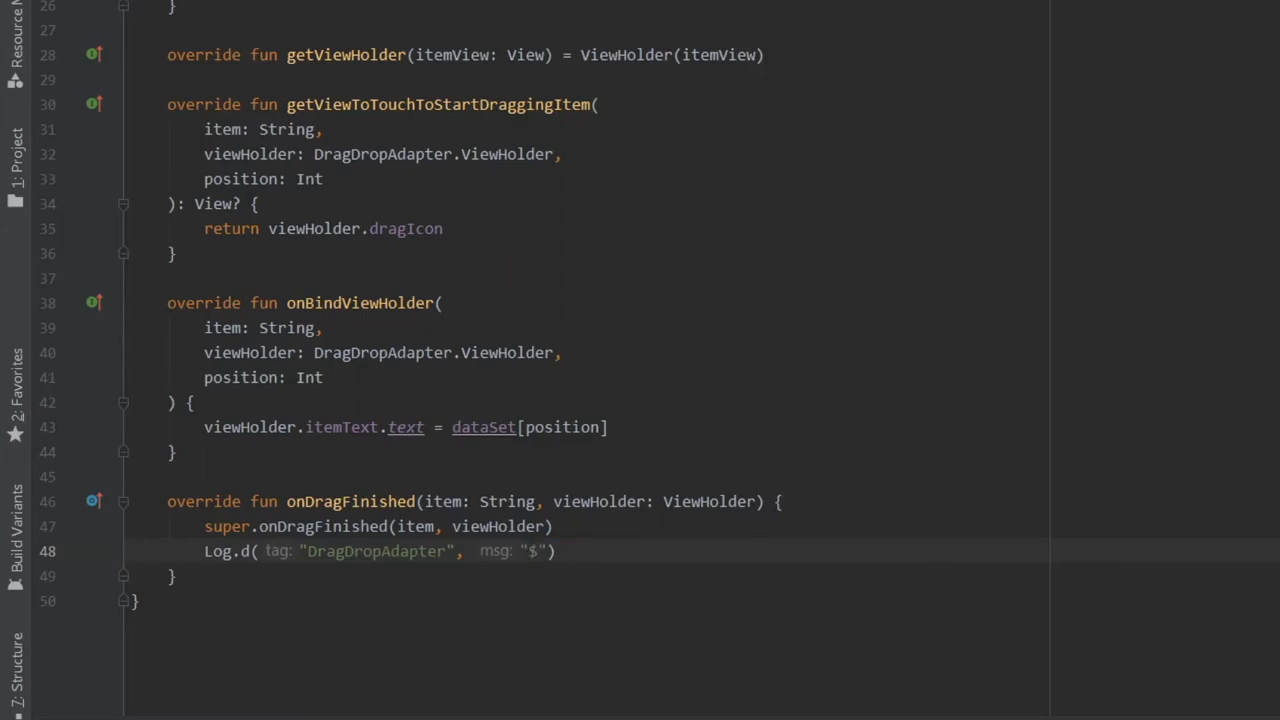
type("dataSet")
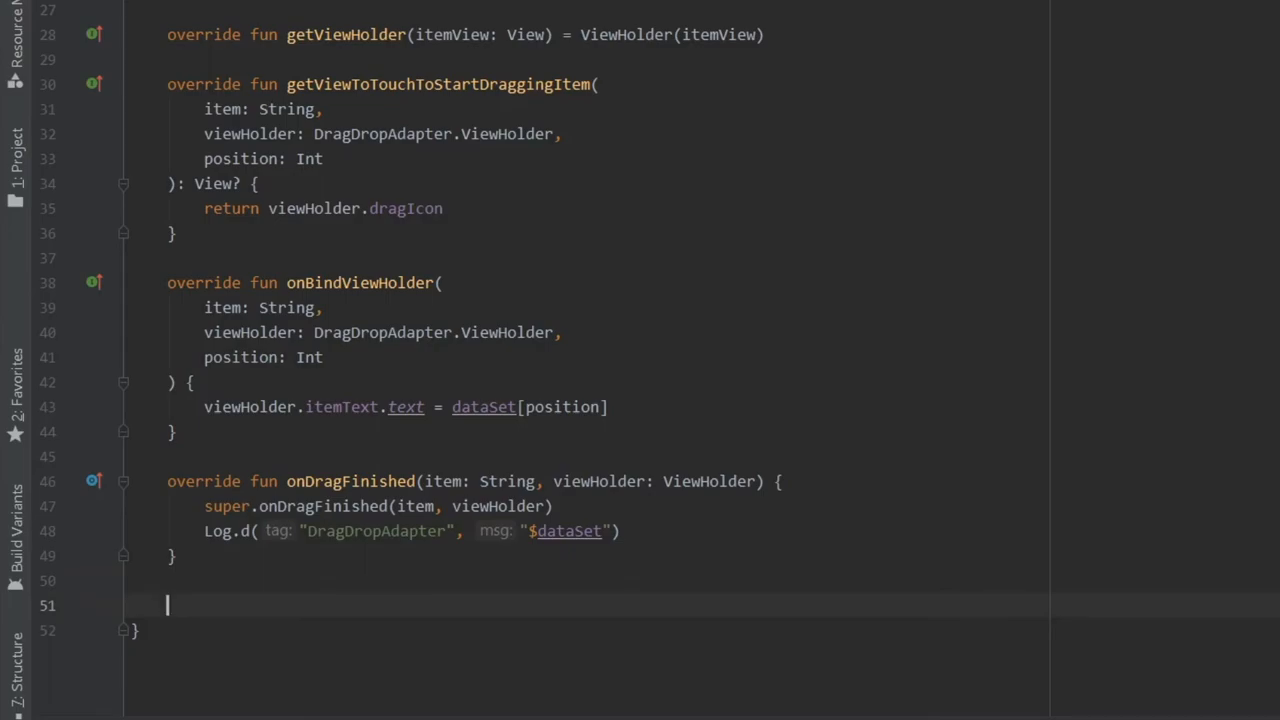
Write updateItem(item: String) that calls list.add(0, item) and notifyItemInserted(0), then begin a Log.d line
type("fun updat")
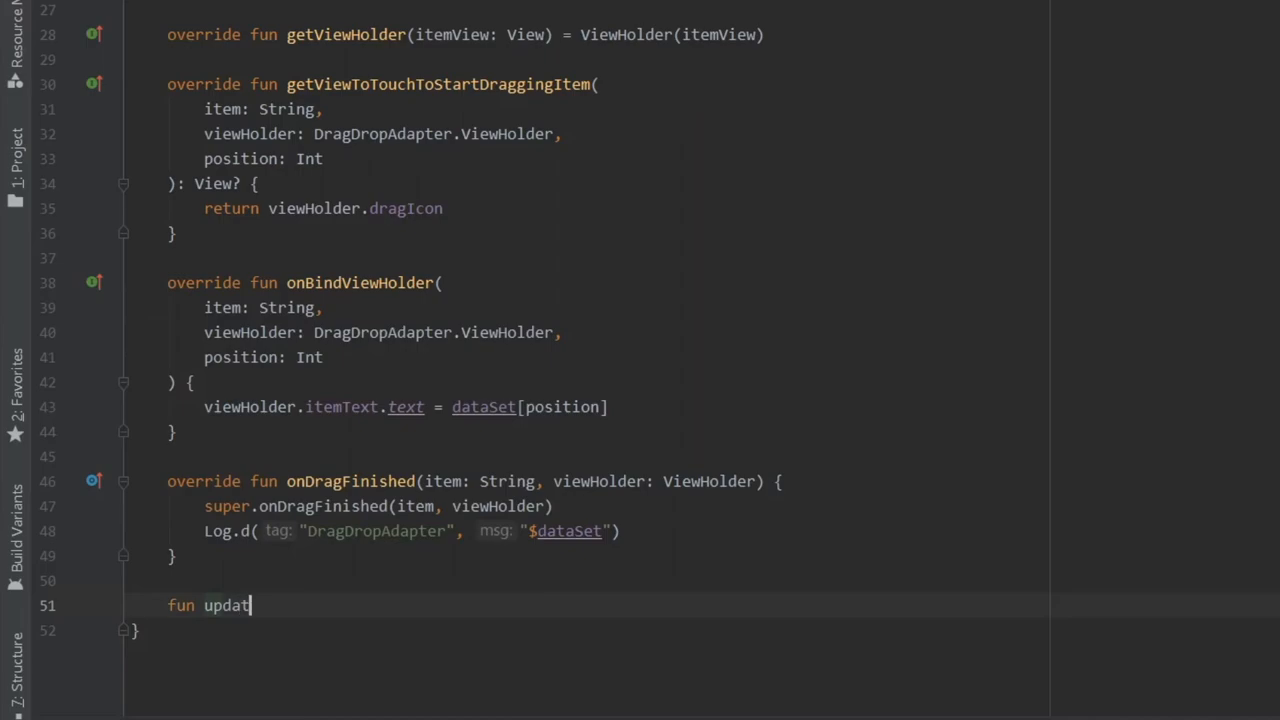
type("eItem")
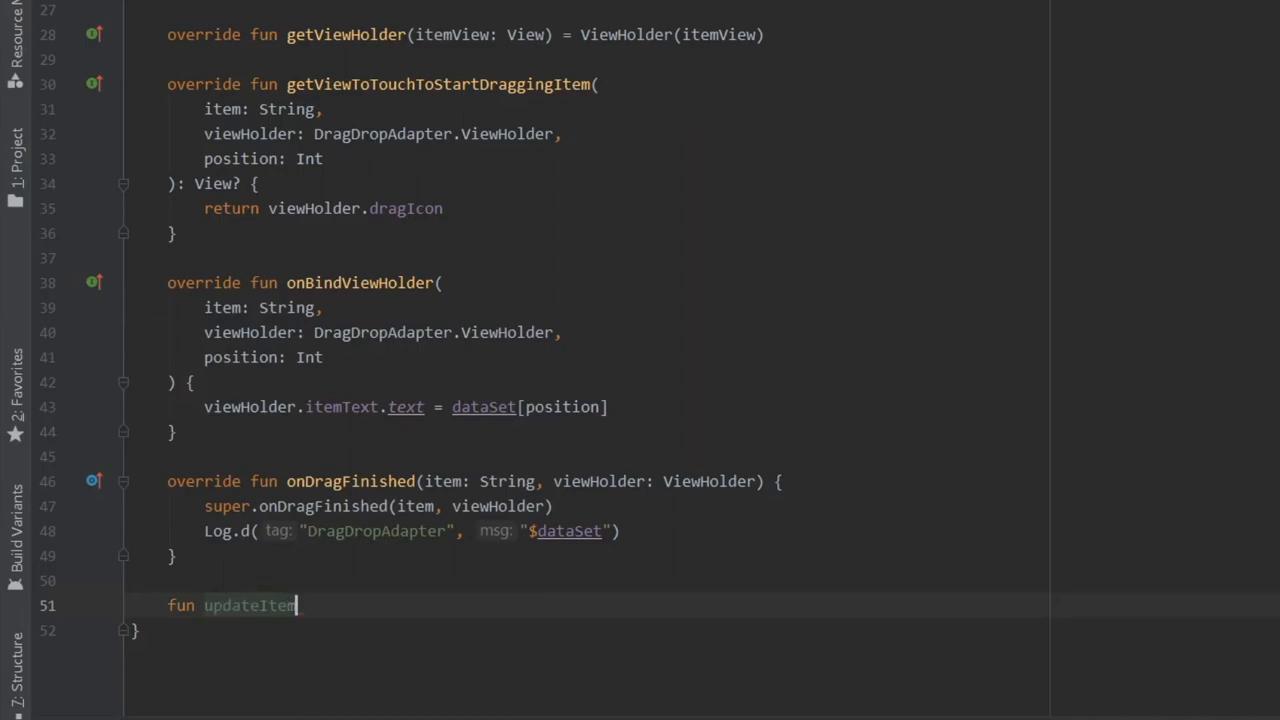
type("(item: String) {")
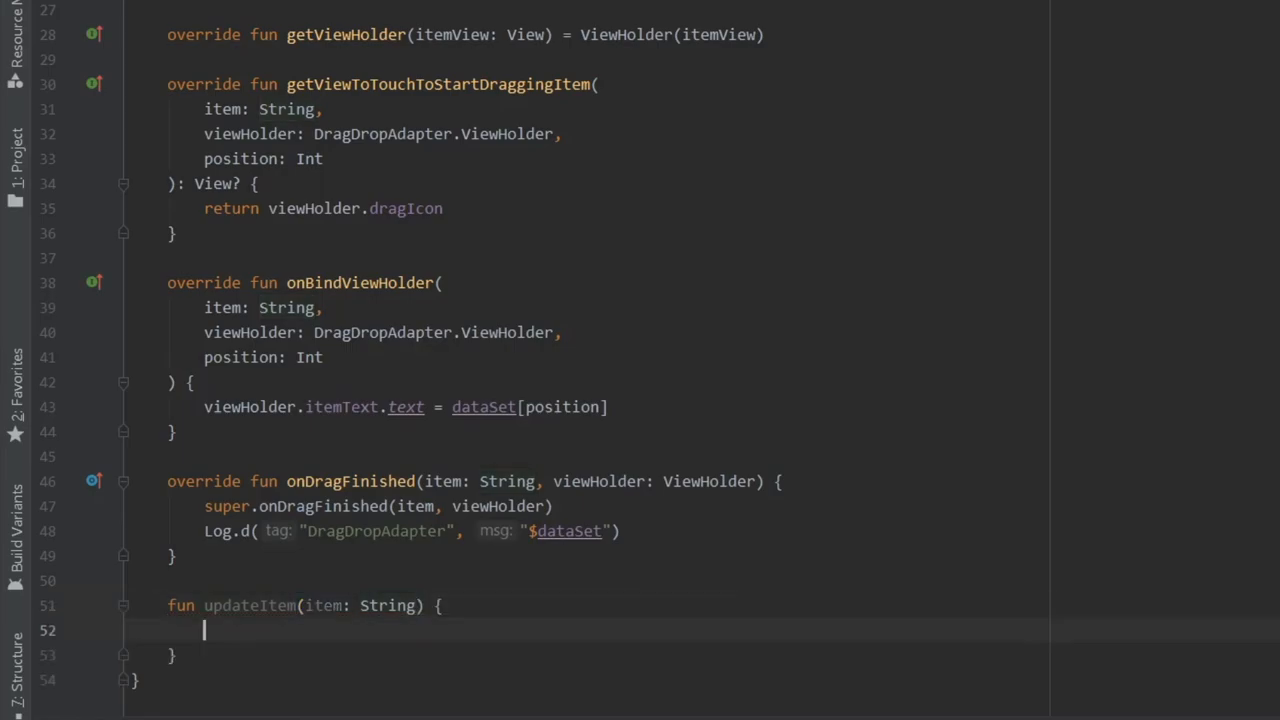
type("list.ad")
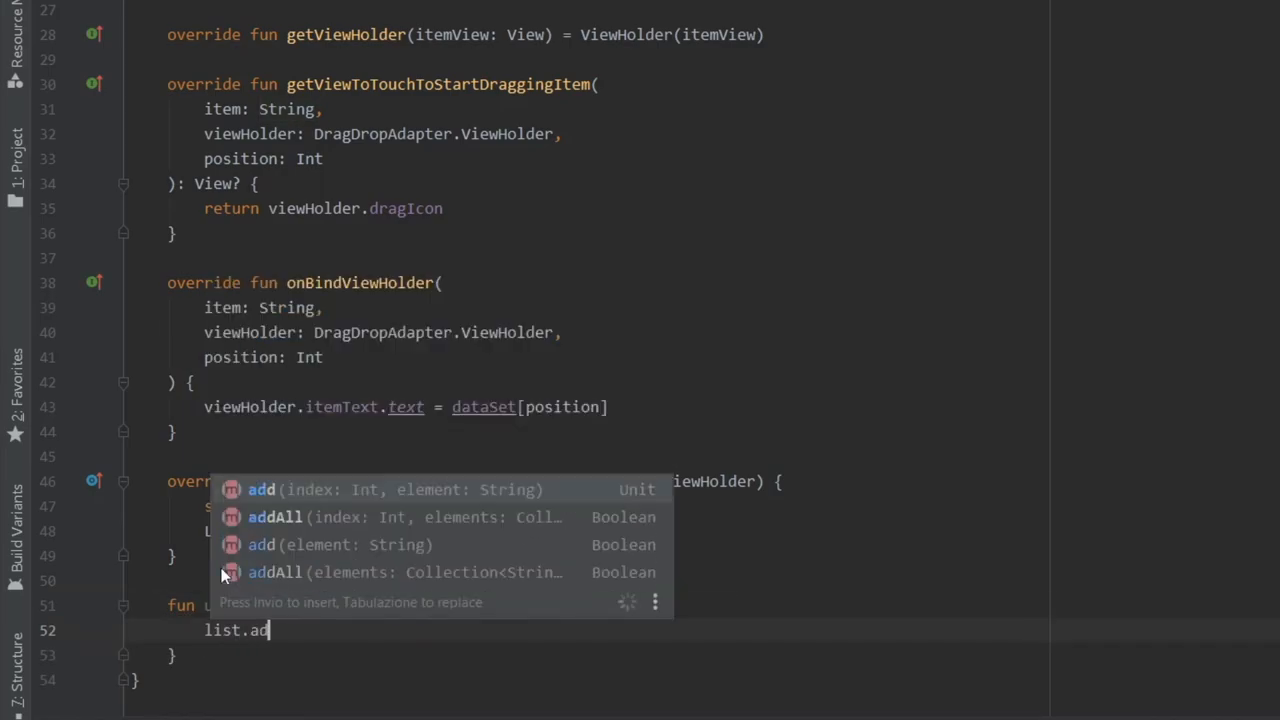
type("d(0, item")
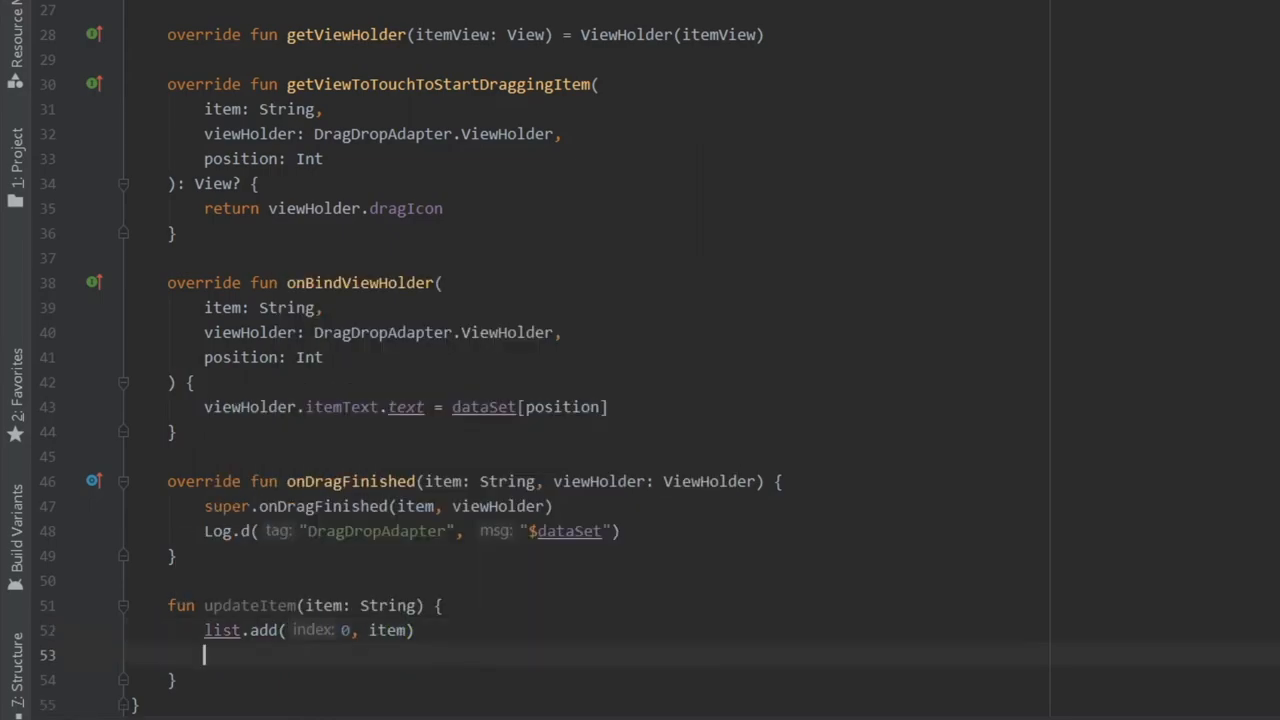
type("notifyItemInserted(")
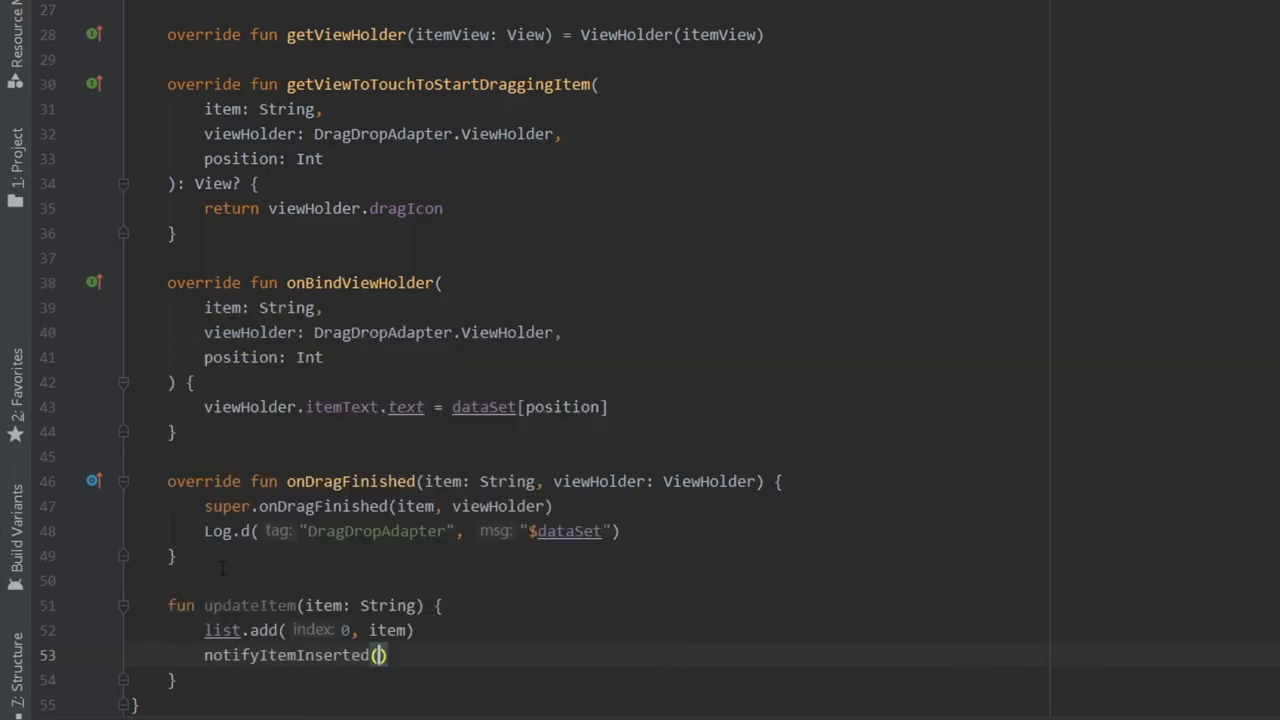
type("position: 0")
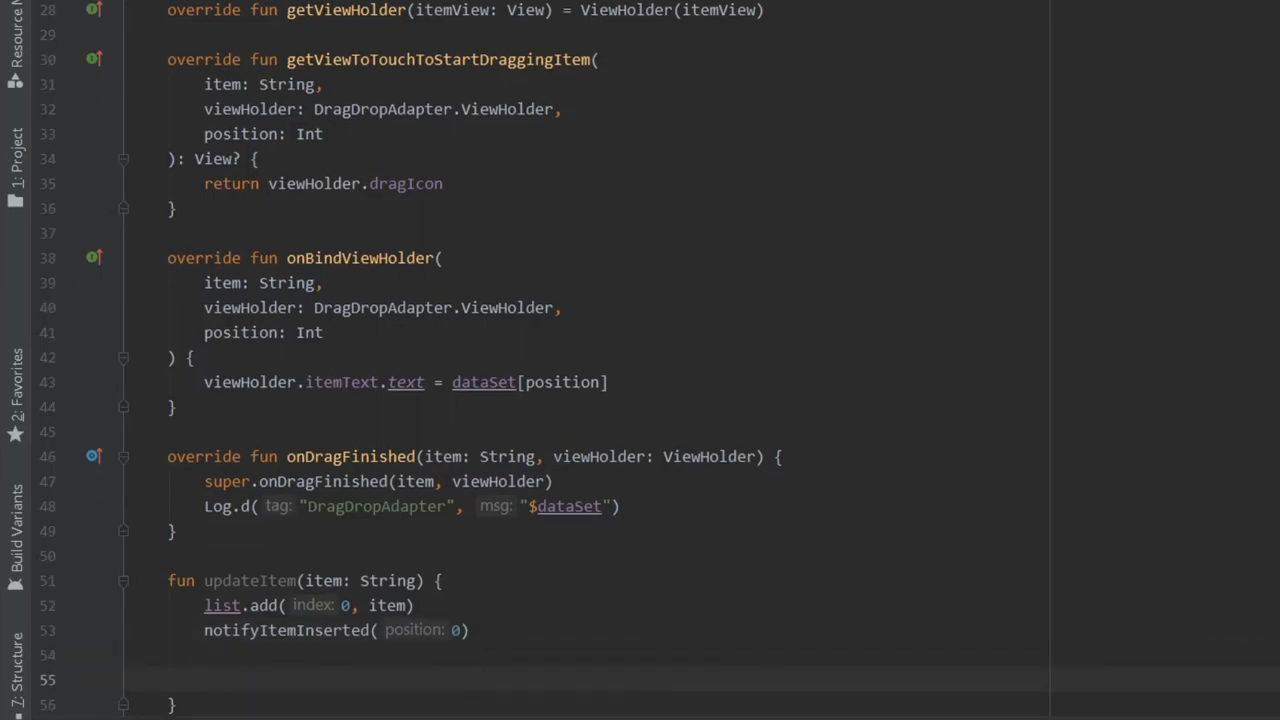
type("Log.d")
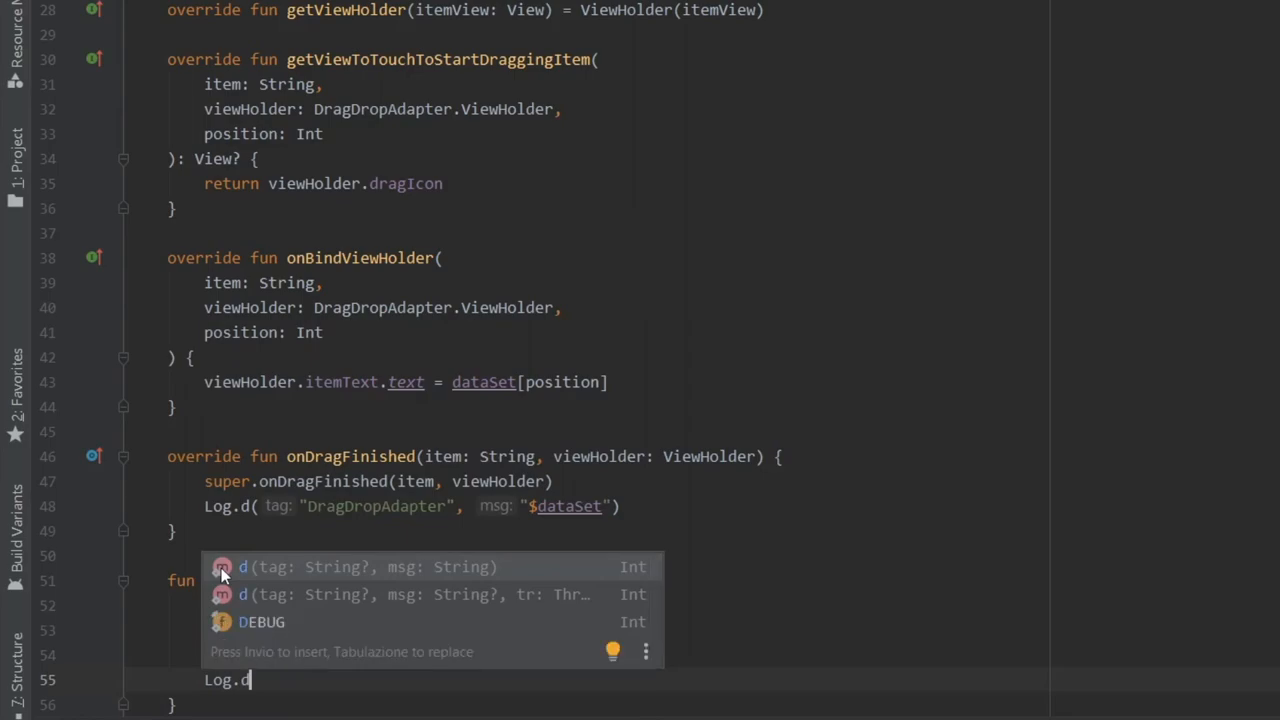